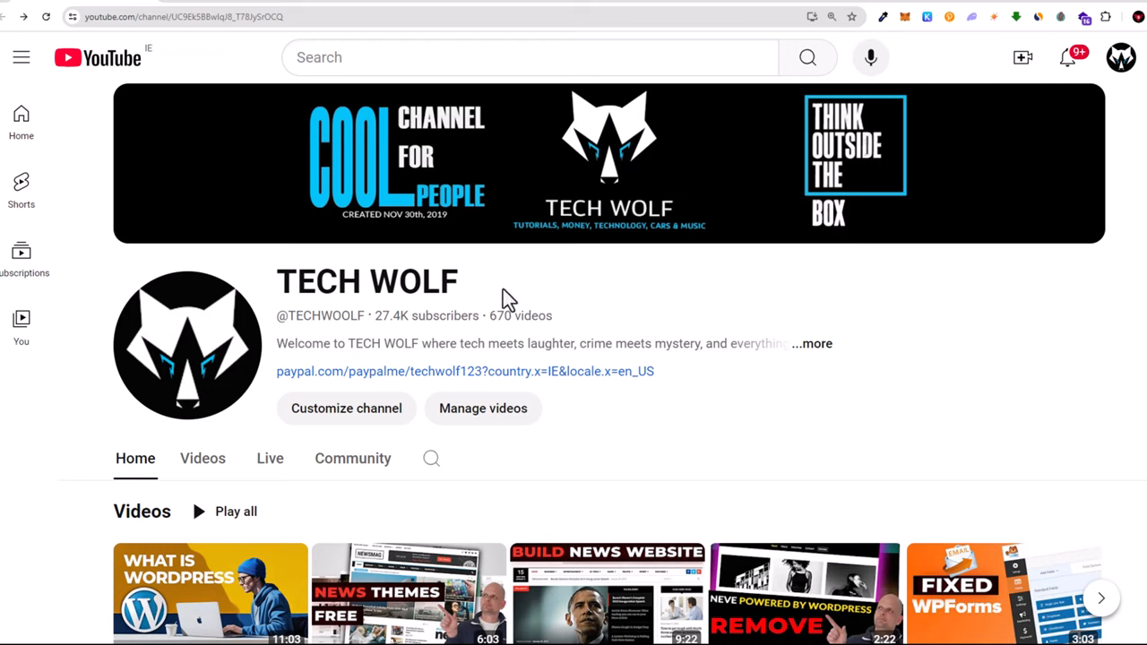
mouse_move(179, 313)
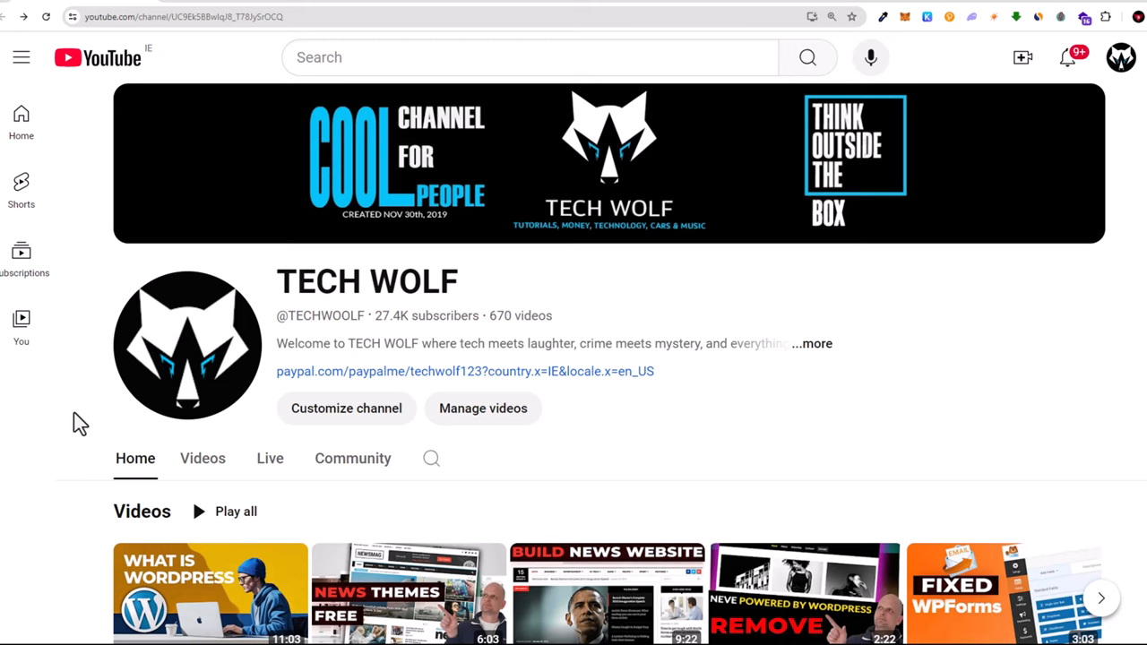
Glance at the Jobs.ie account menu and dismiss it without changing anything
scroll("down", 3)
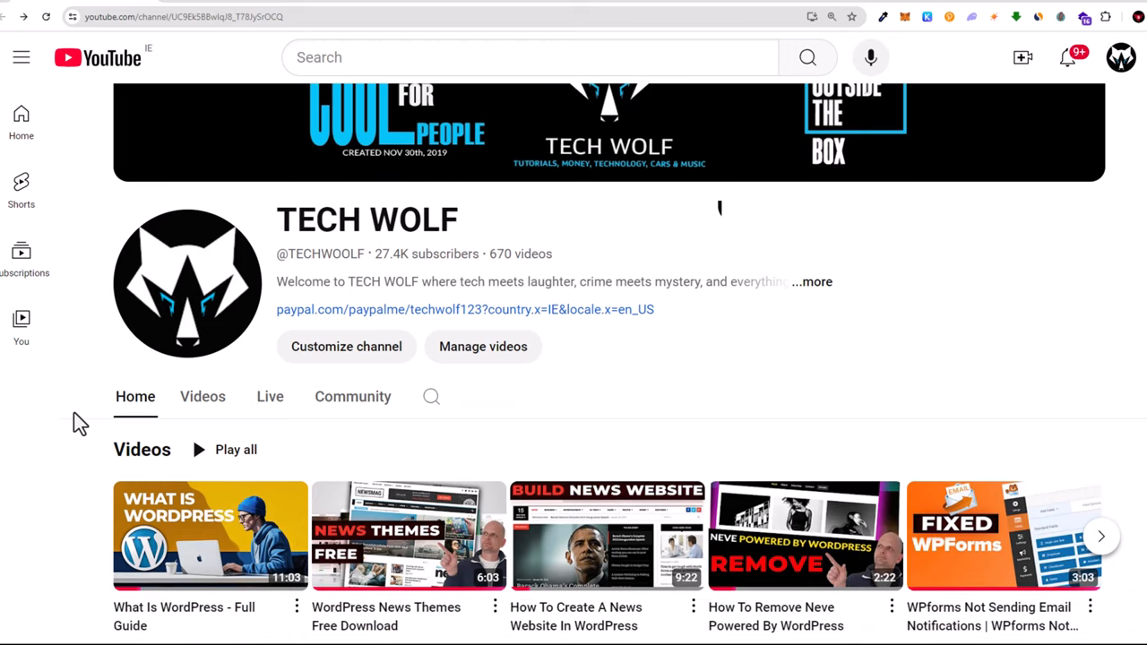
scroll("up", 3)
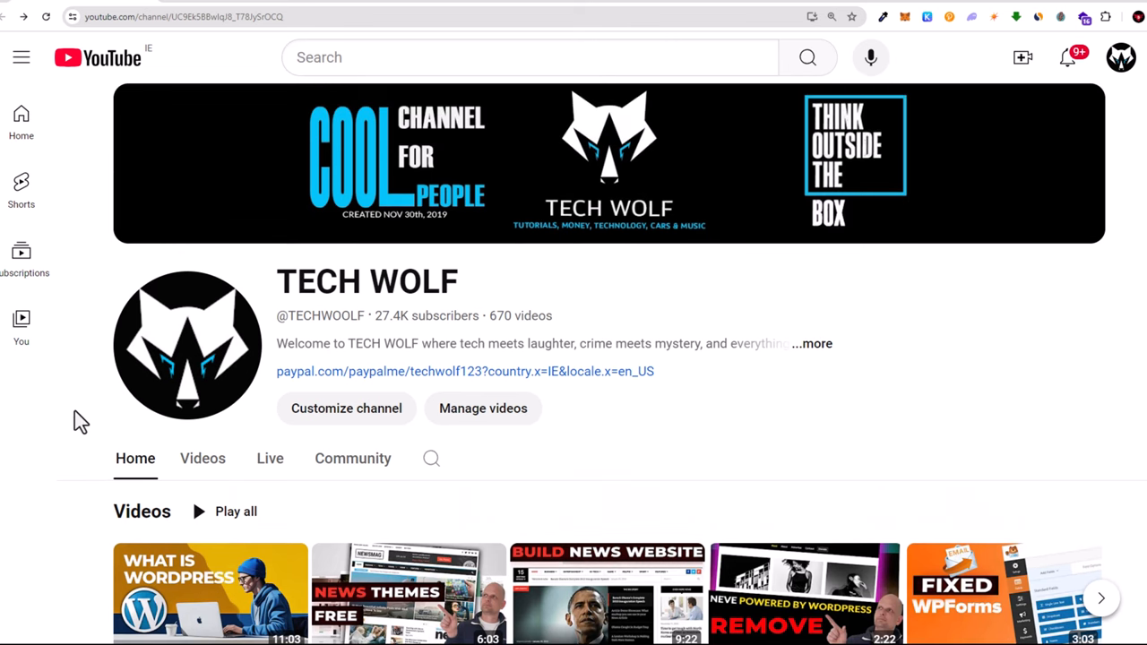
mouse_move(683, 346)
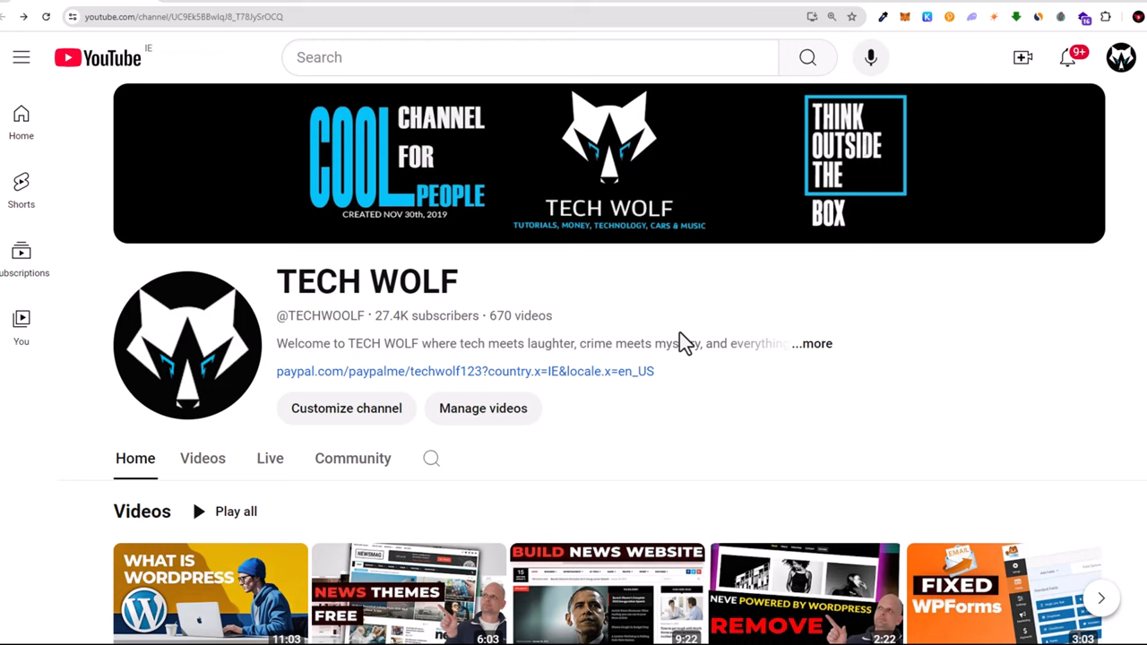
mouse_move(106, 98)
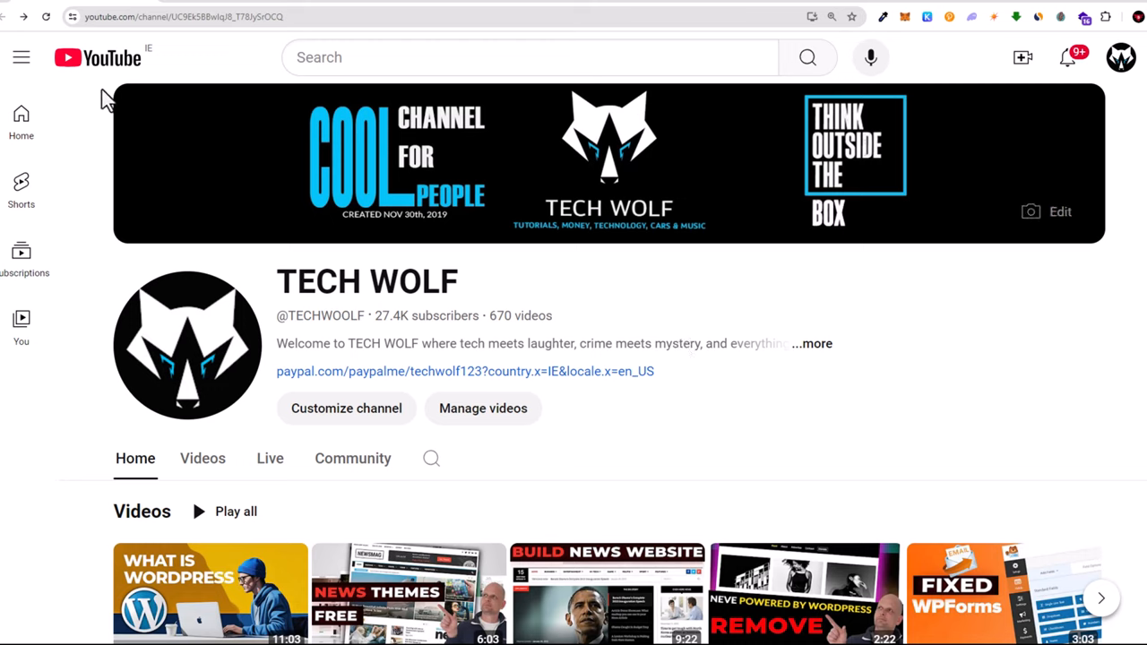
mouse_move(220, 54)
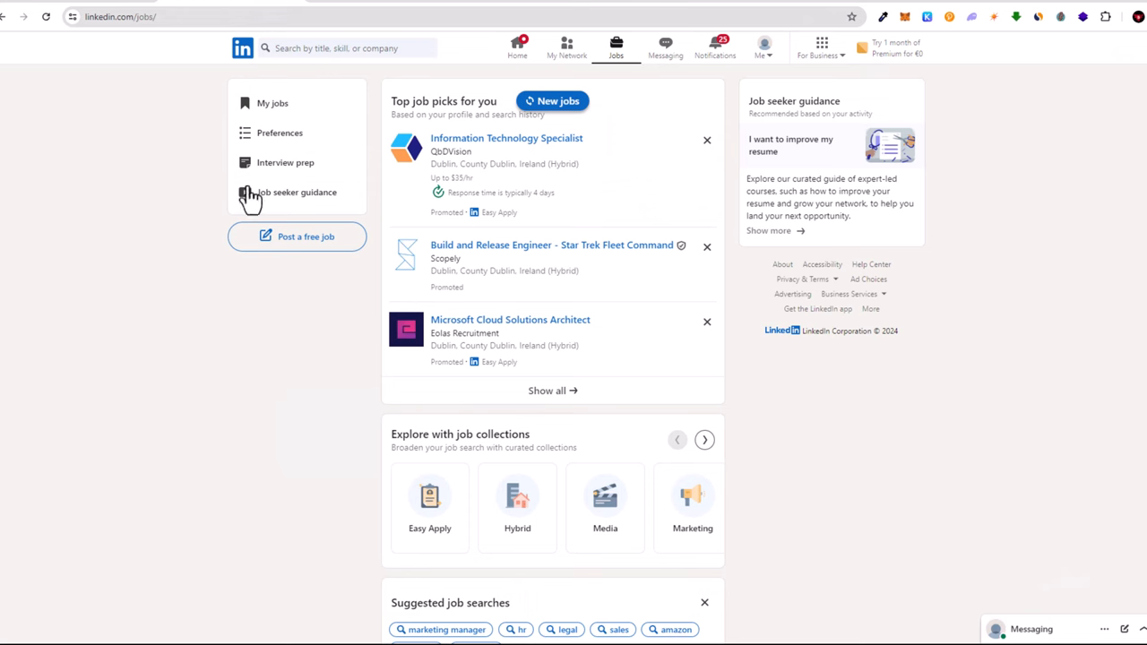
mouse_move(63, 453)
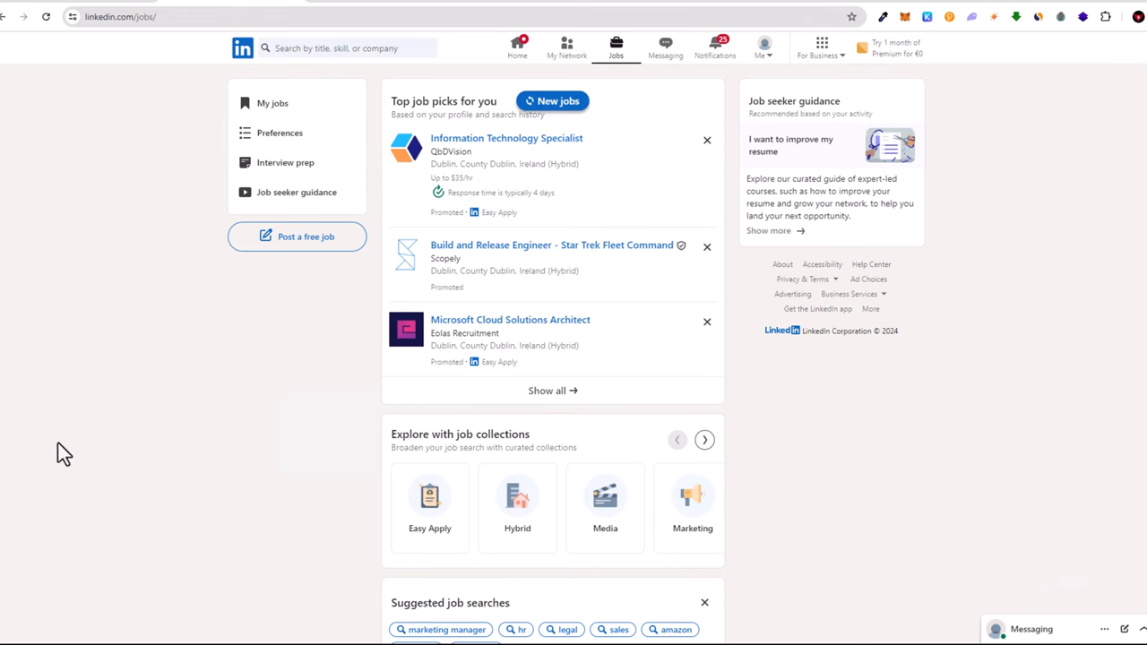
mouse_move(130, 425)
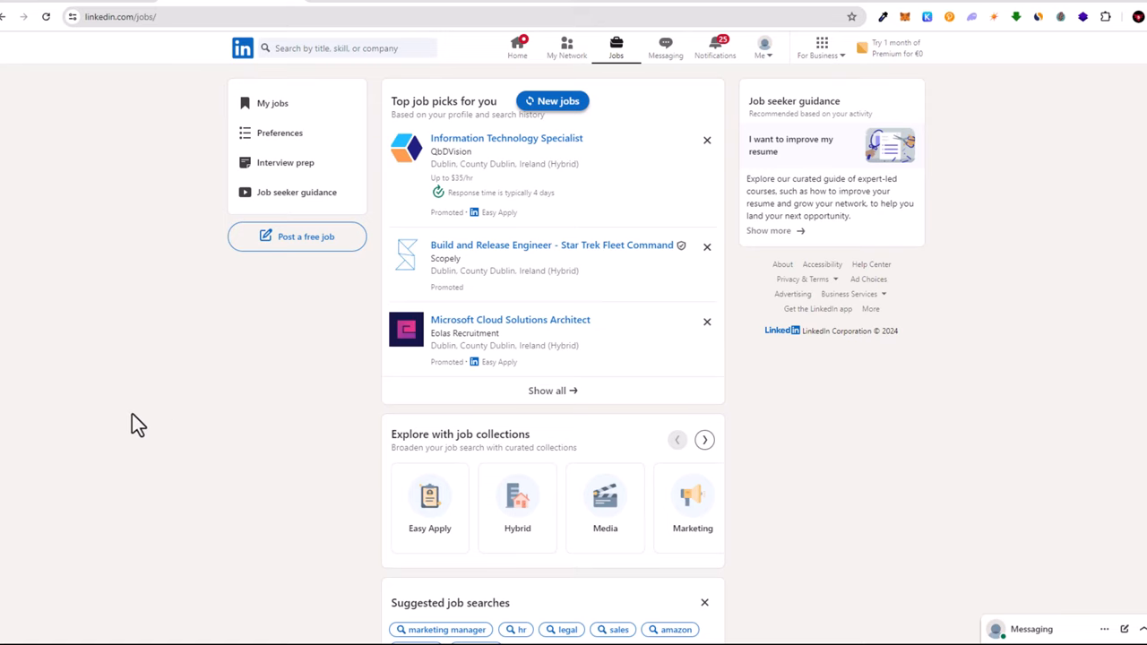
mouse_move(199, 416)
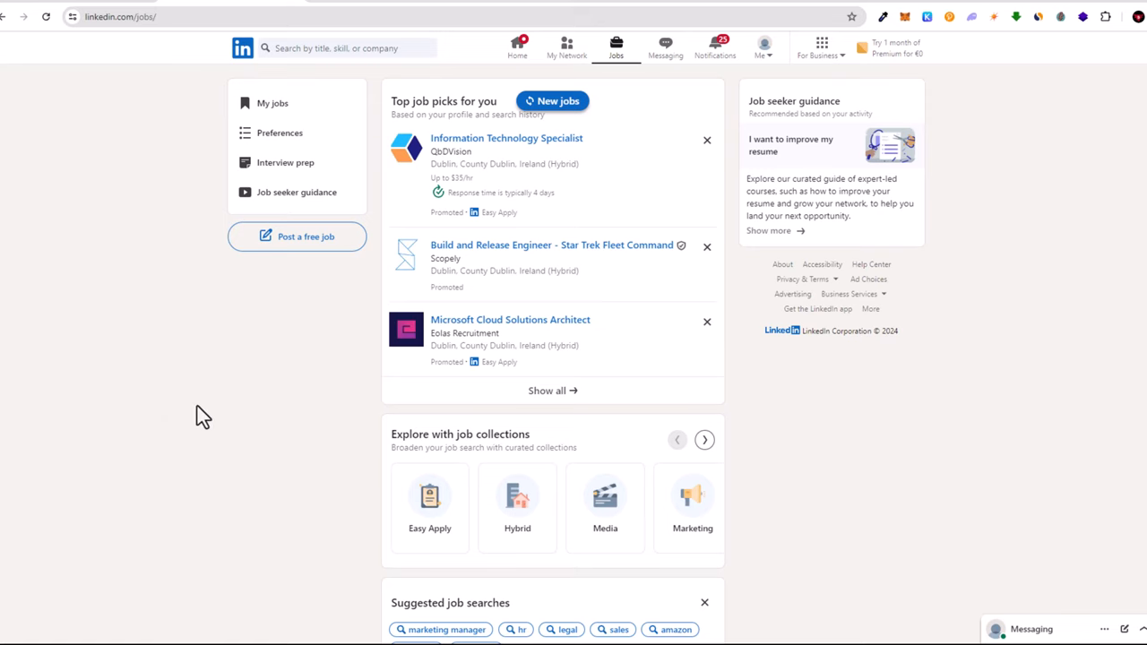
mouse_move(114, 436)
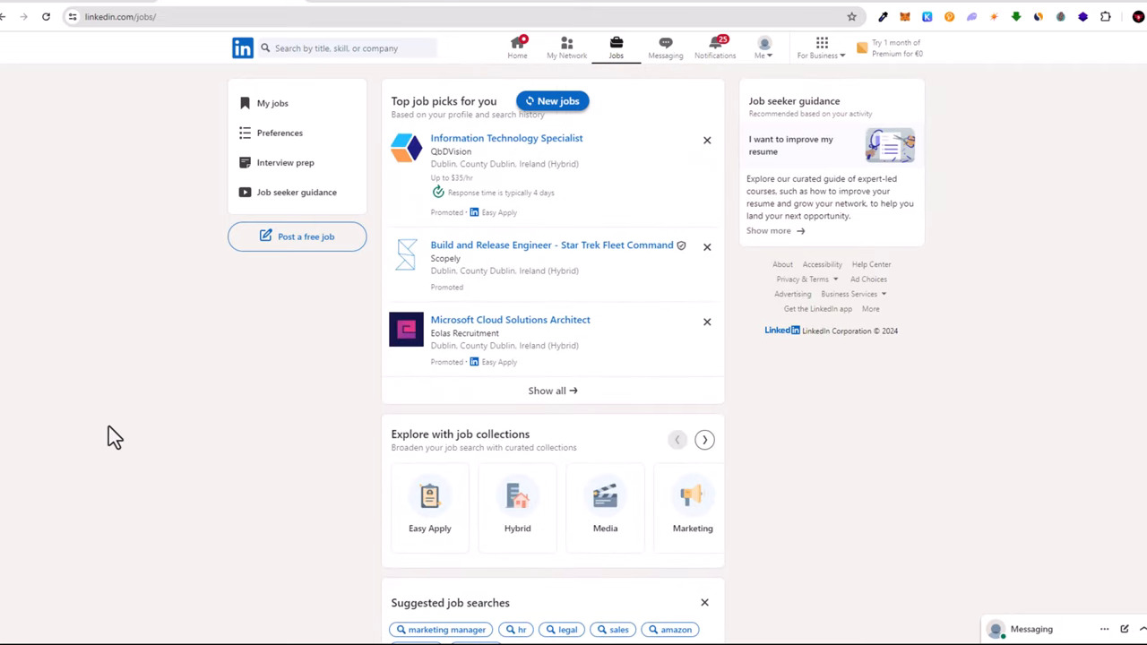
mouse_move(765, 46)
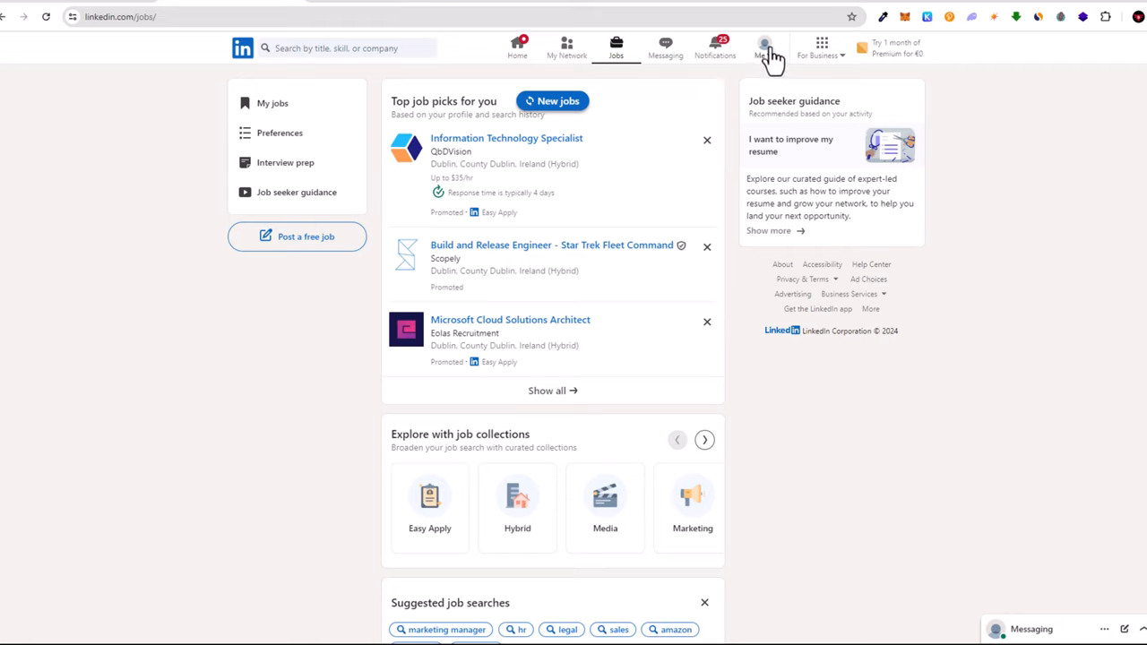
left_click(763, 45)
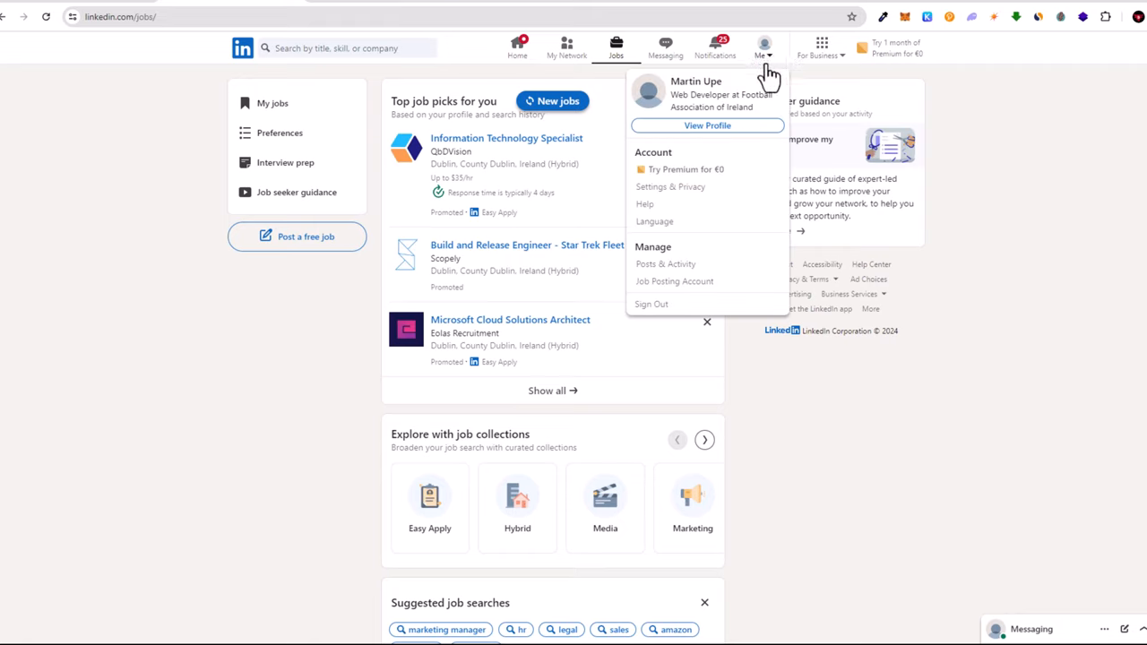
left_click(1042, 251)
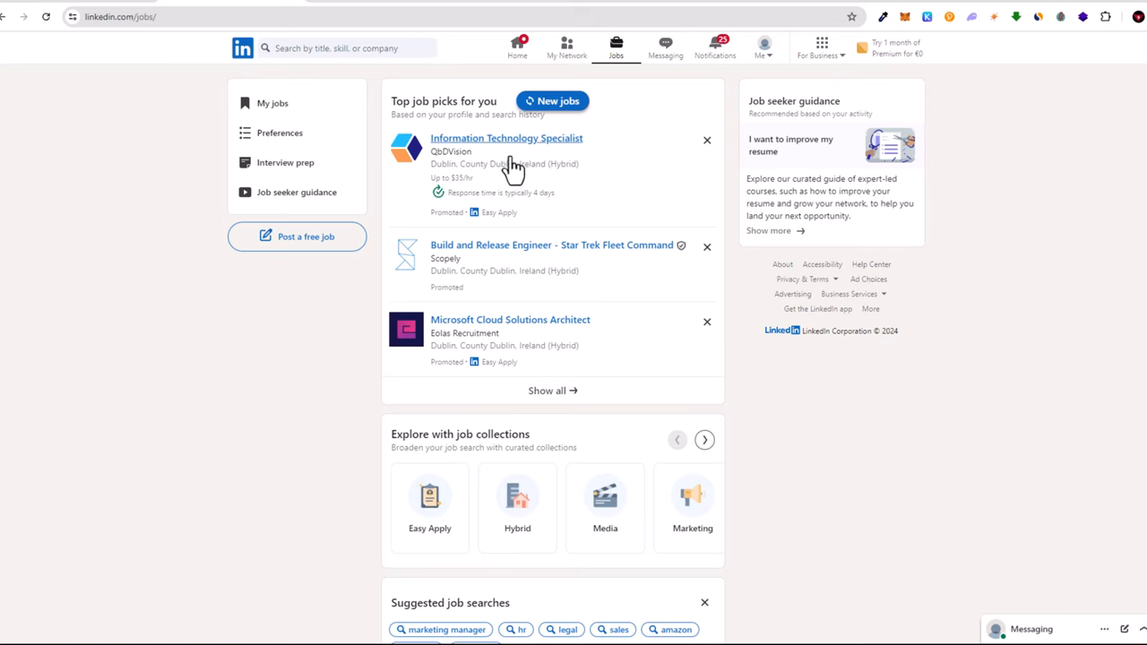
mouse_move(600, 195)
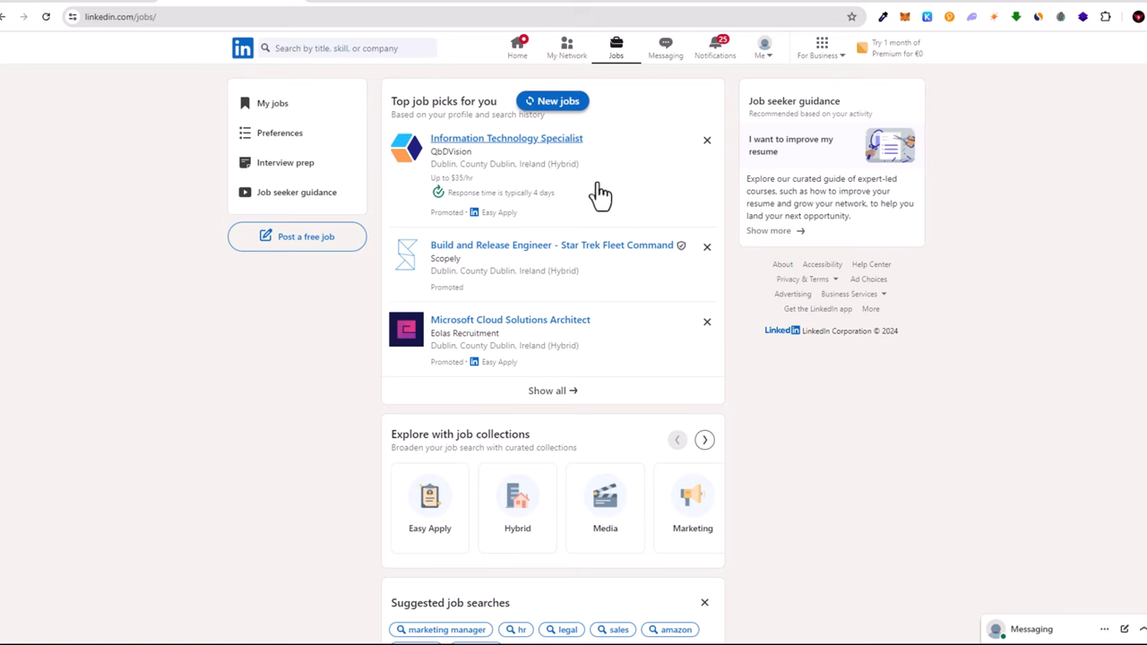
mouse_move(617, 47)
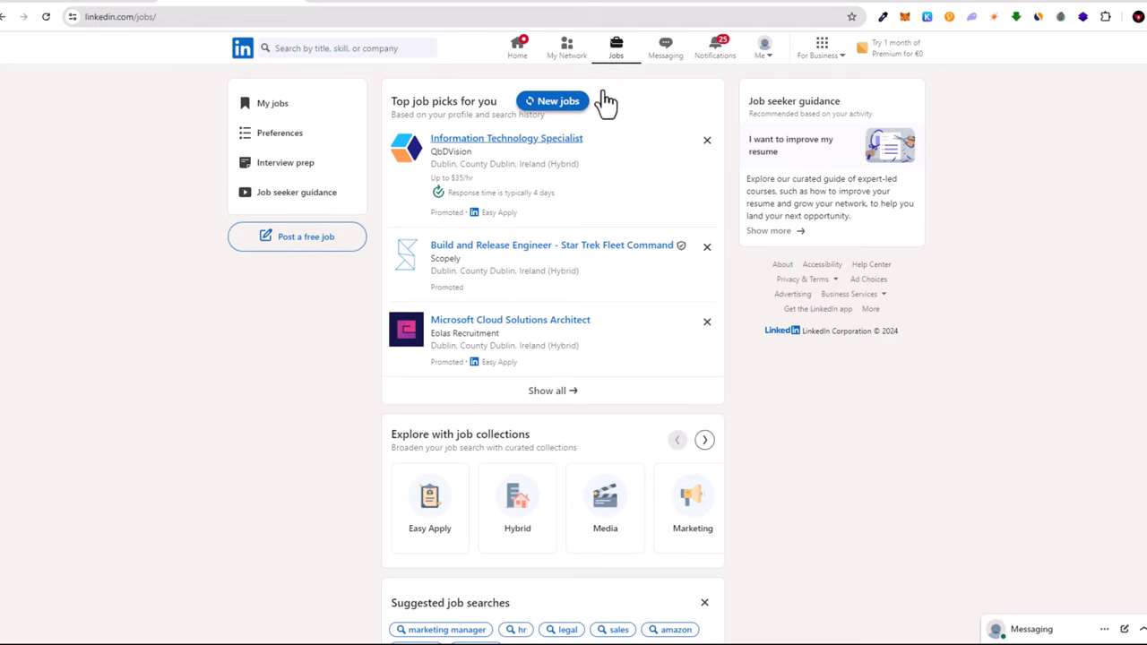
mouse_move(403, 339)
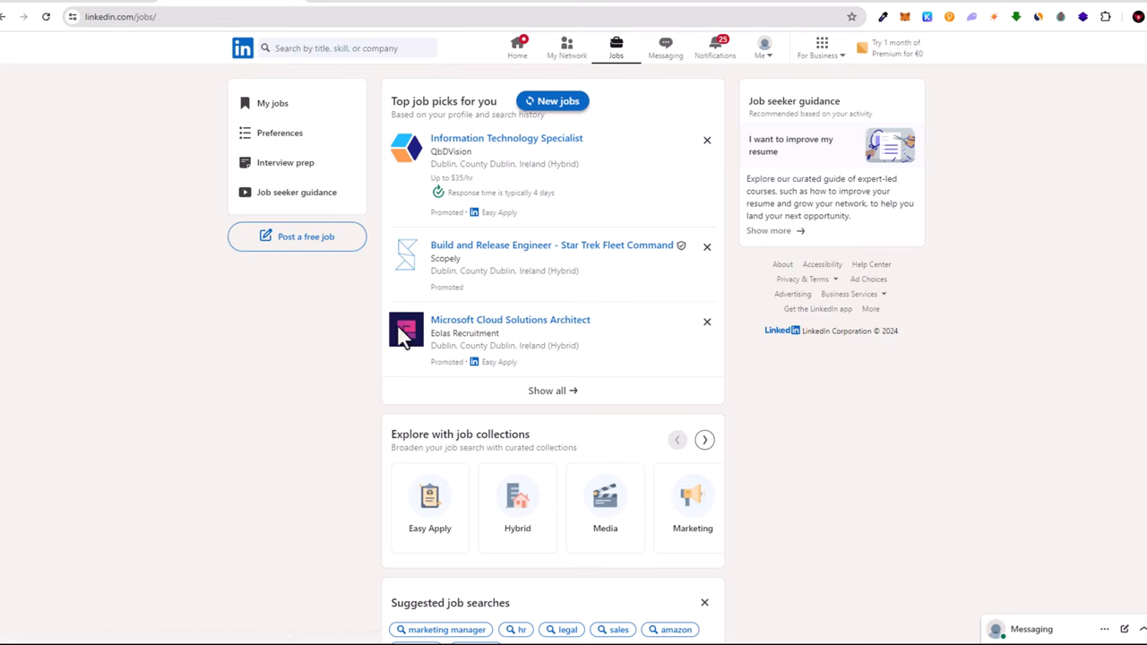
mouse_move(321, 386)
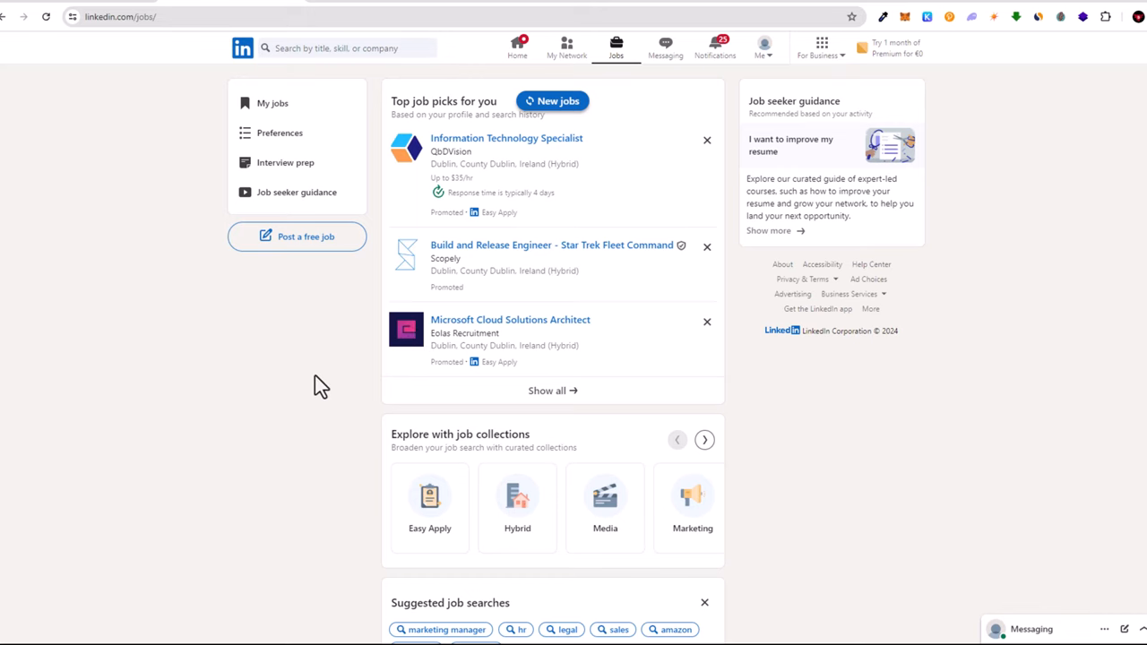
Scroll through the County Dublin results paying at least €50,000, led by Senior Sales Representative roles
scroll("down", 3)
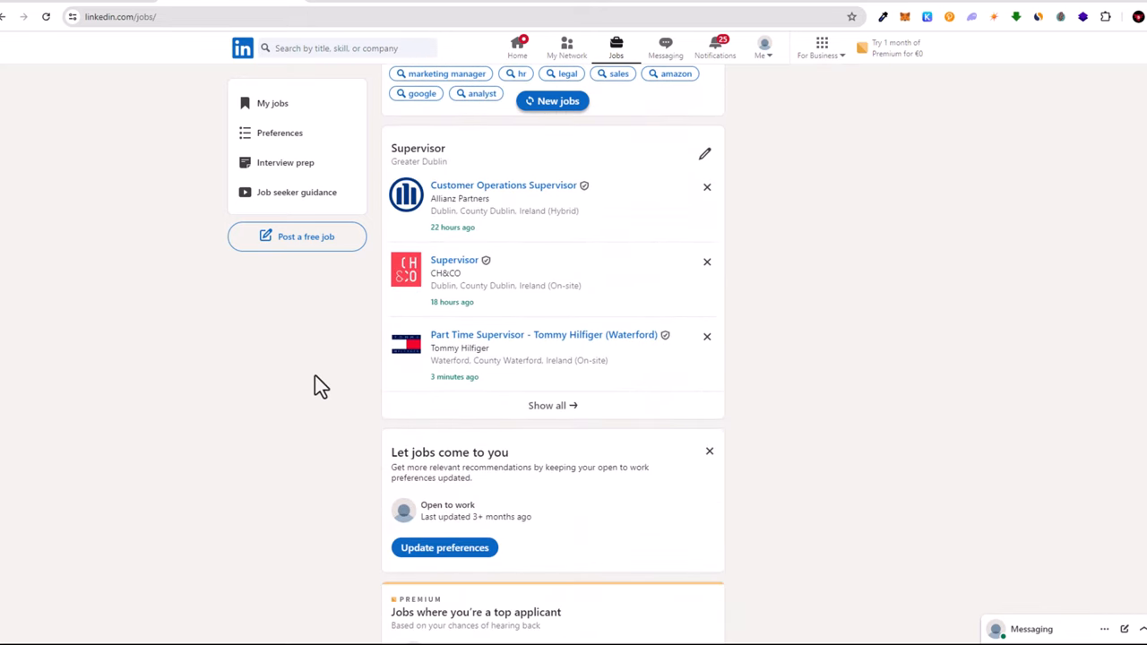
scroll("down", 3)
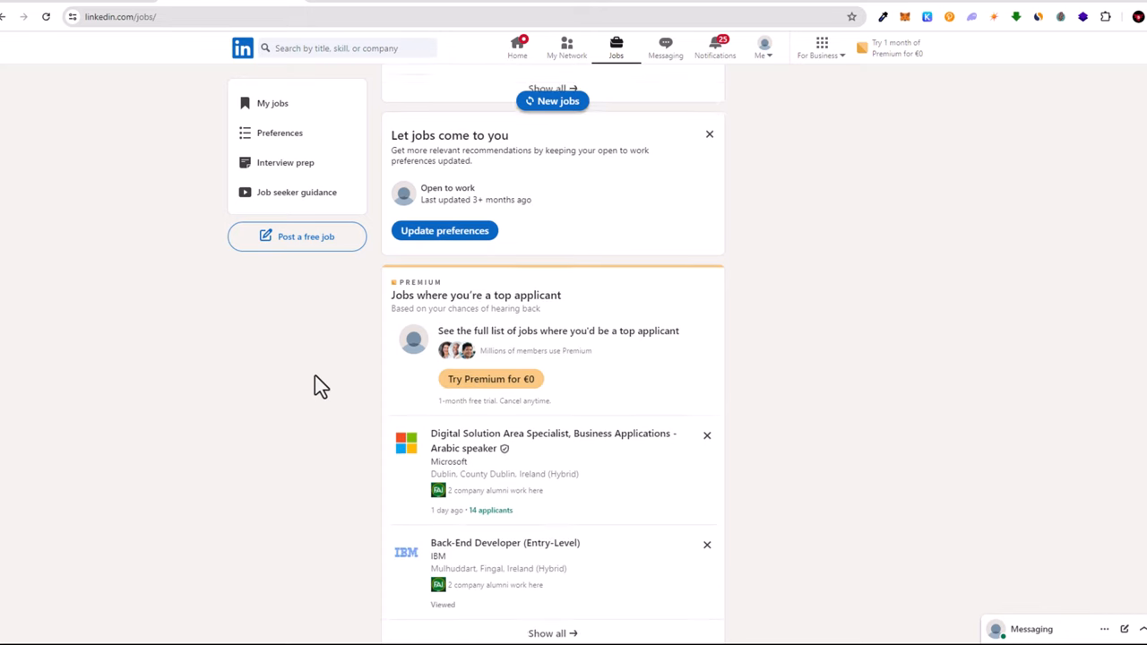
scroll("down", 3)
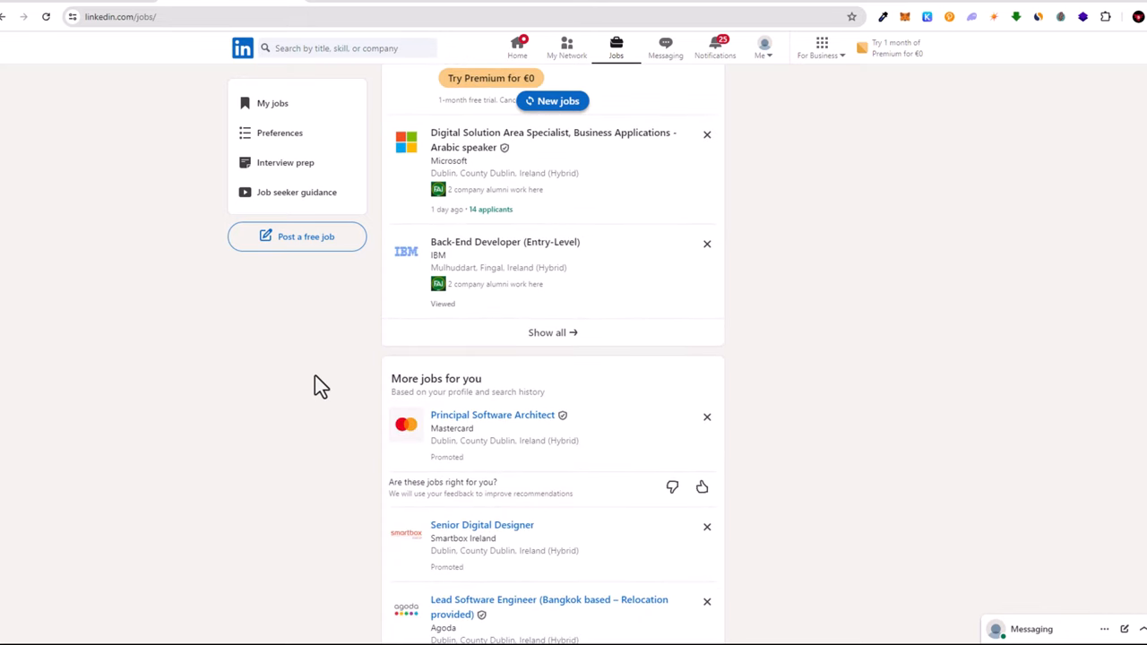
scroll("down", 3)
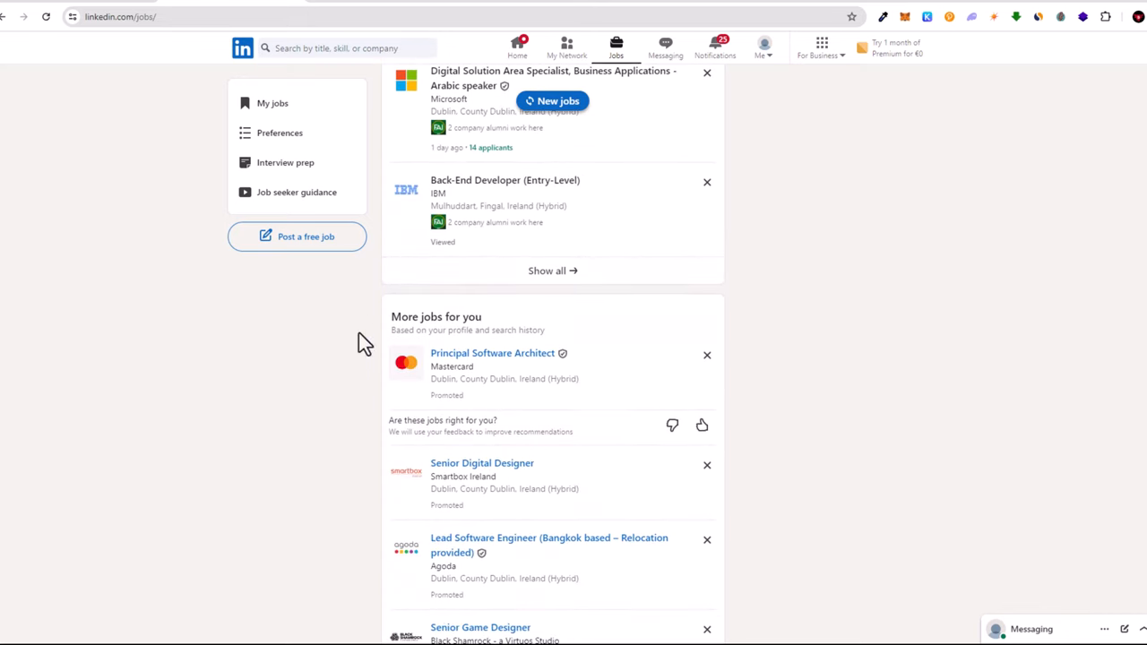
scroll("down", 3)
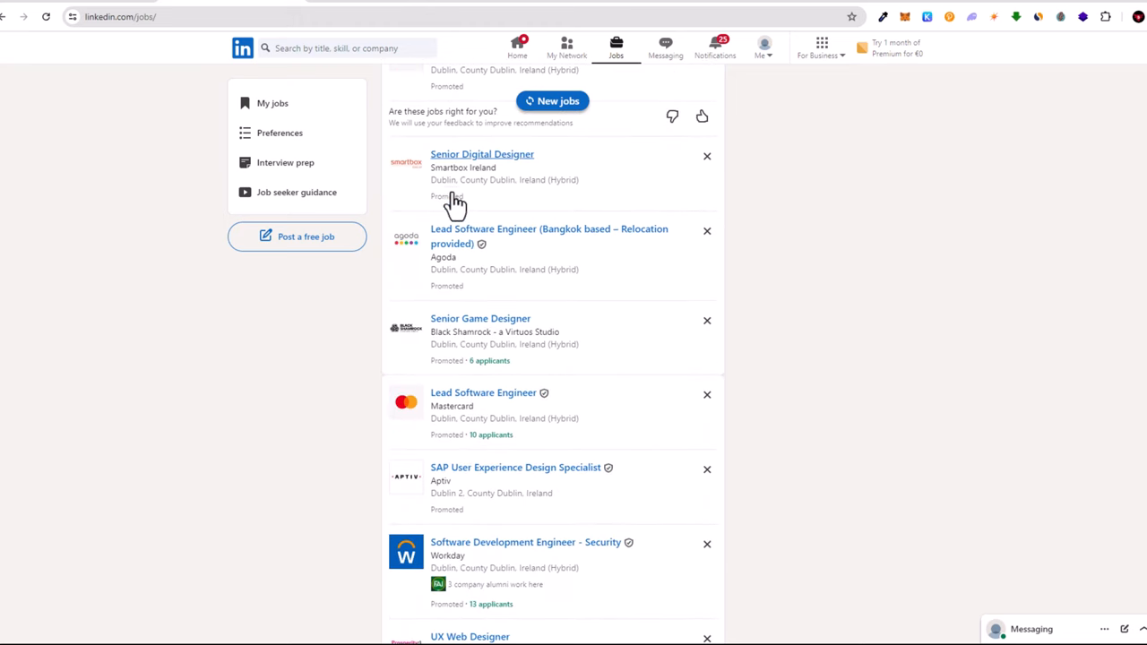
scroll("down", 3)
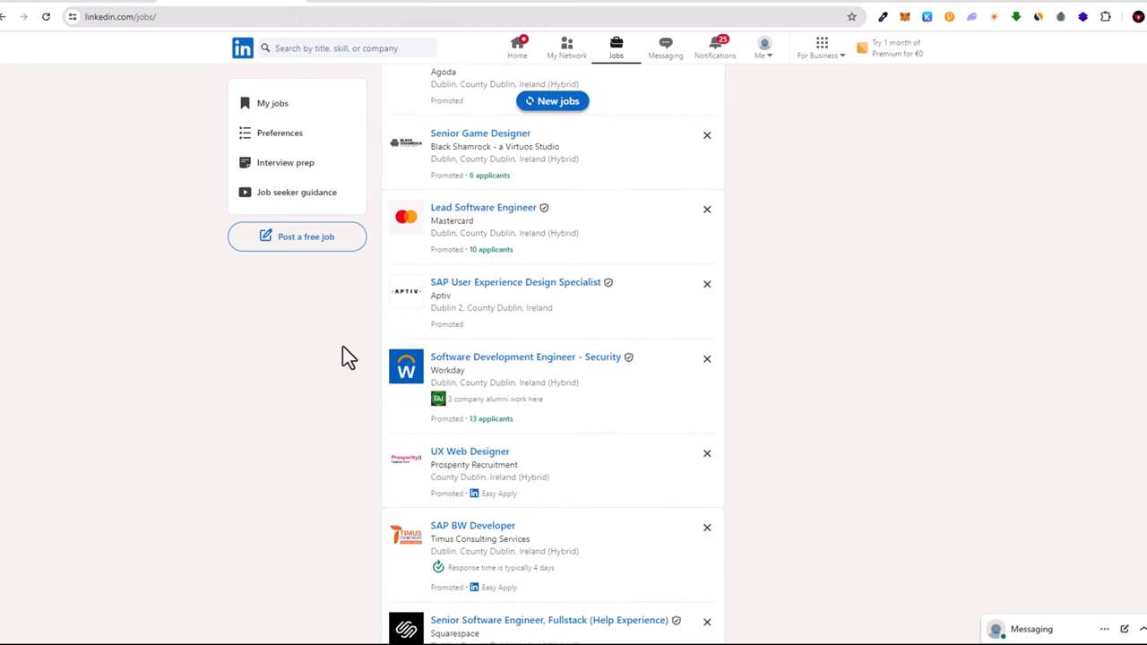
scroll("down", 3)
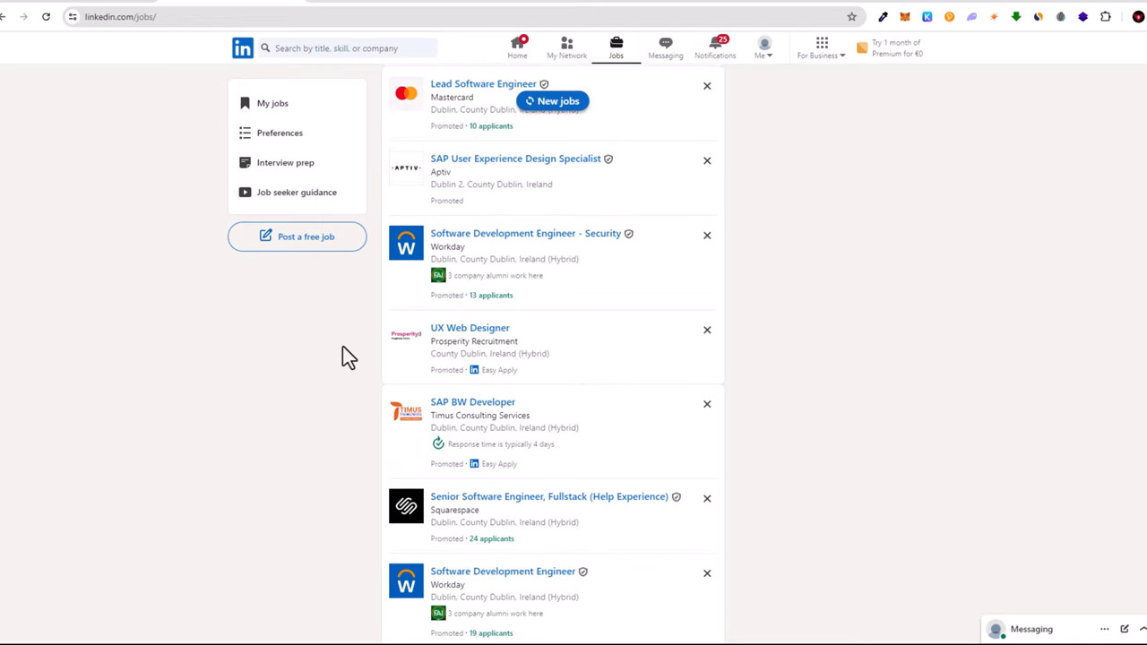
scroll("down", 3)
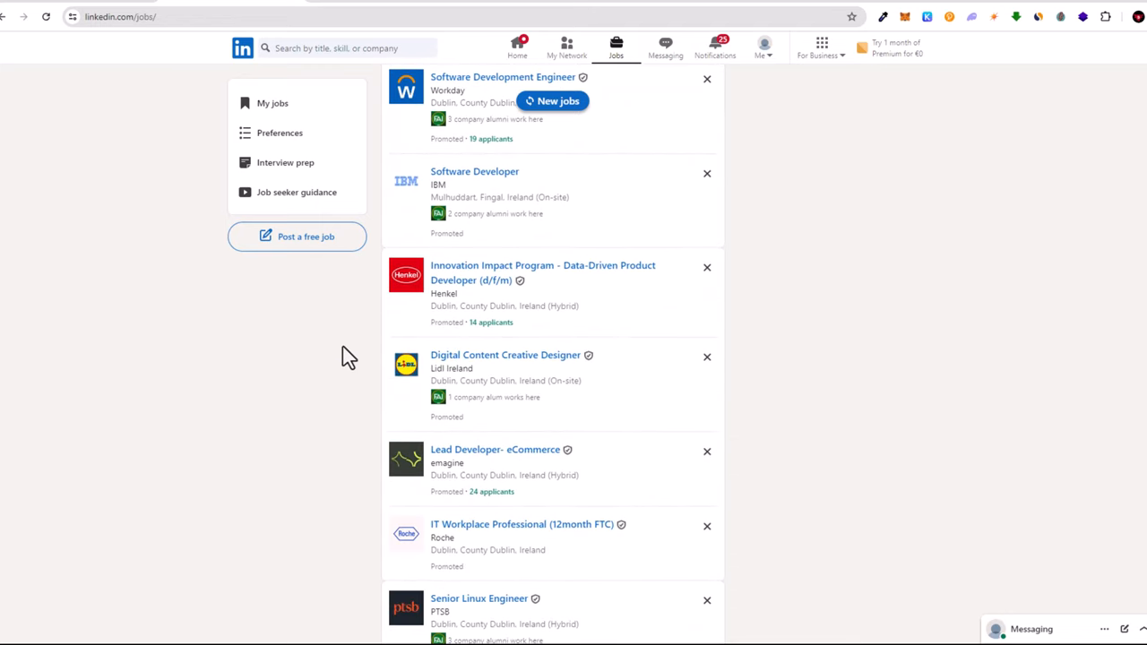
scroll("down", 3)
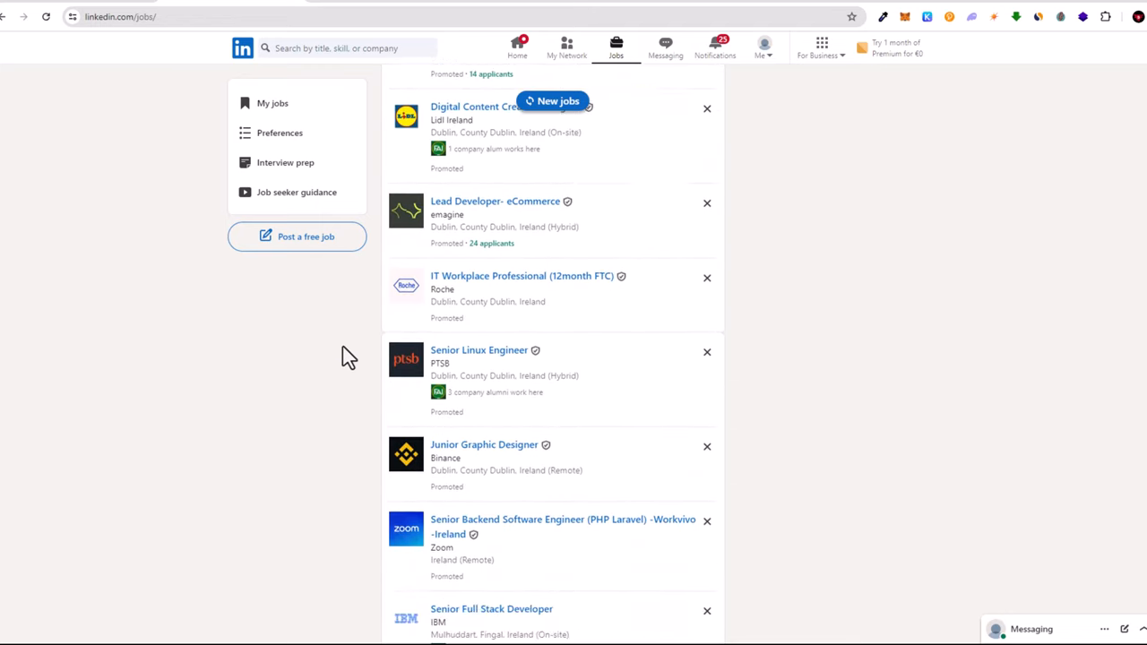
scroll("down", 3)
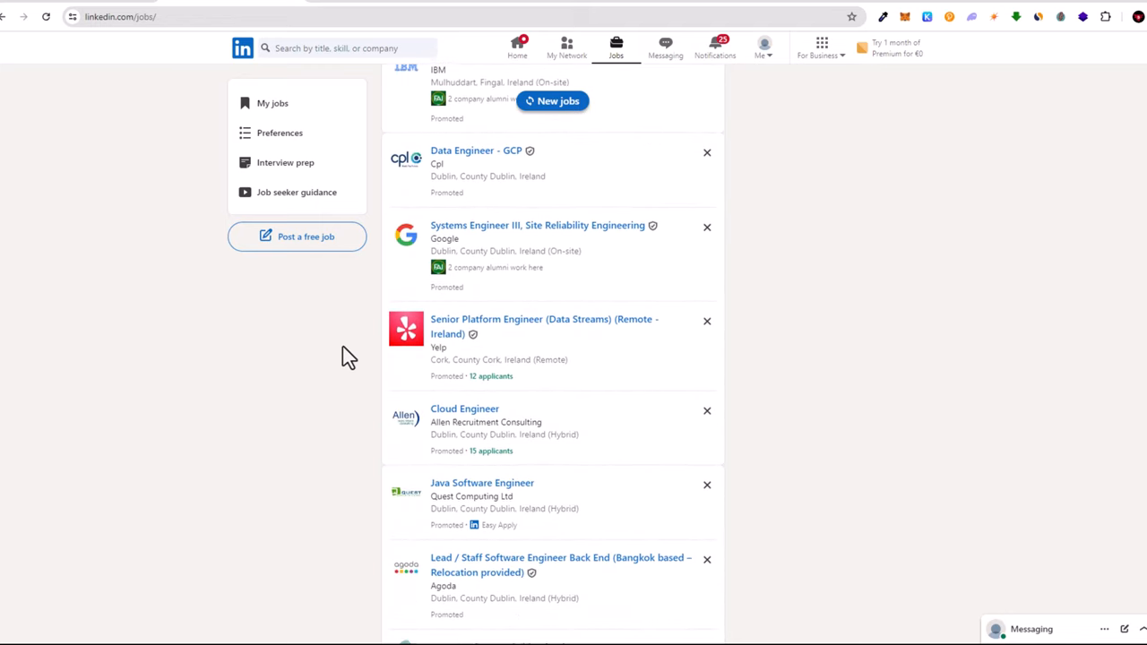
scroll("down", 3)
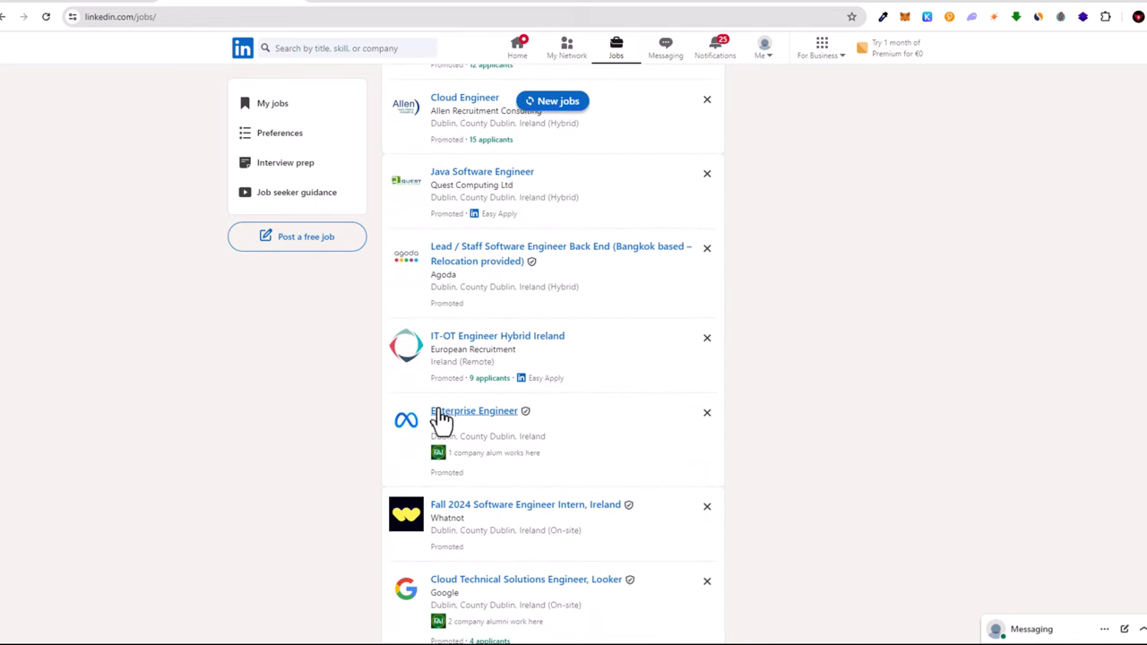
mouse_move(484, 446)
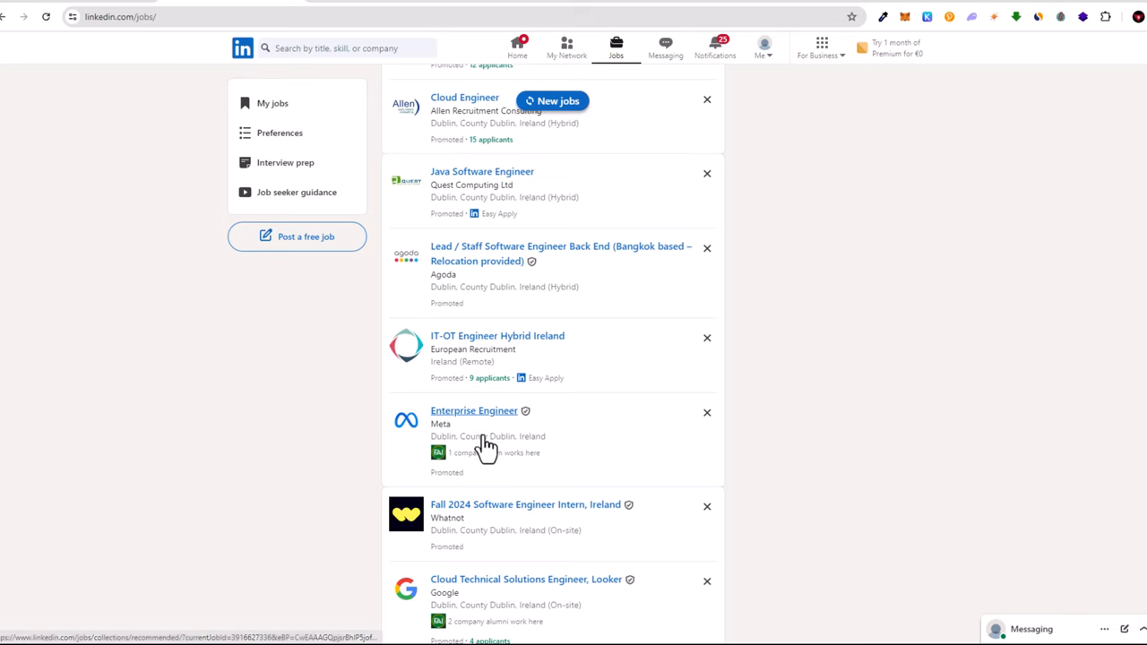
scroll("down", 3)
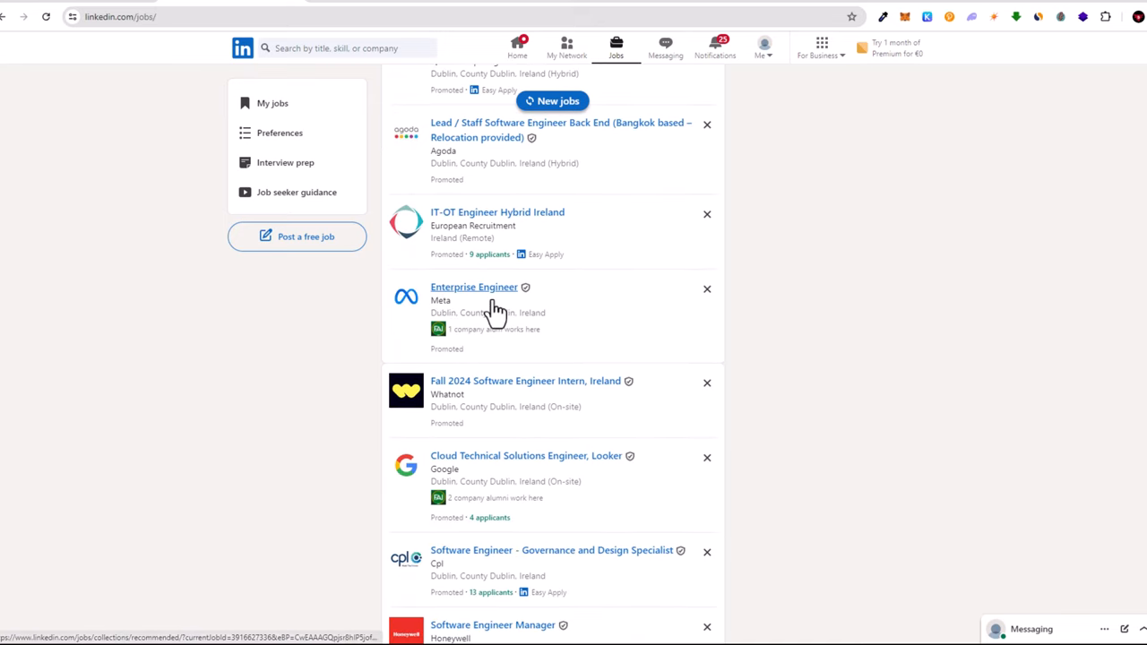
mouse_move(484, 298)
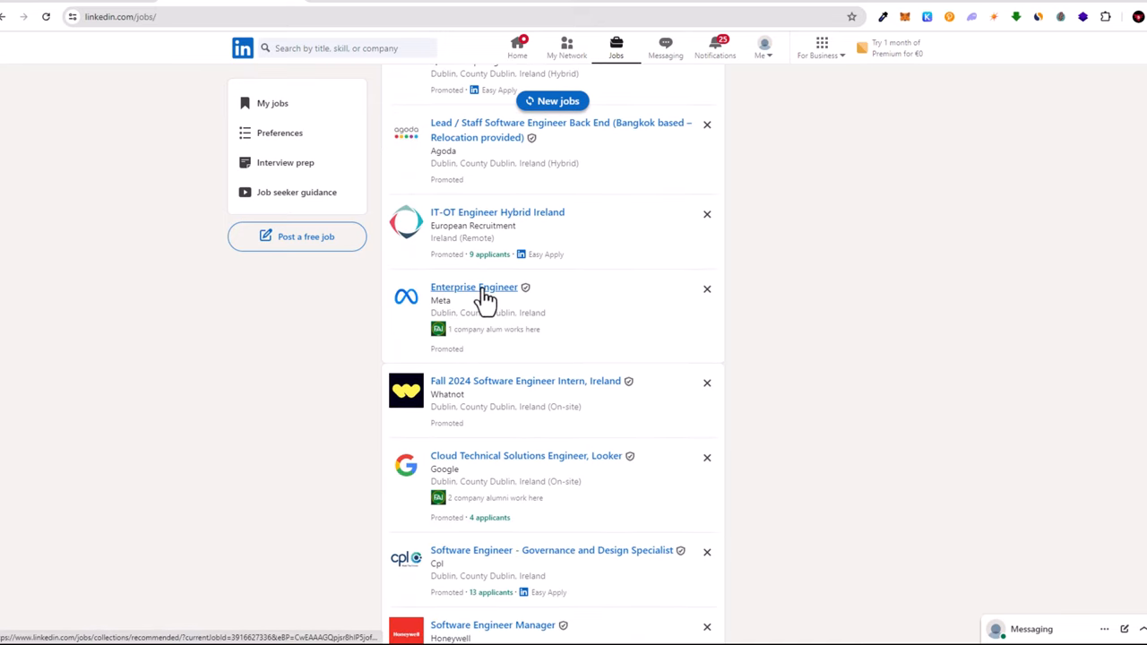
scroll("up", 3)
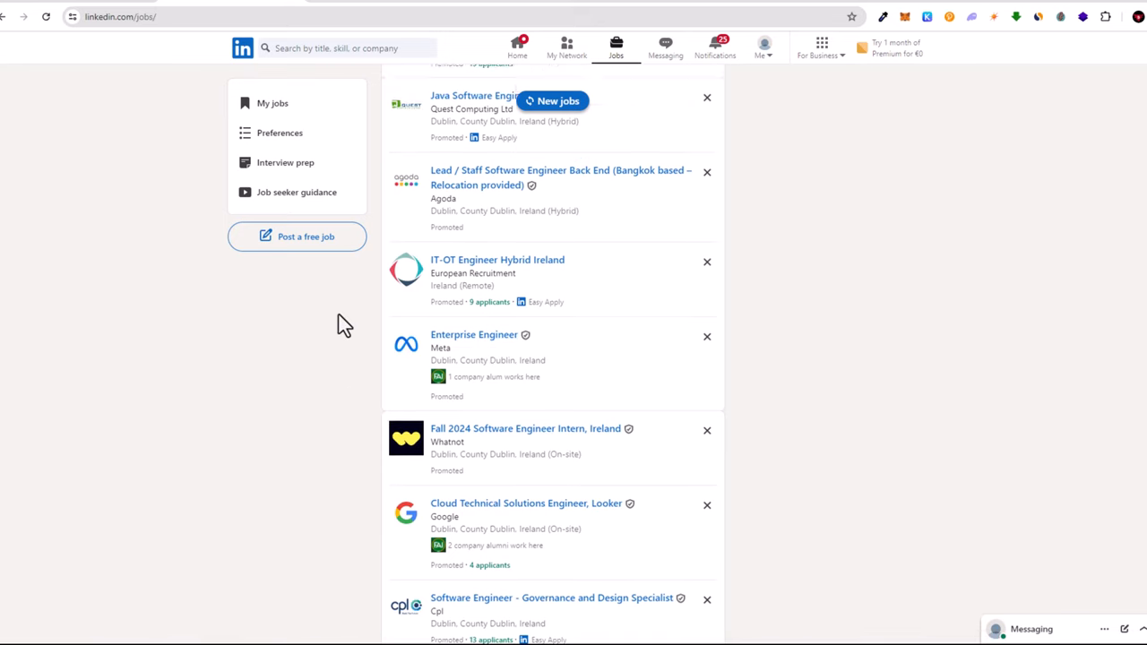
scroll("up", 3)
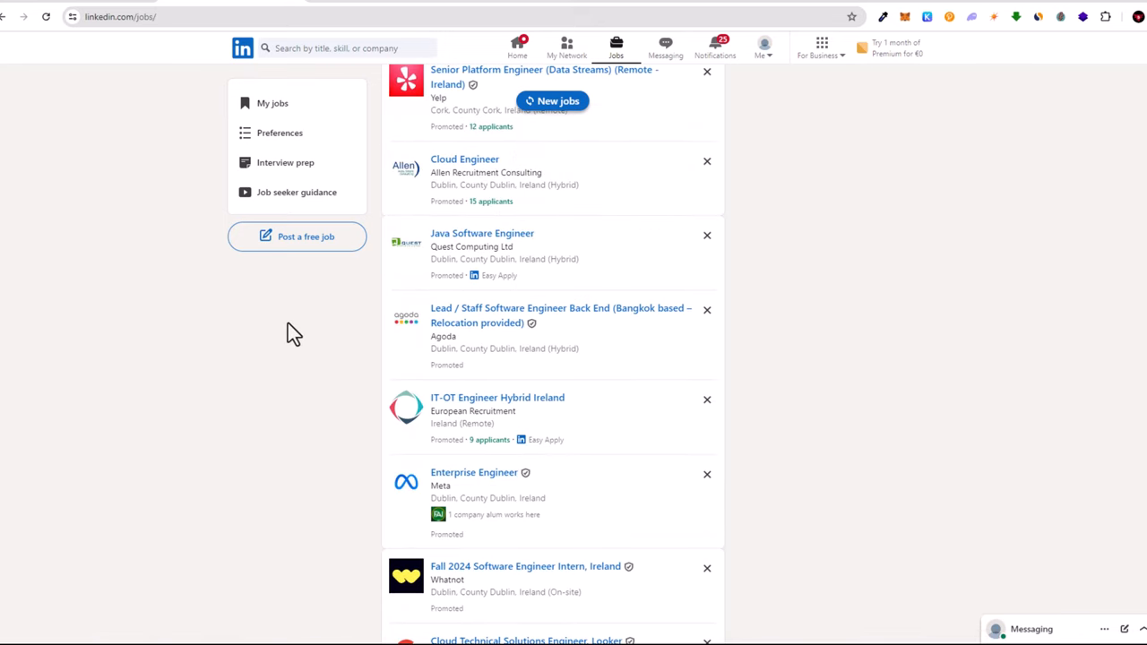
mouse_move(249, 334)
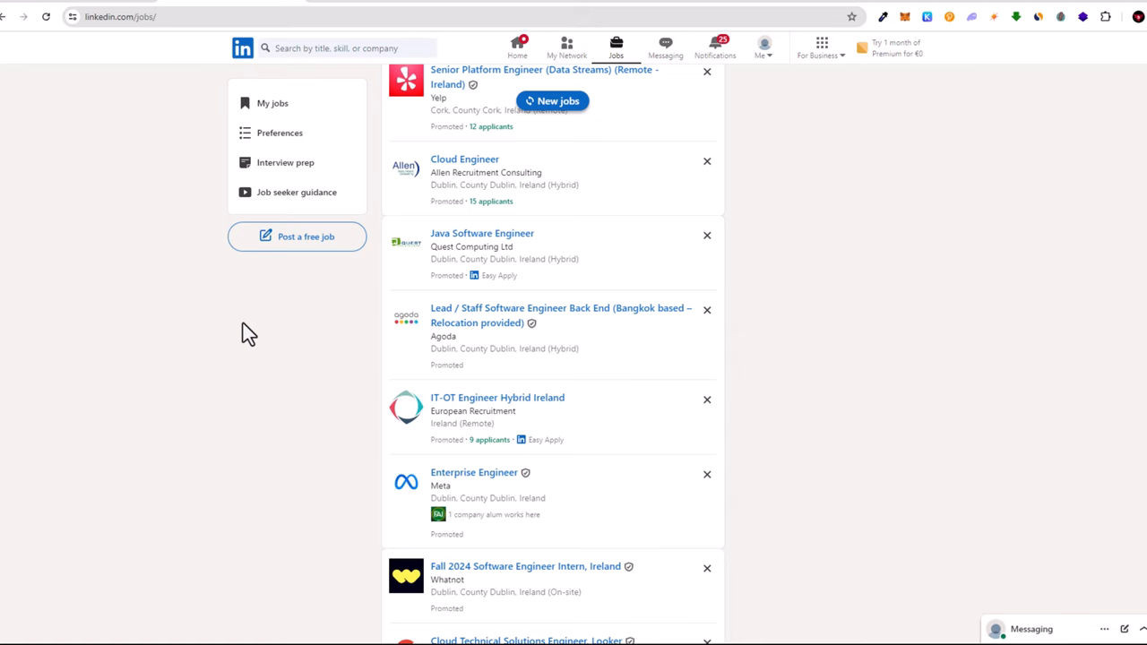
scroll("down", 3)
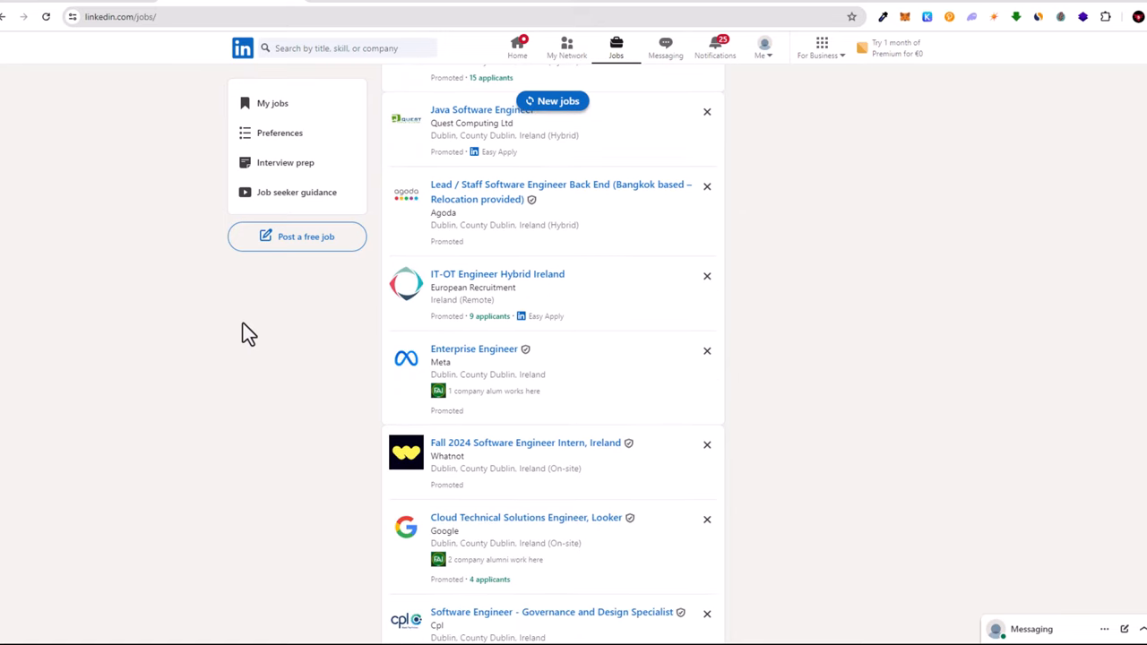
mouse_move(556, 389)
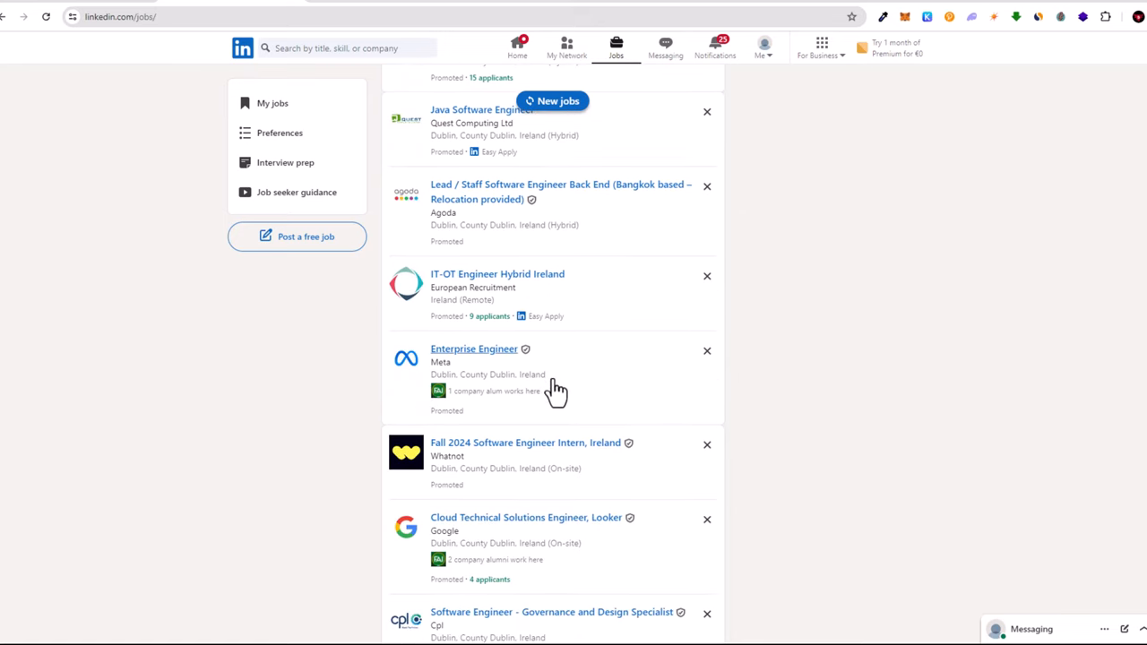
mouse_move(232, 72)
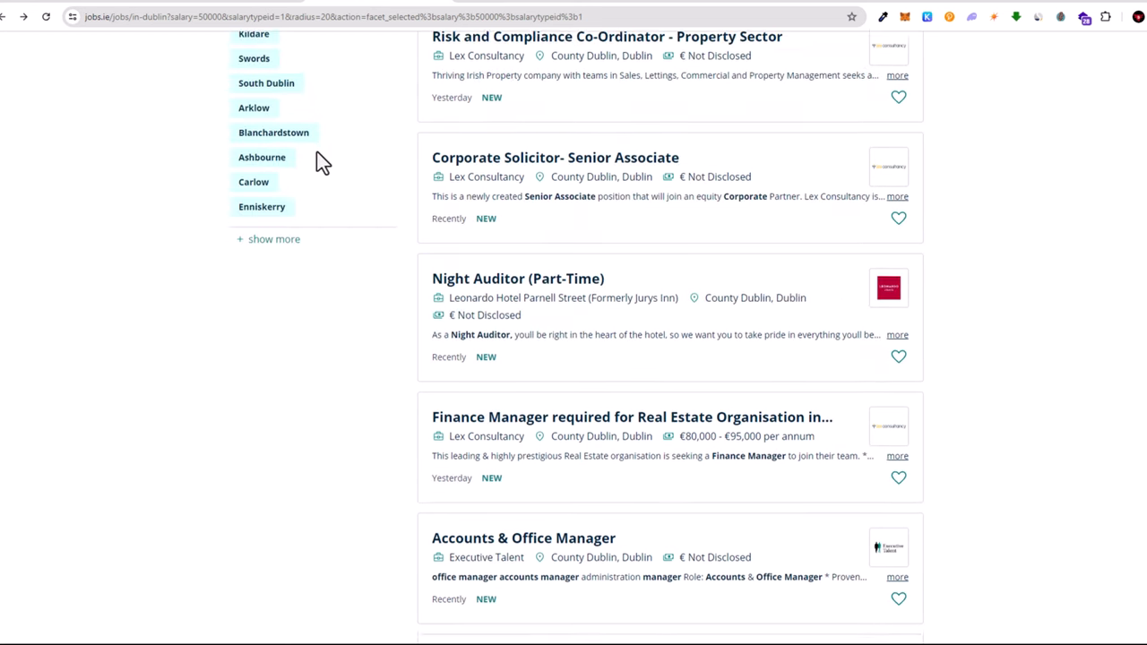
scroll("up", 3)
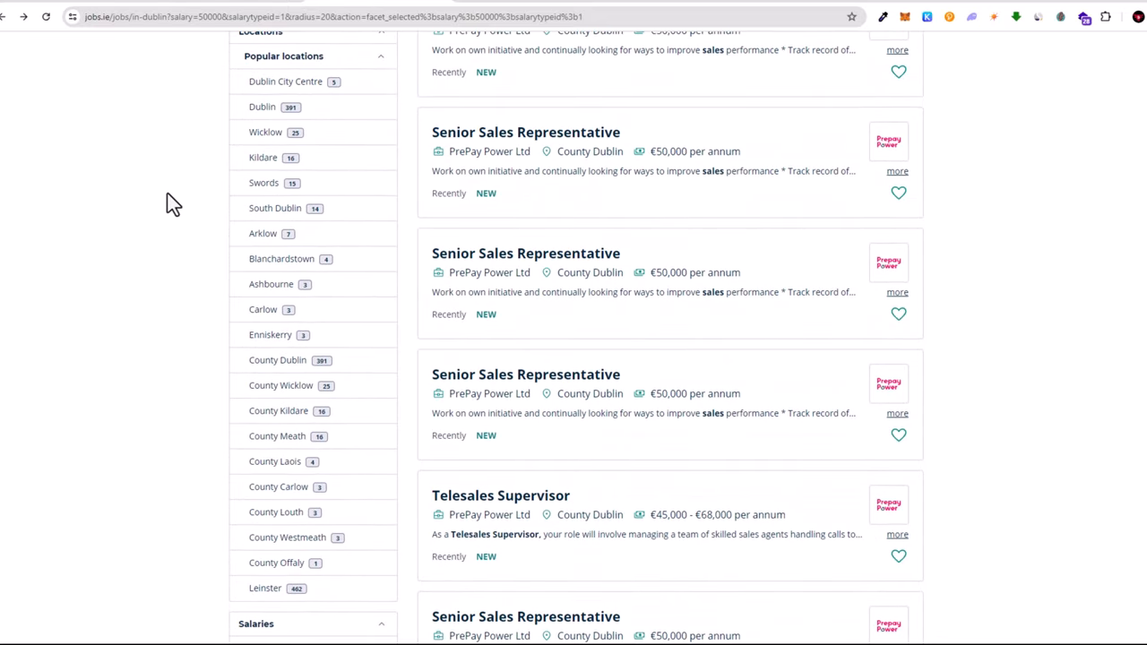
scroll("up", 3)
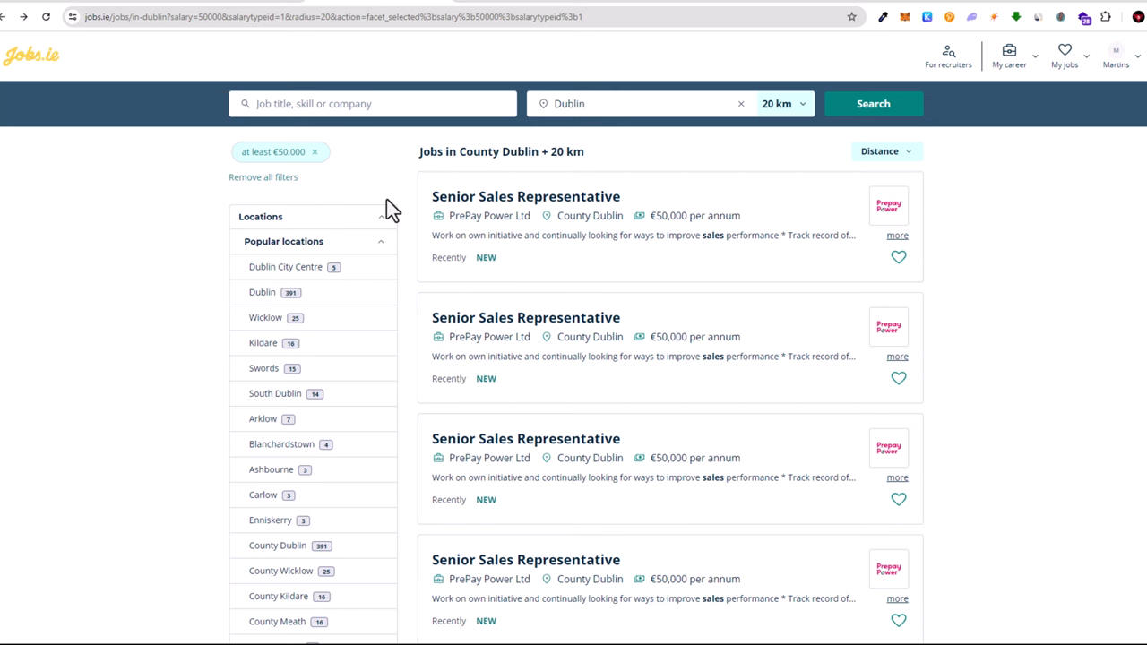
scroll("down", 3)
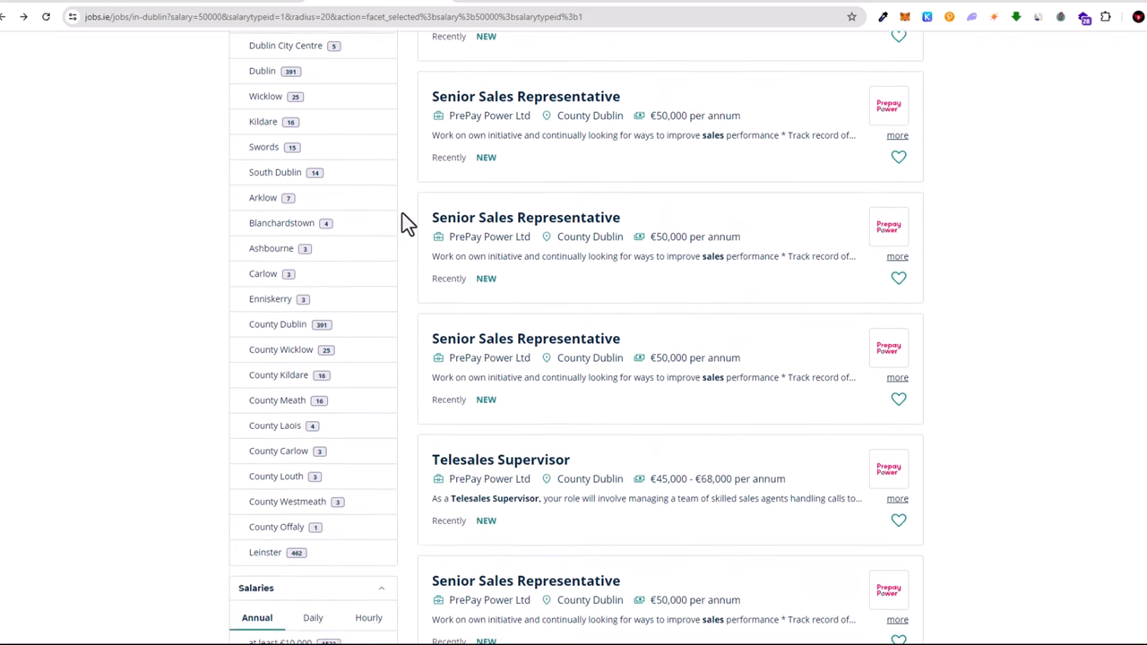
scroll("down", 3)
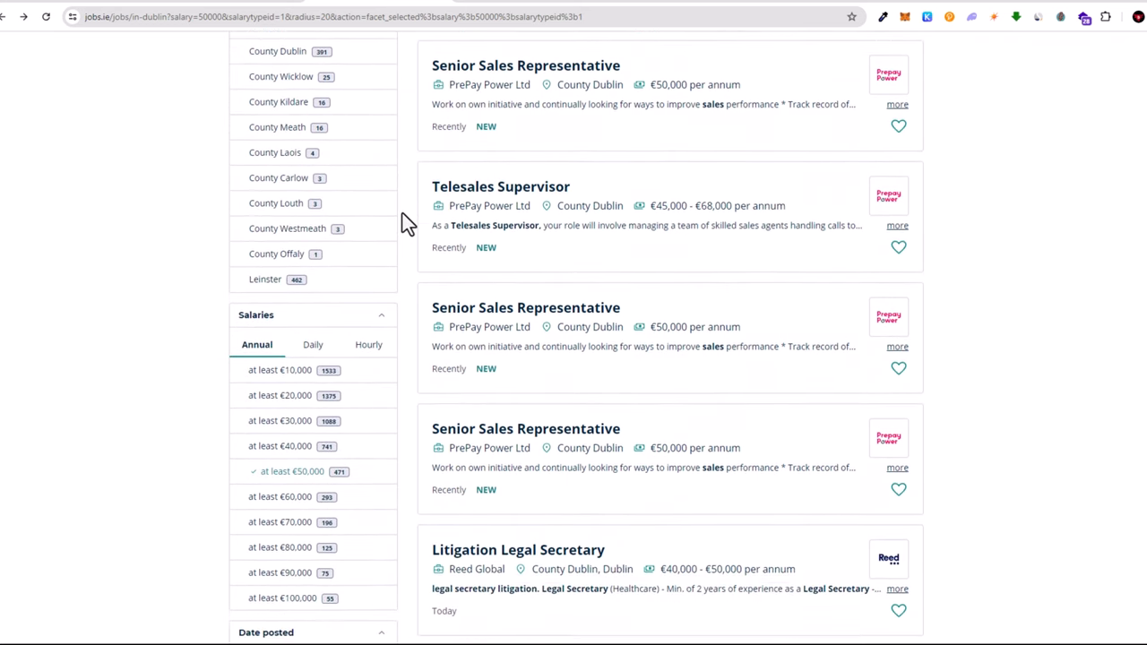
scroll("down", 3)
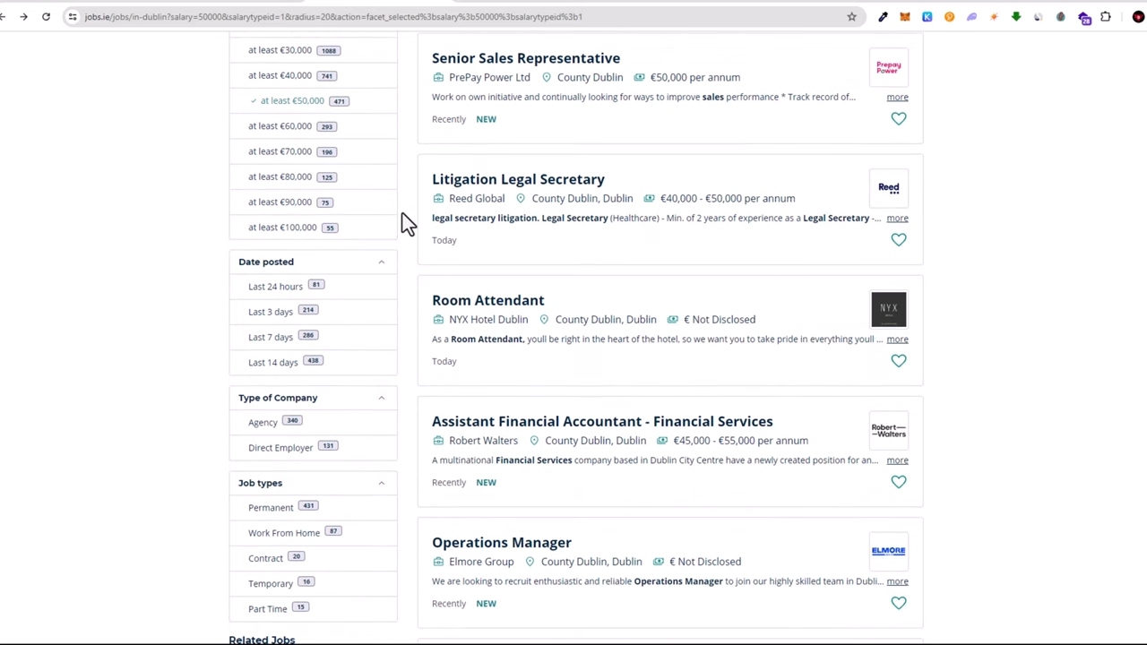
scroll("down", 3)
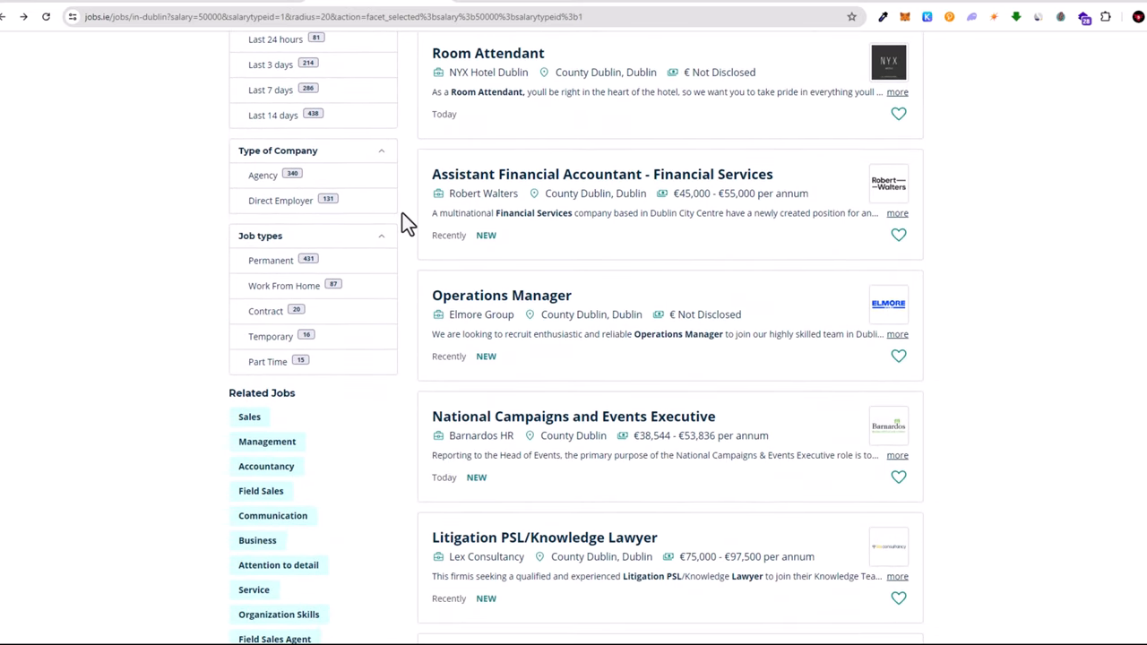
scroll("down", 3)
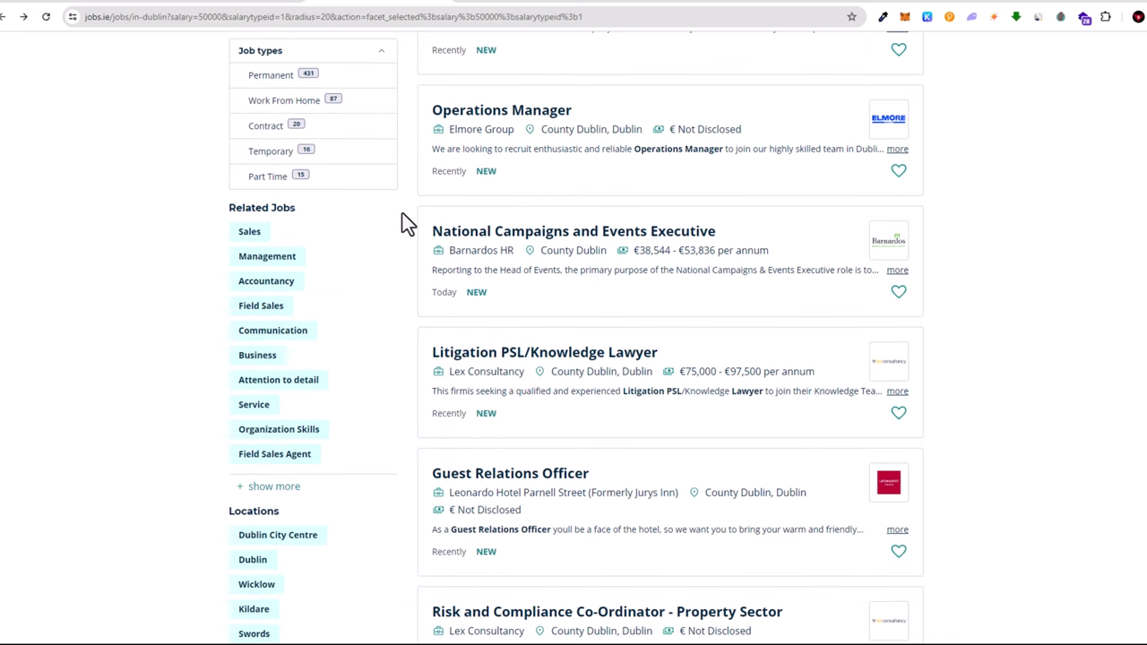
scroll("down", 3)
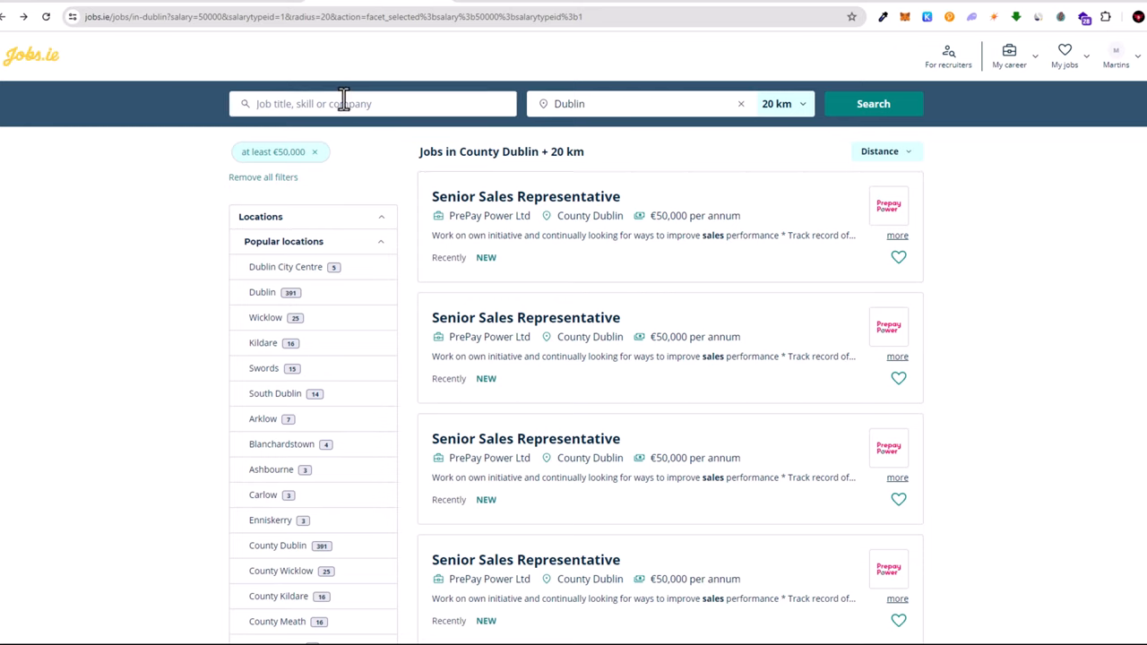
Re-pick Dublin as the search location, keeping the 20 km radius and €50,000 salary filter
left_click(371, 103)
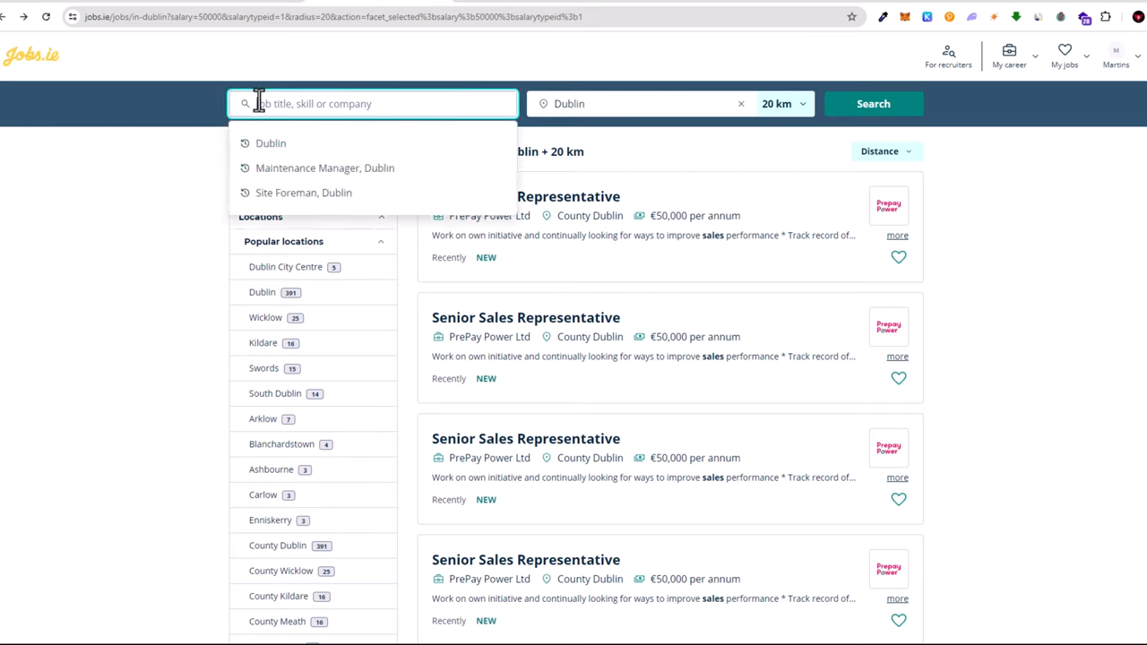
left_click(399, 132)
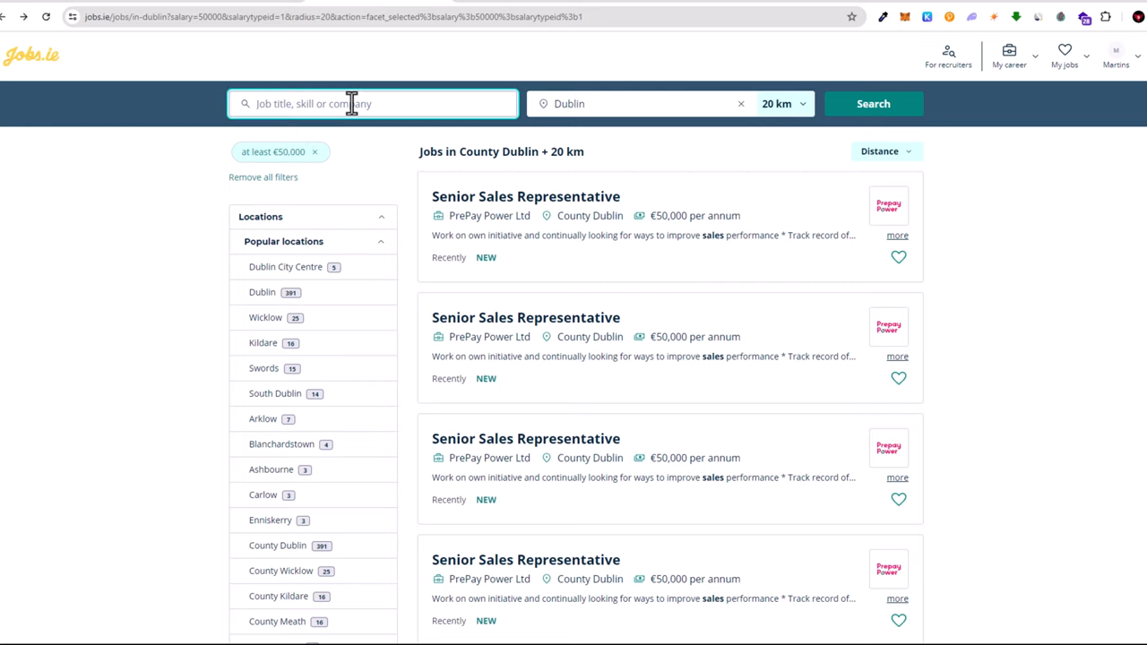
mouse_move(475, 98)
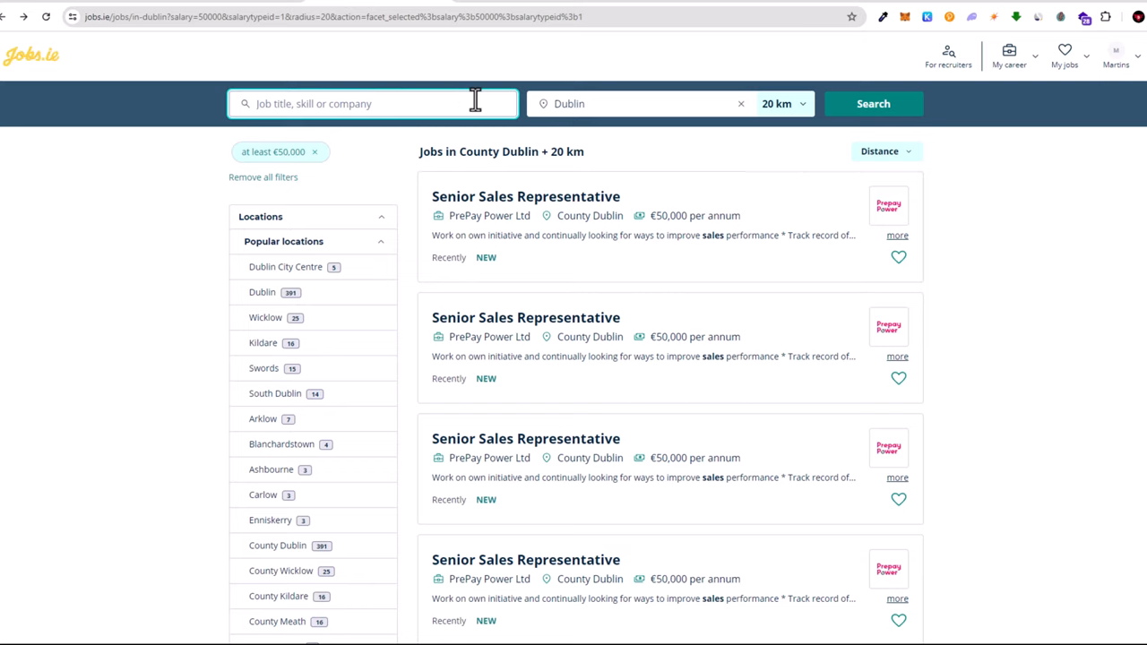
mouse_move(403, 135)
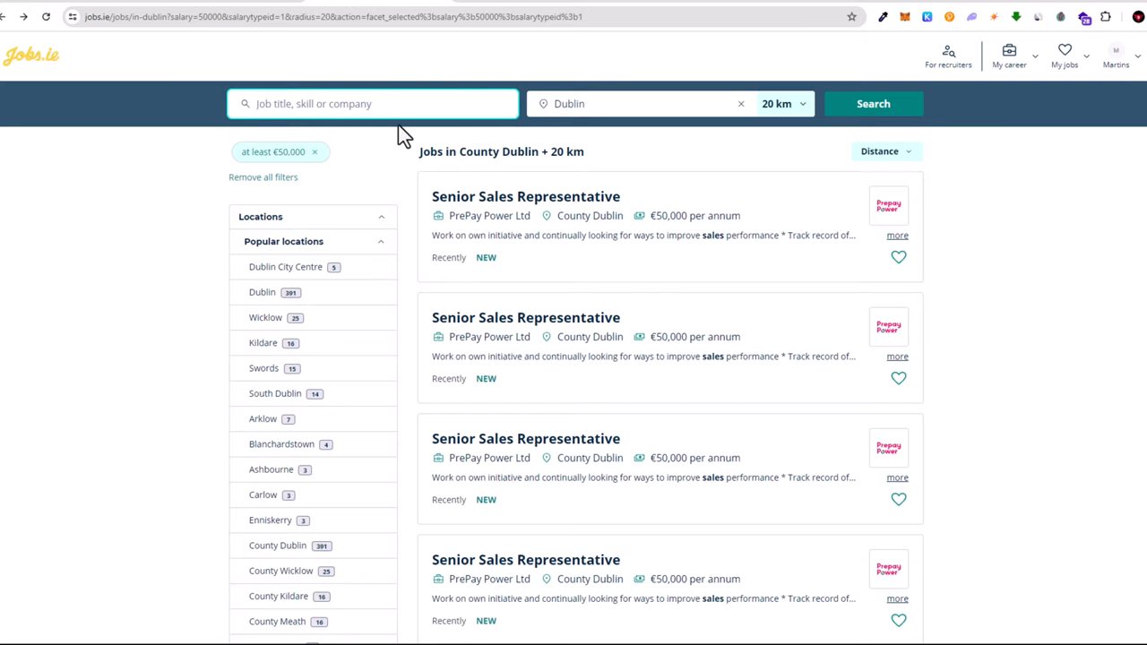
left_click(636, 103)
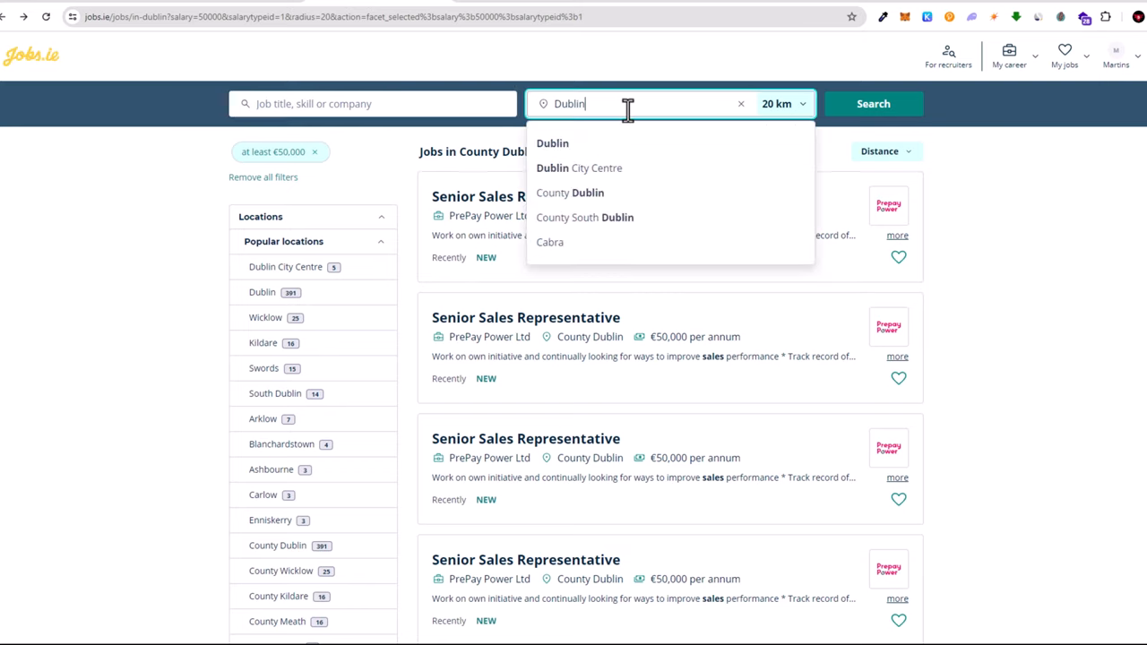
mouse_move(547, 103)
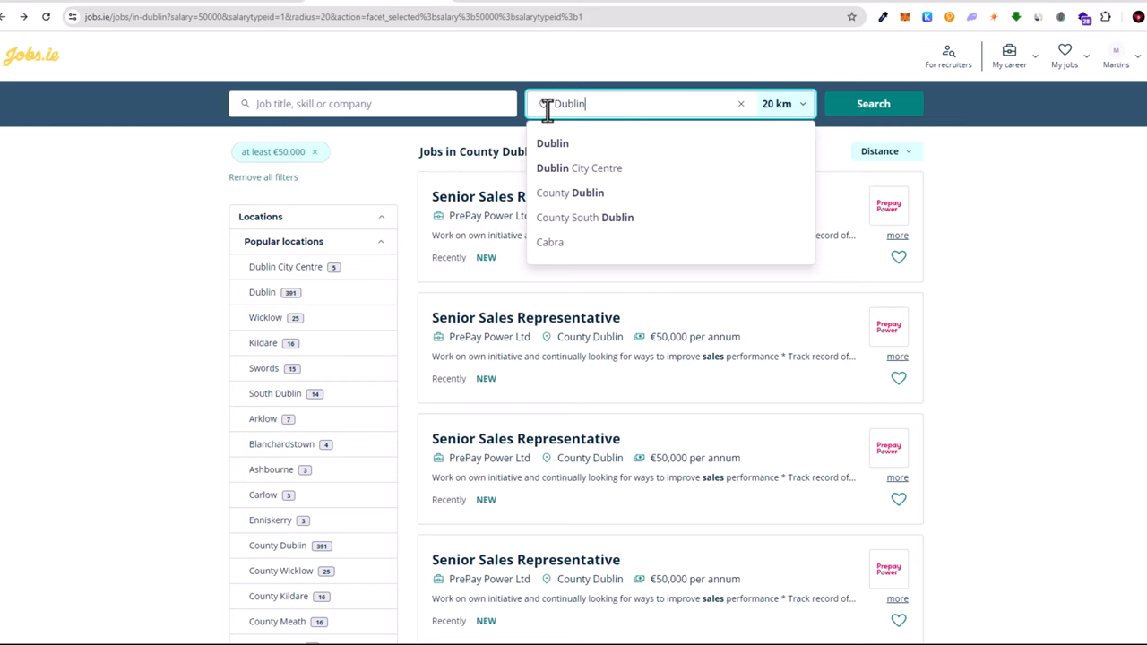
mouse_move(552, 144)
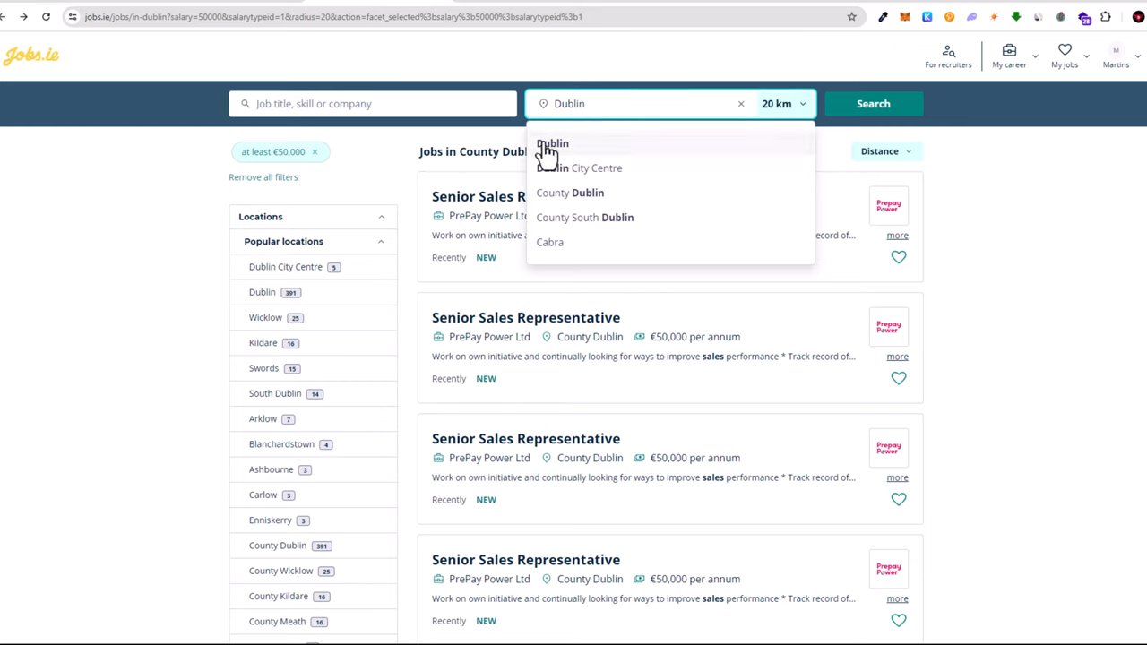
left_click(553, 143)
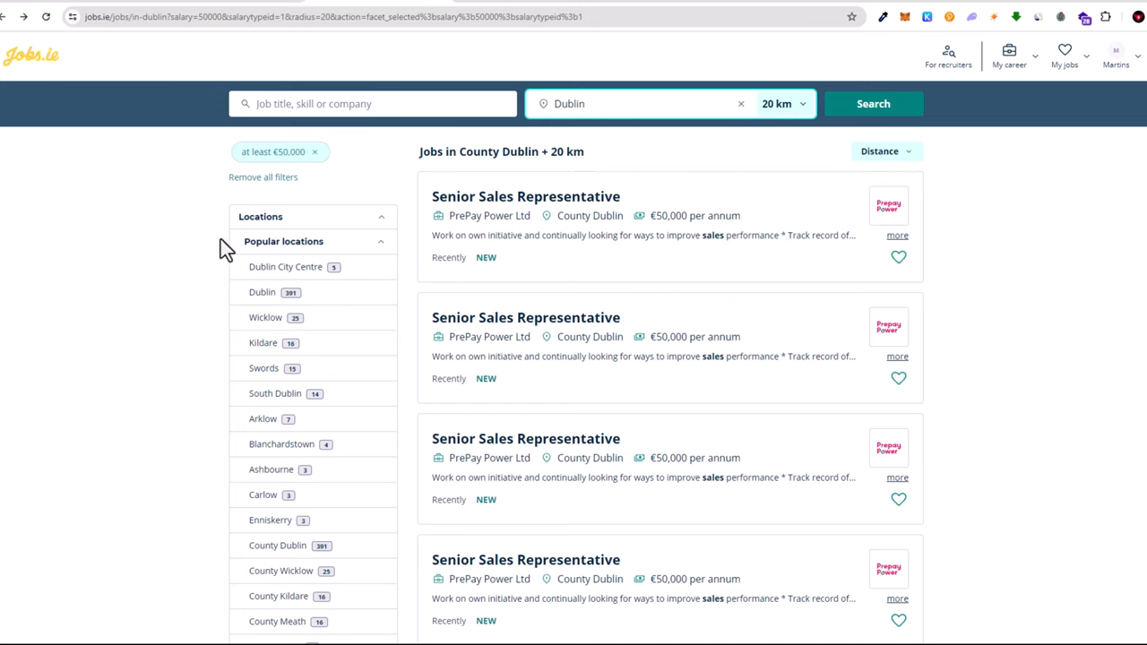
mouse_move(988, 133)
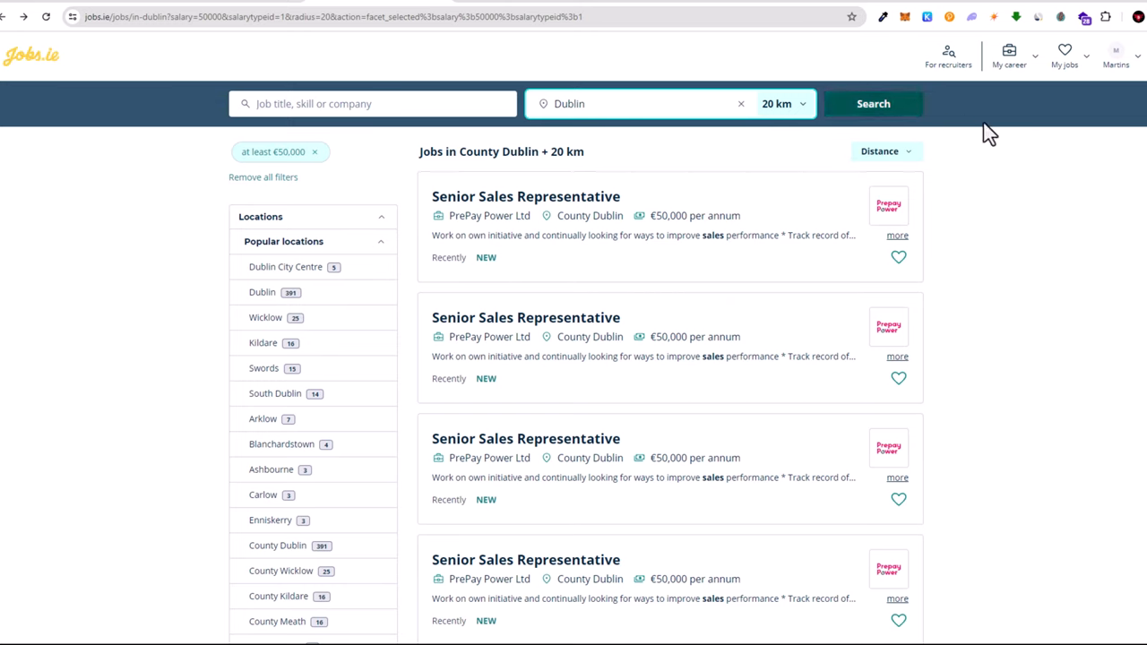
mouse_move(1008, 223)
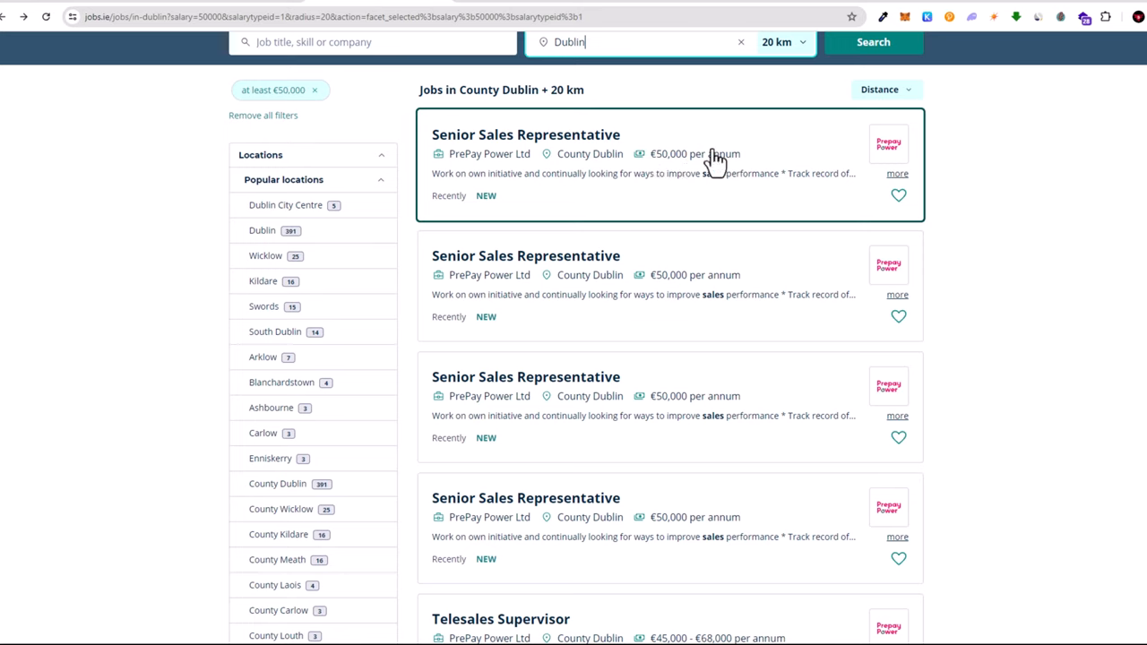
mouse_move(179, 228)
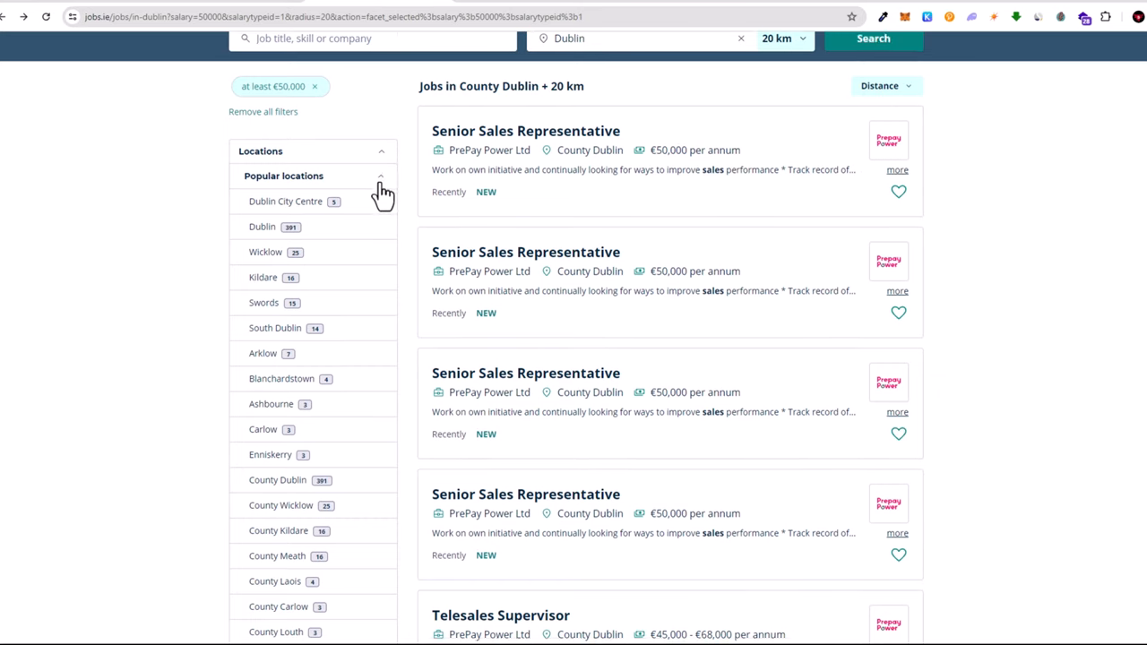
Collapse Popular locations and reveal the Salaries filter with at least €50,000 annually ticked
scroll("down", 3)
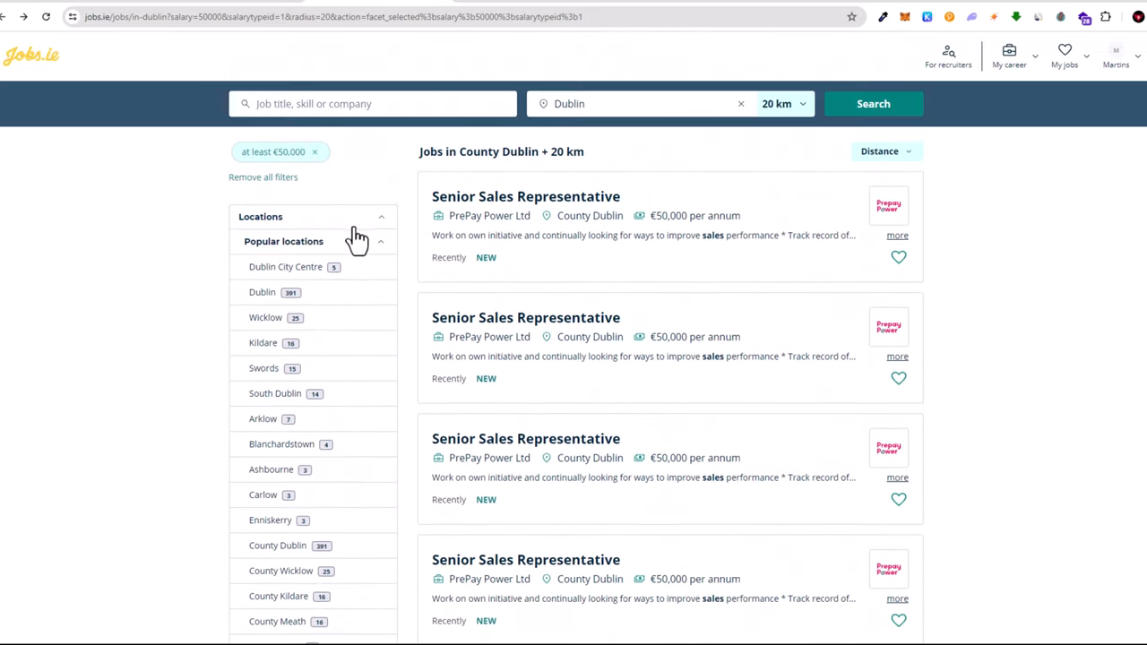
left_click(380, 241)
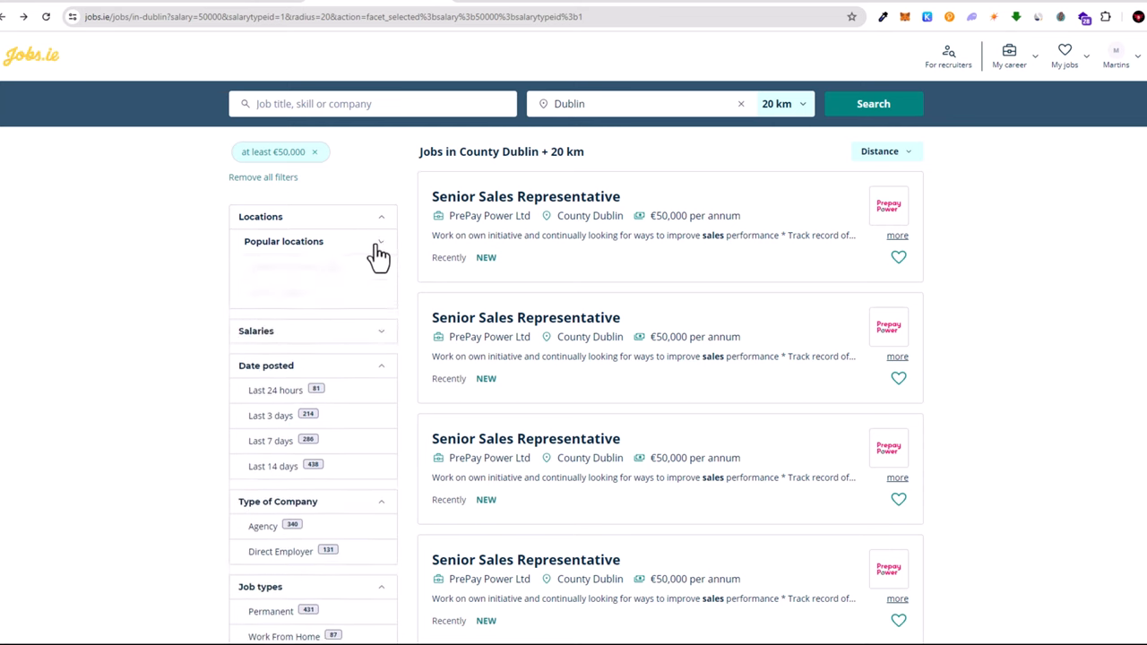
scroll("down", 3)
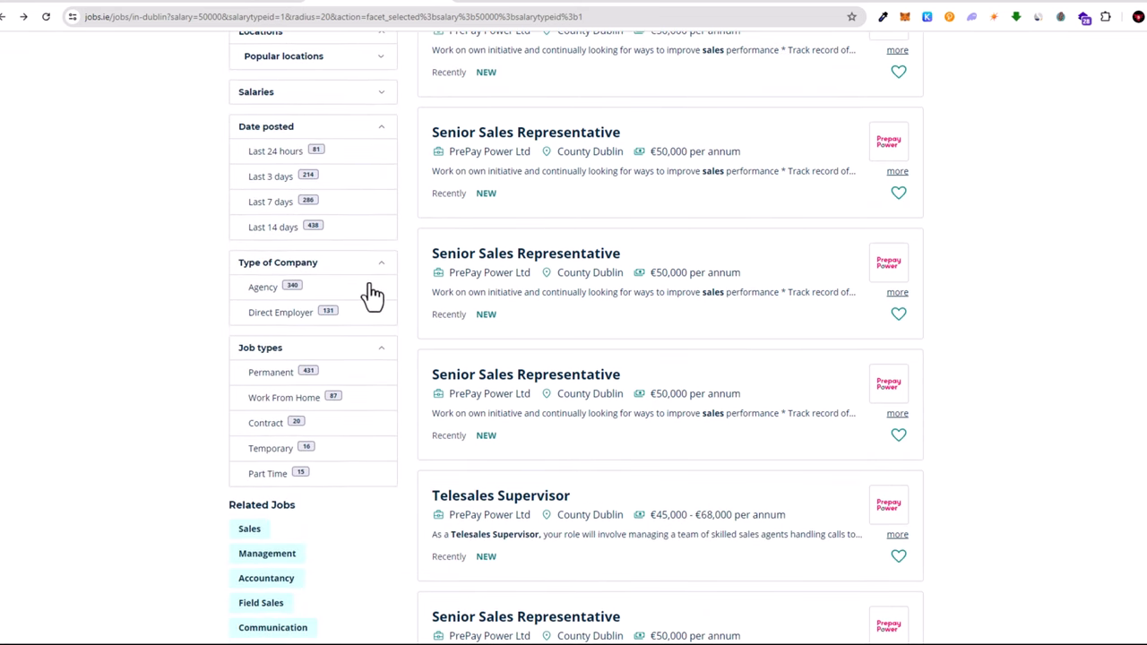
scroll("up", 3)
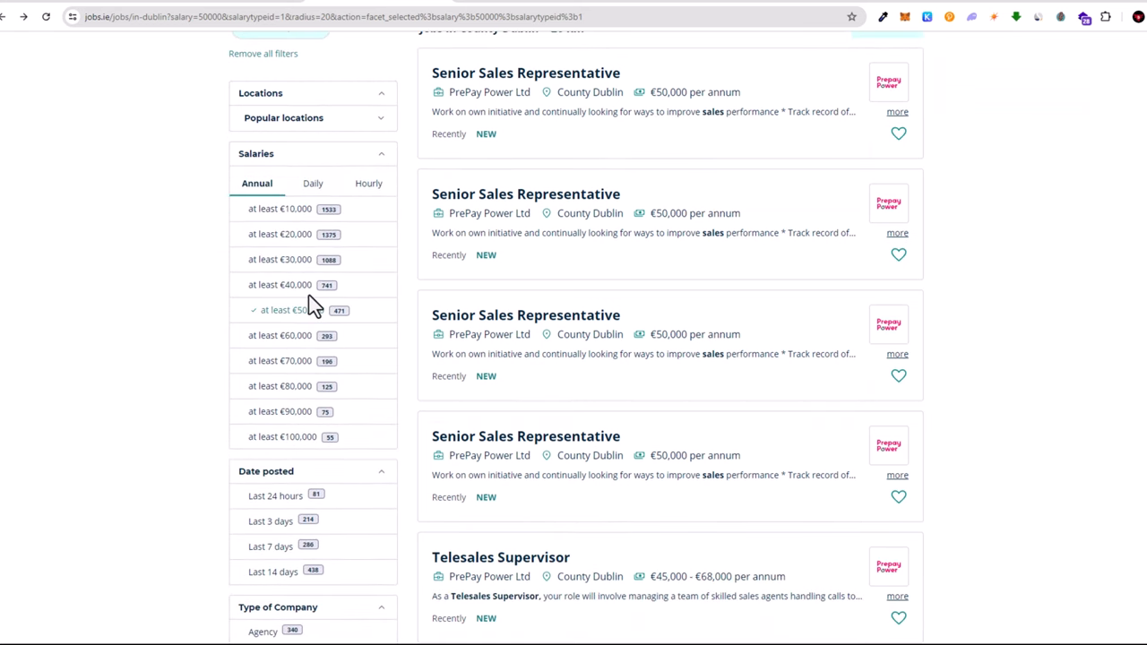
mouse_move(309, 273)
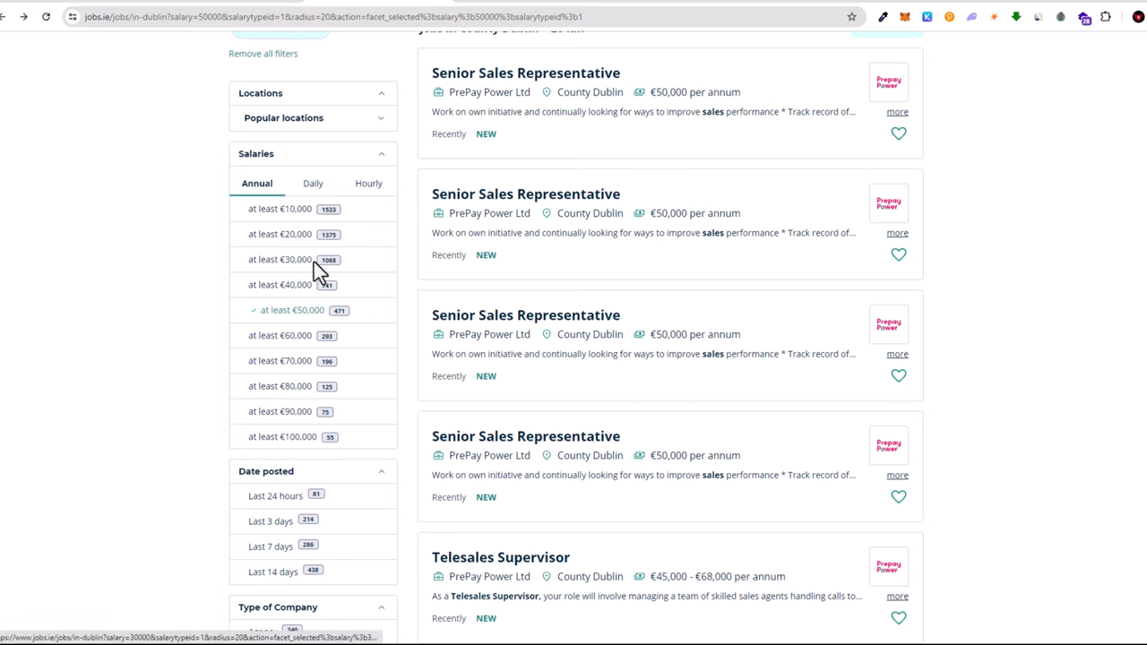
mouse_move(375, 271)
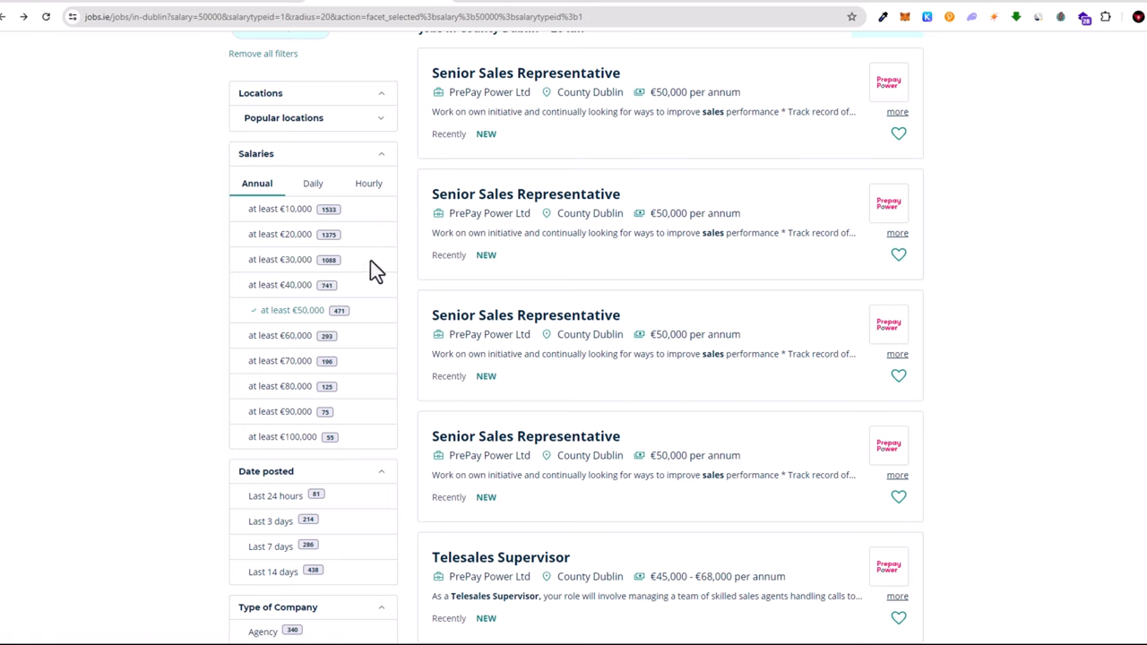
mouse_move(299, 336)
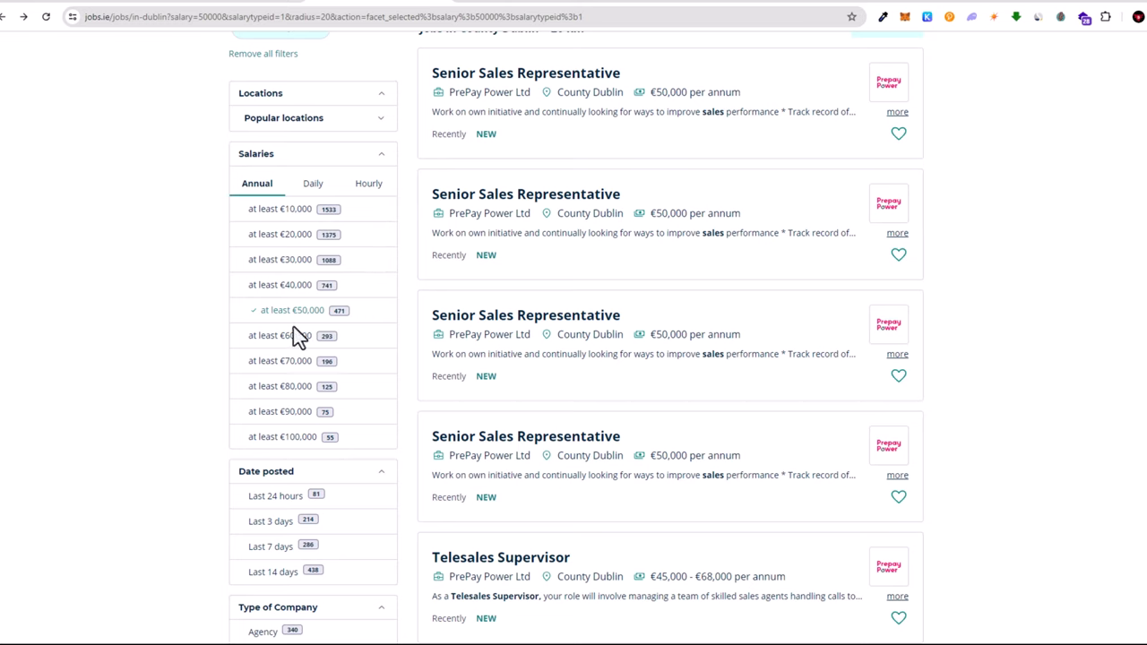
mouse_move(304, 310)
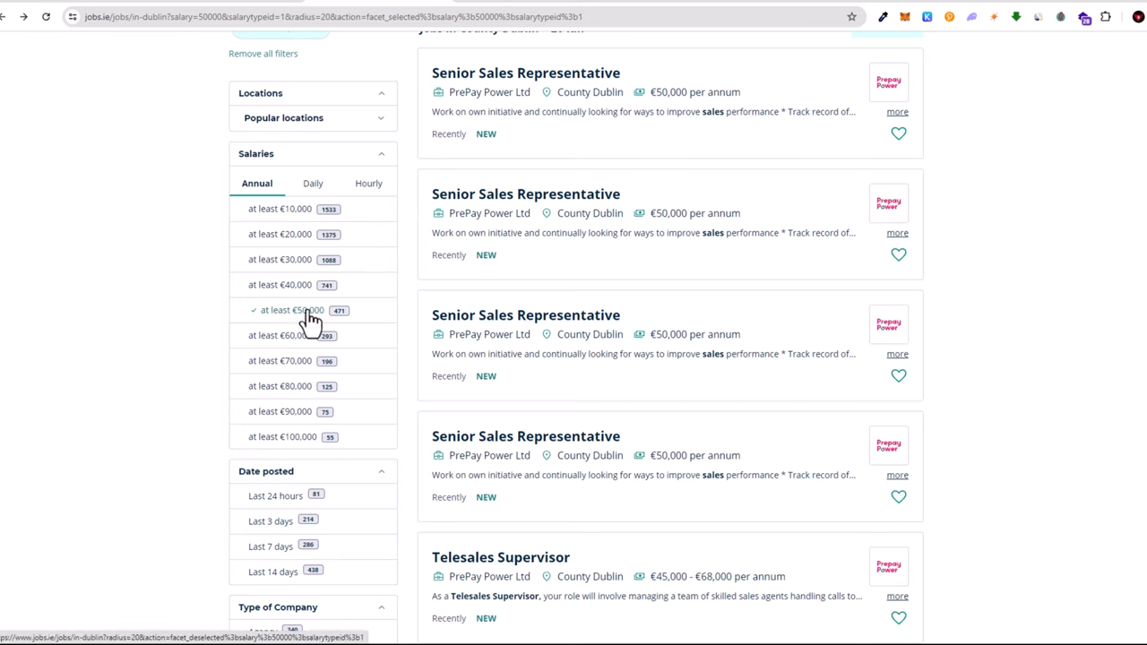
left_click(287, 310)
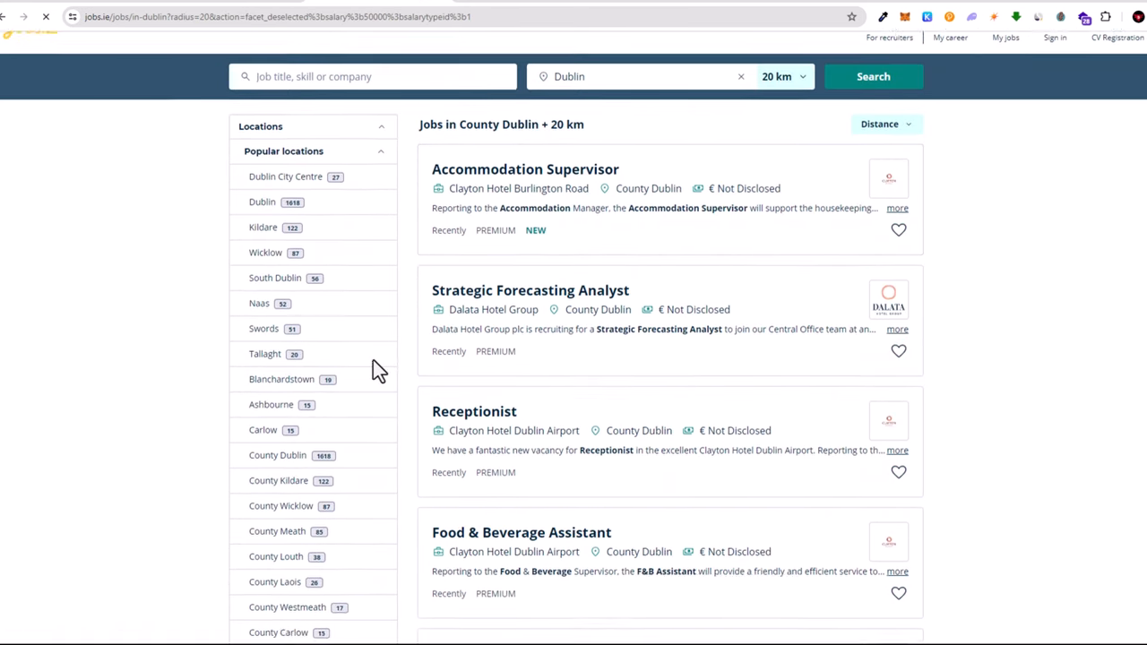
scroll("down", 3)
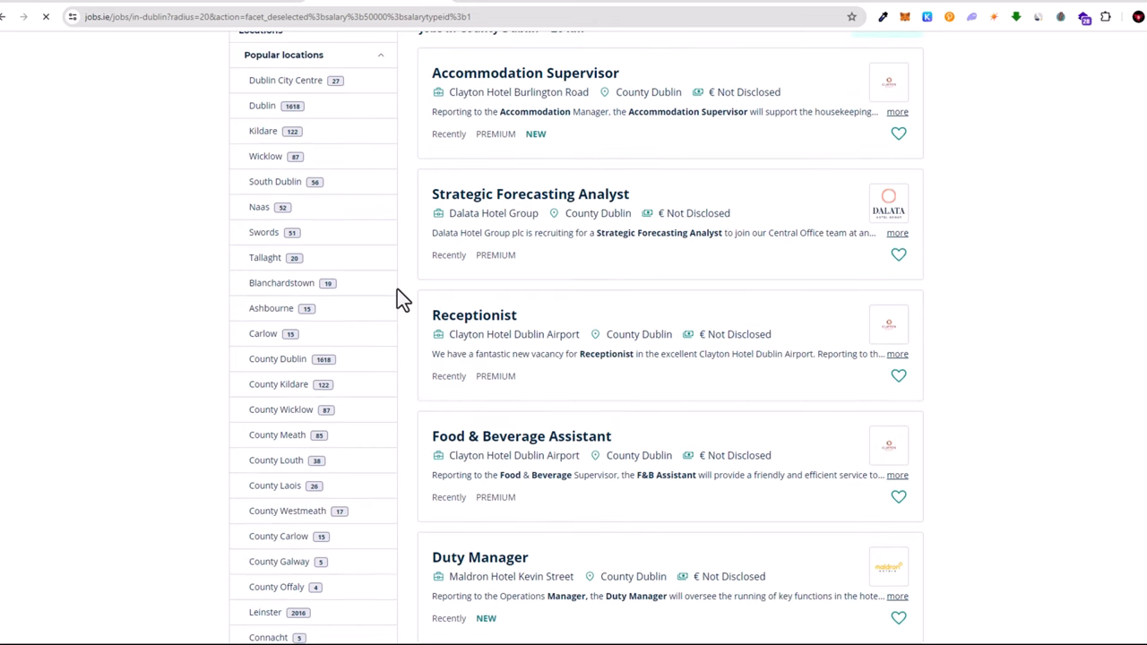
scroll("up", 3)
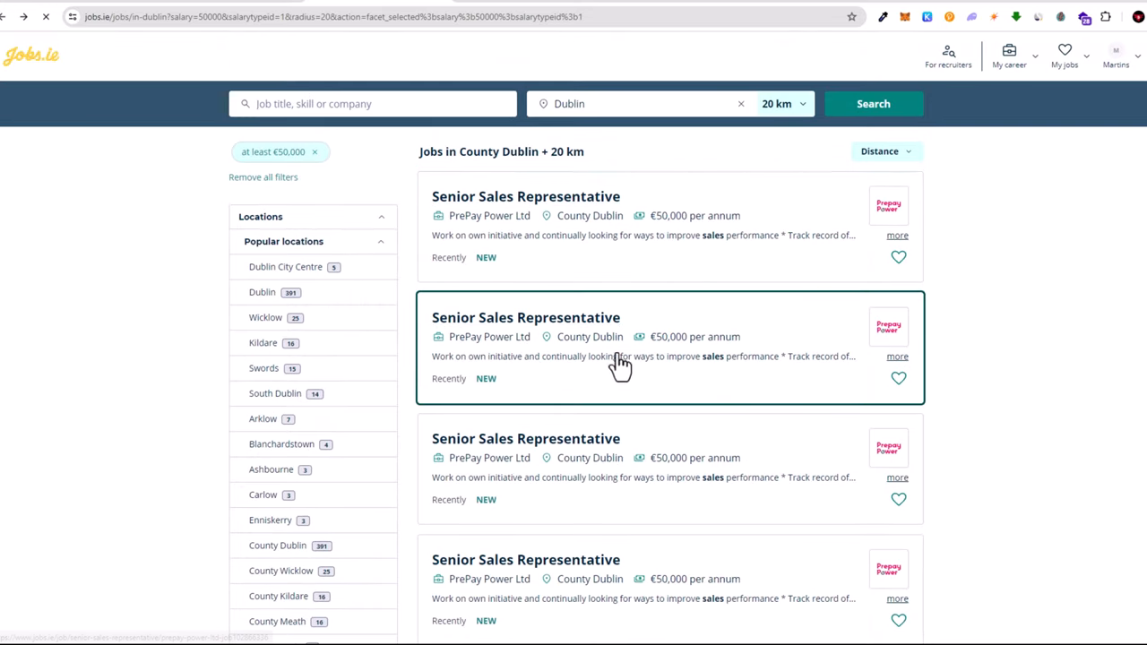
scroll("down", 3)
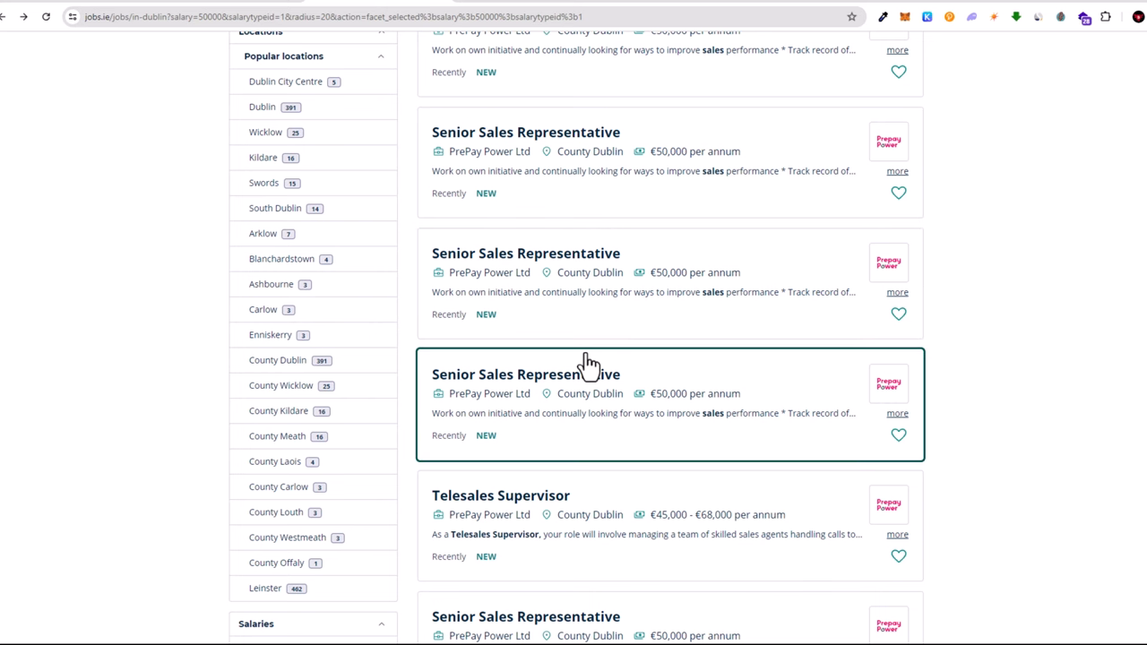
scroll("down", 3)
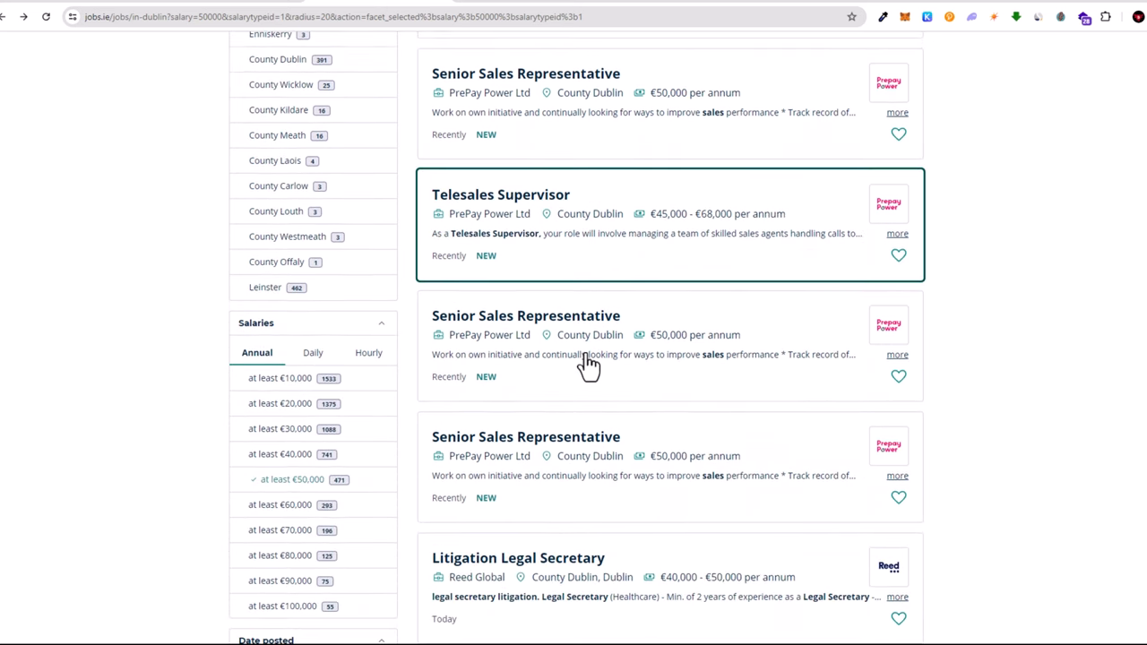
scroll("down", 3)
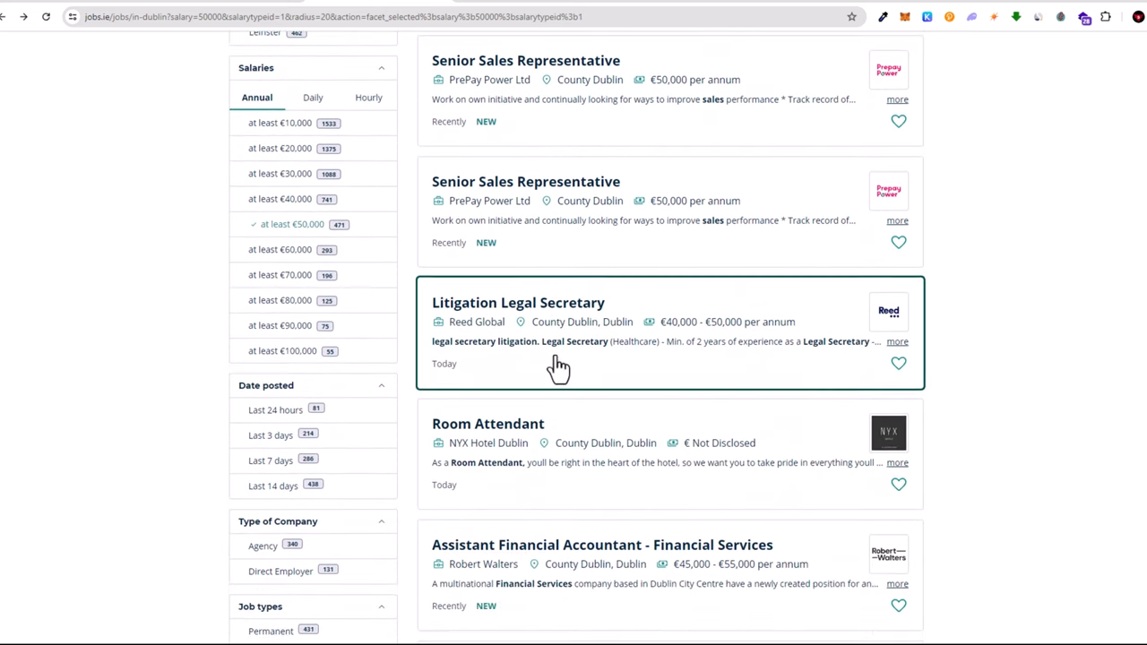
scroll("down", 3)
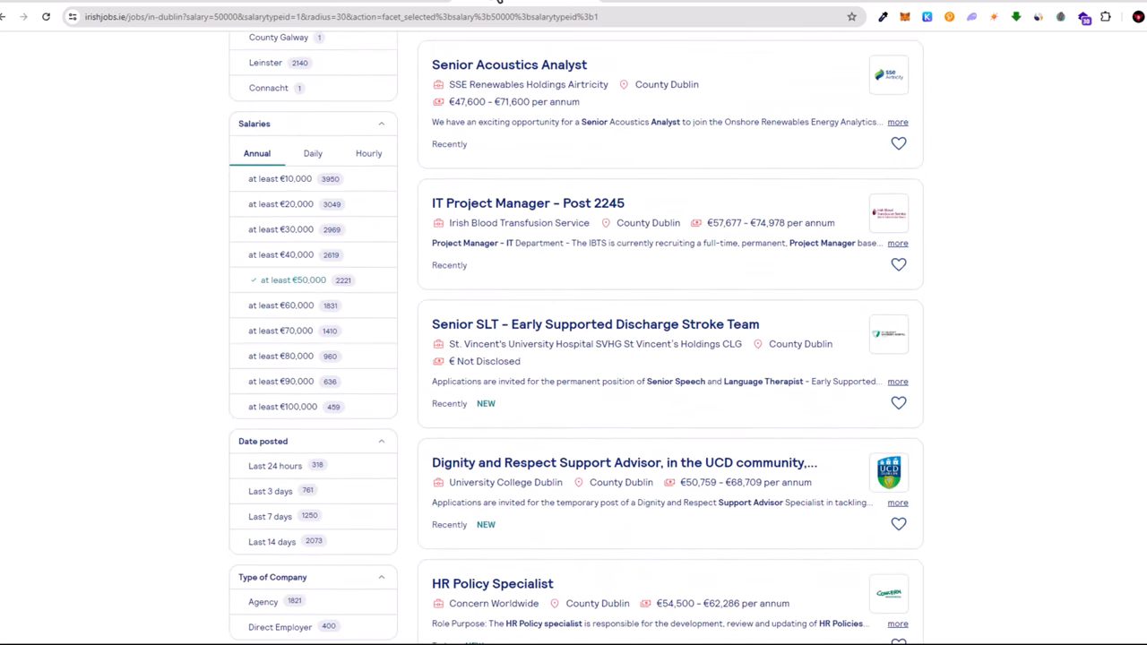
Set the IrishJobs.ie search to Dublin within 30 km paying at least €50,000 a year
scroll("up", 3)
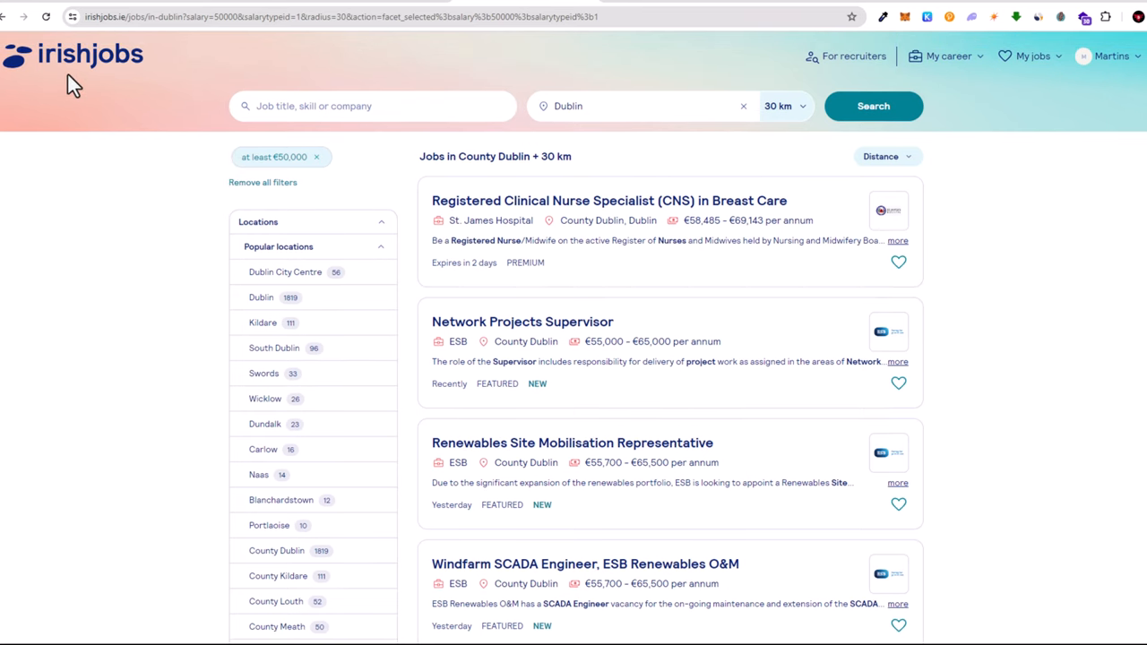
mouse_move(211, 235)
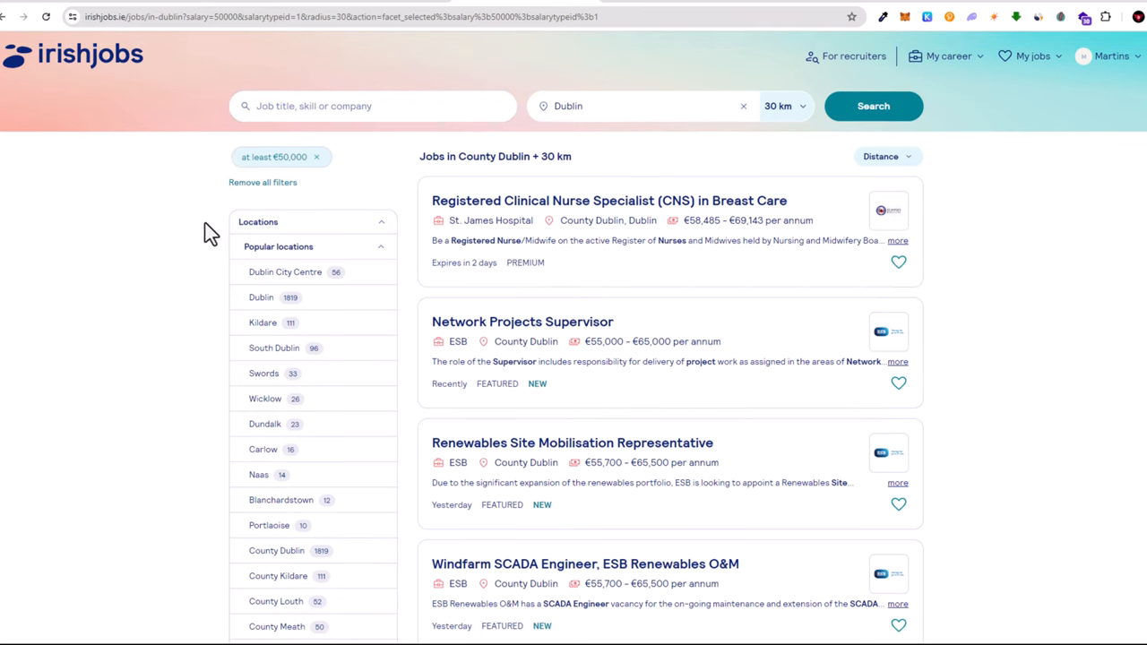
left_click(372, 106)
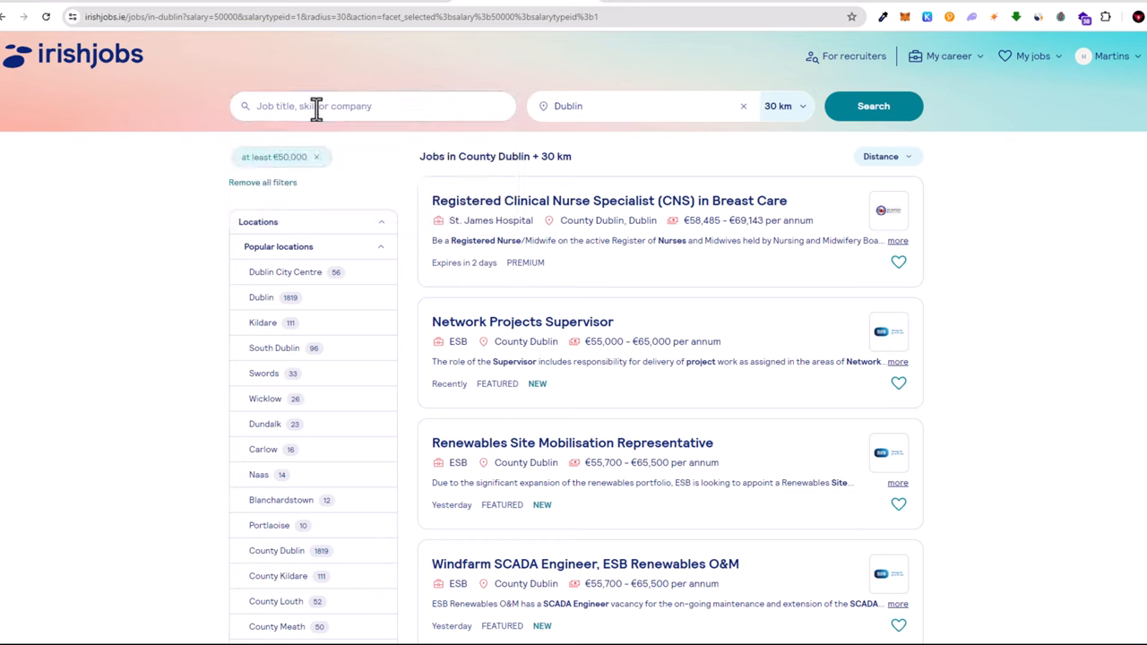
left_click(372, 106)
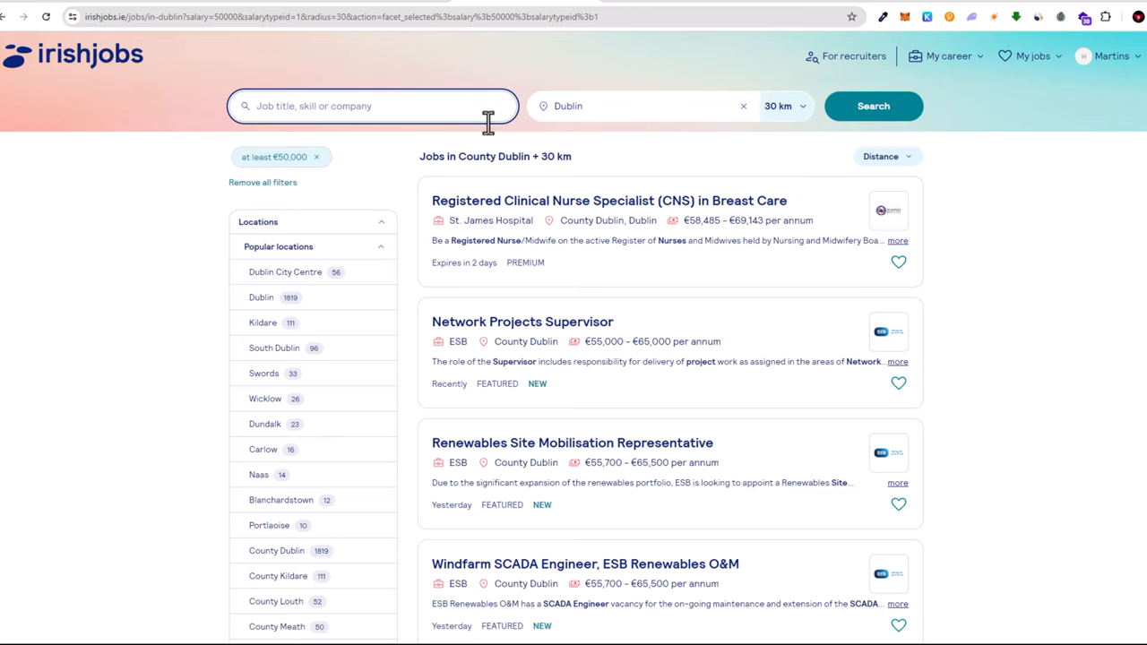
left_click(638, 105)
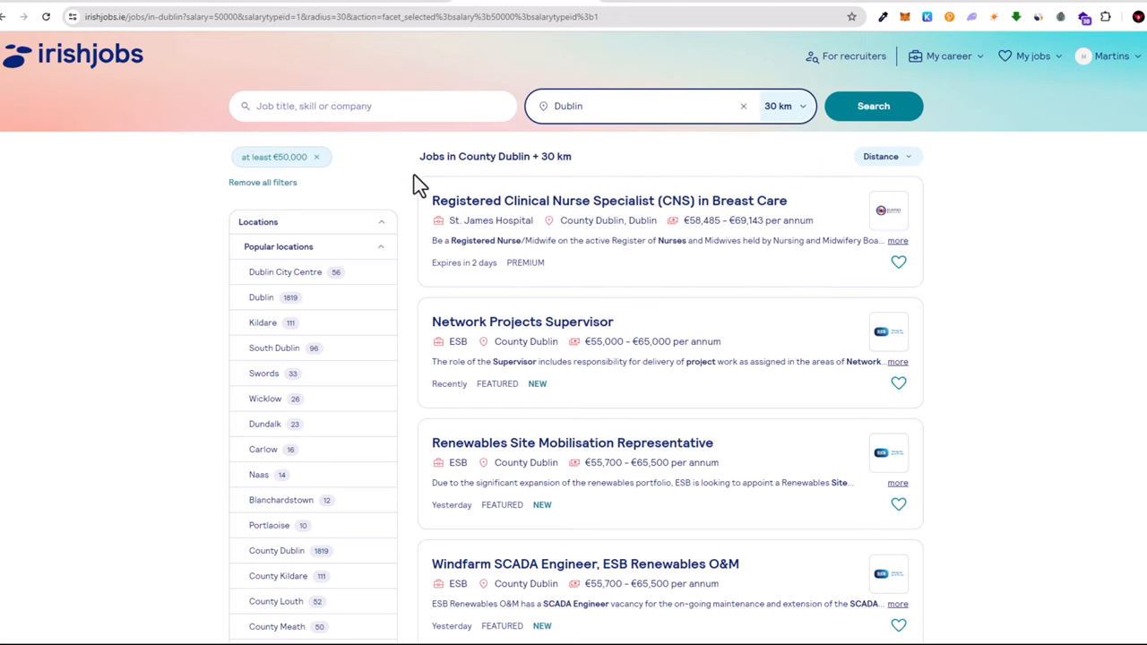
mouse_move(414, 231)
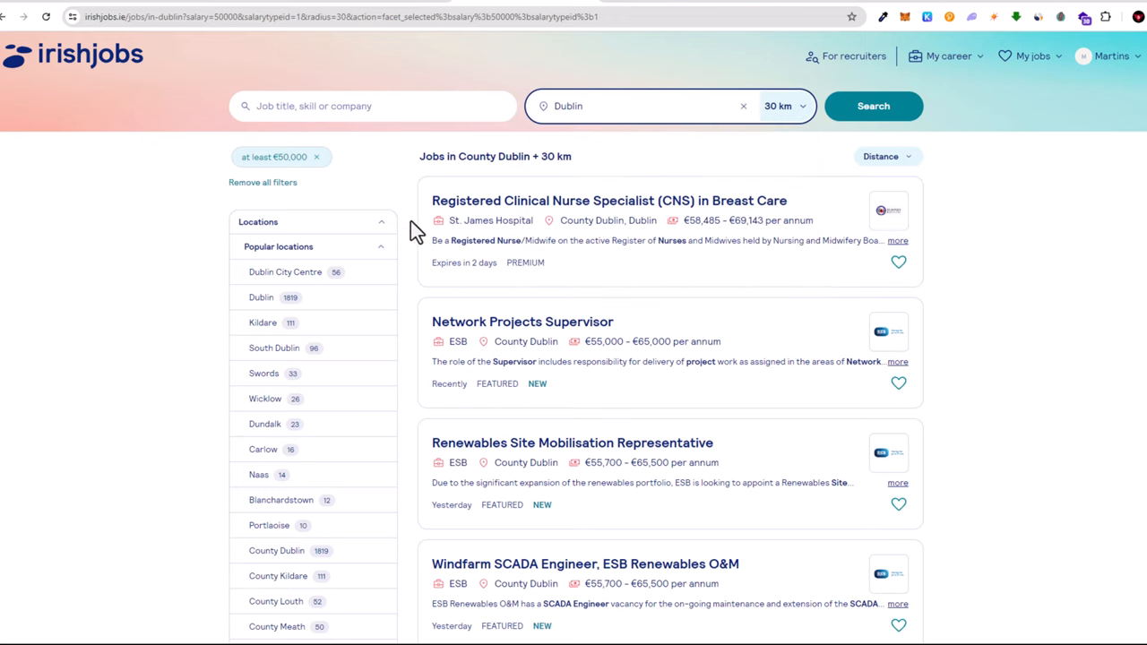
mouse_move(1066, 197)
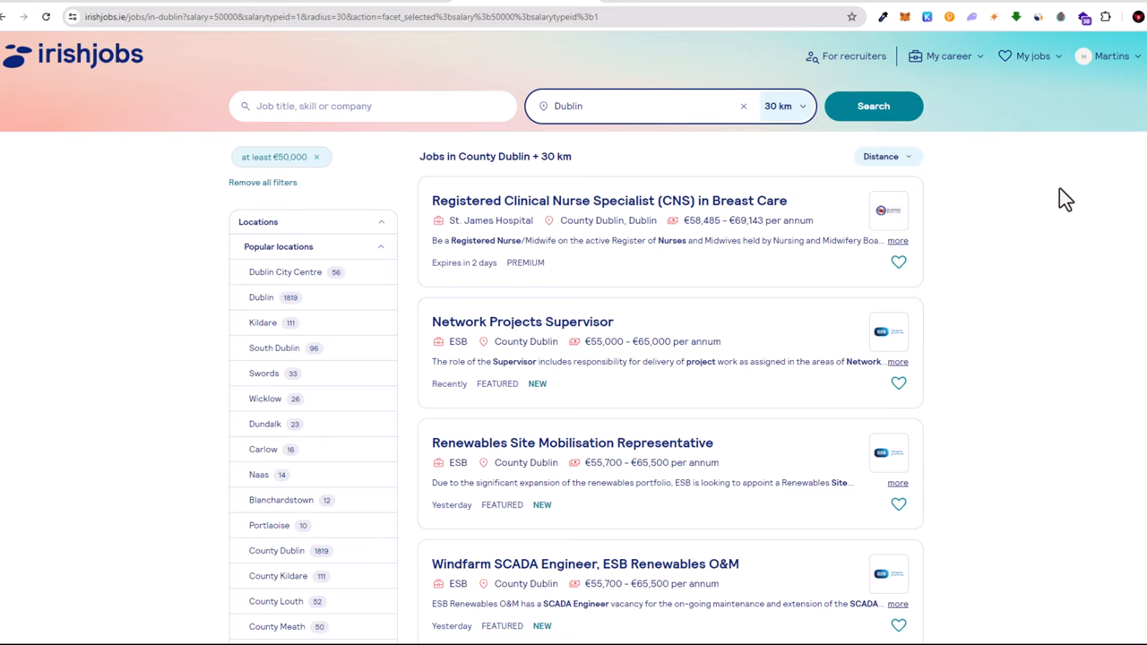
left_click(636, 106)
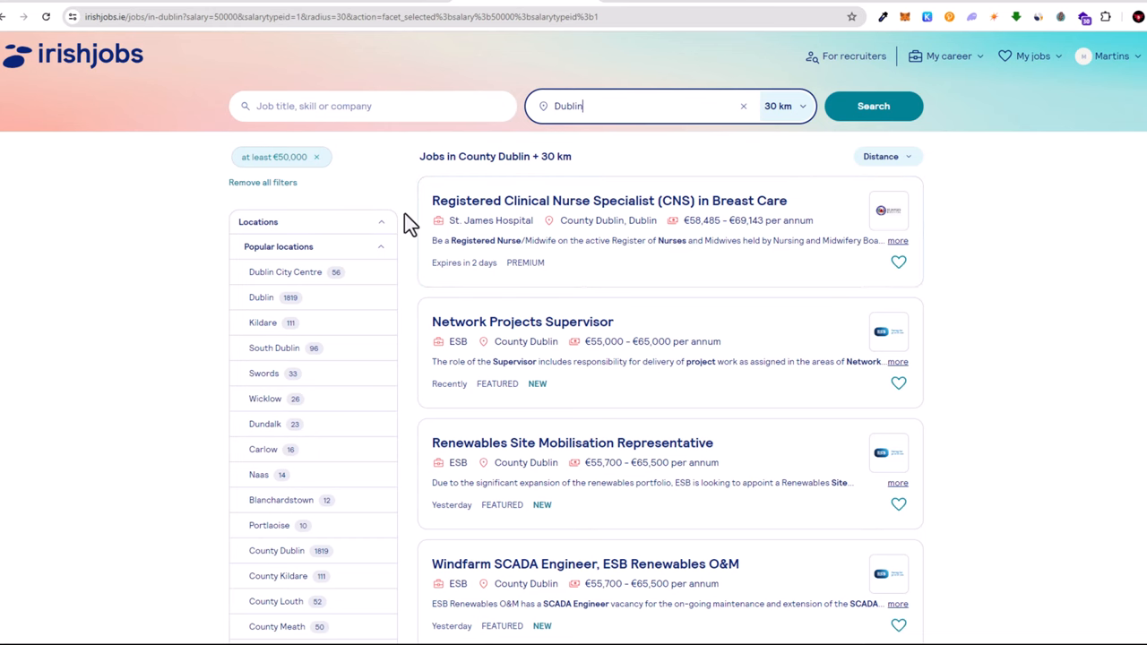
scroll("down", 3)
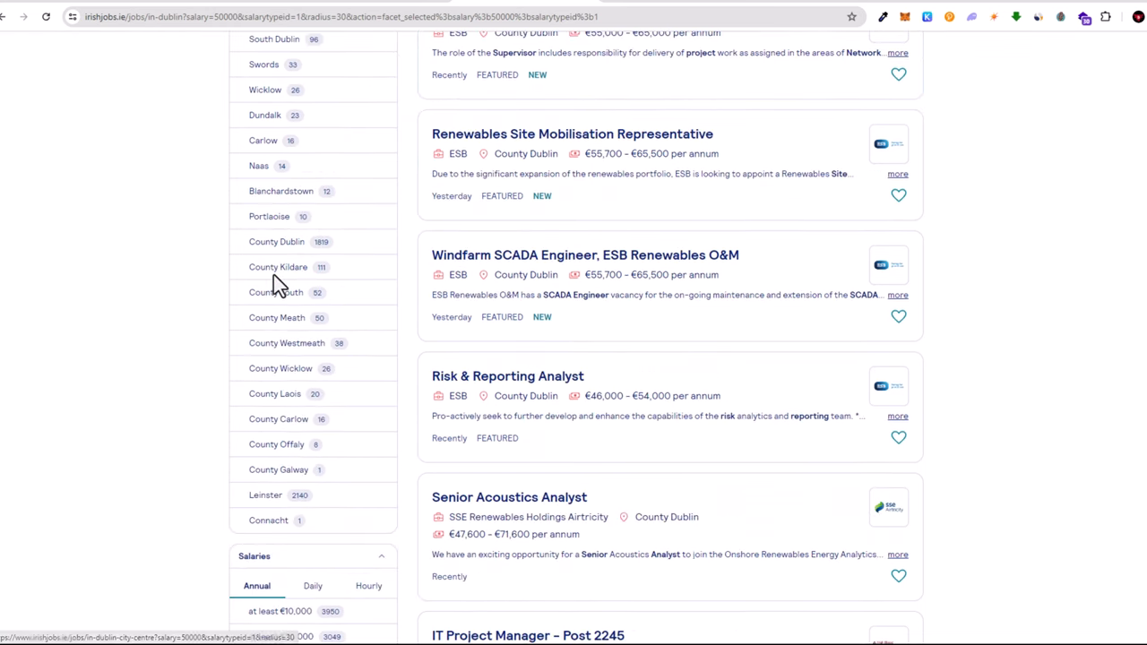
scroll("up", 3)
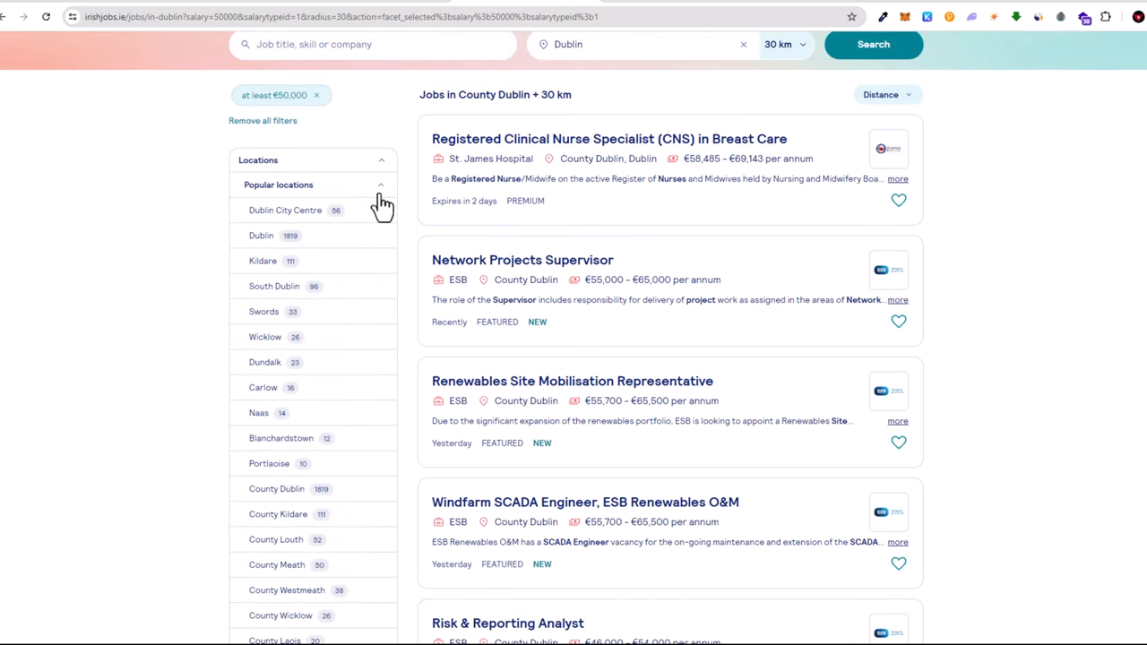
scroll("down", 3)
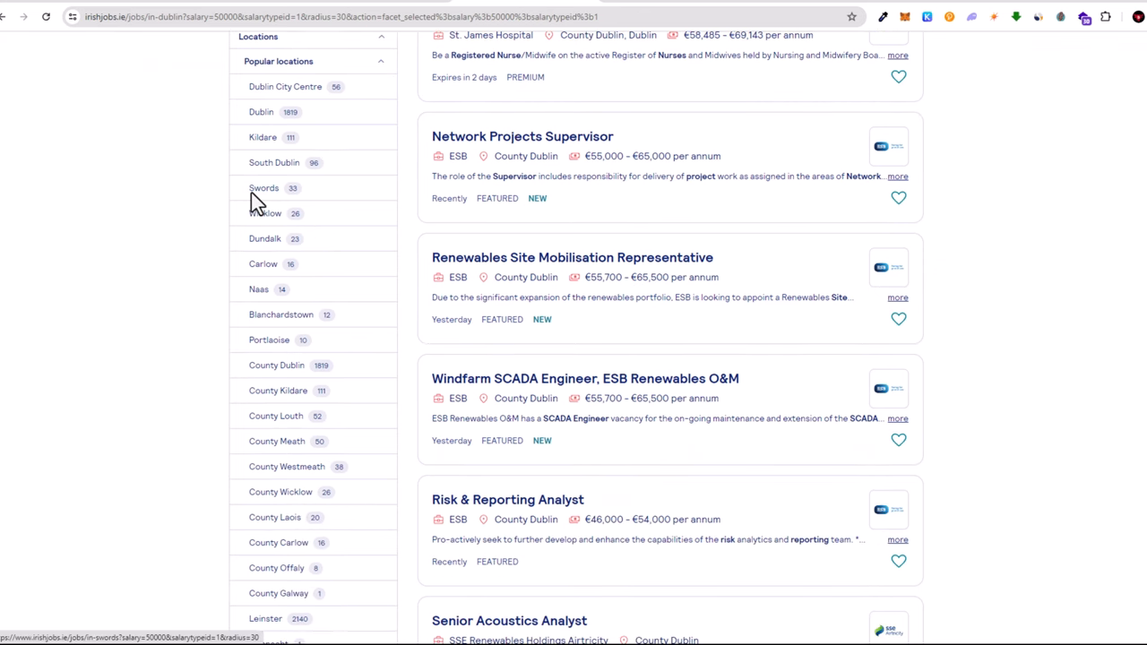
mouse_move(260, 258)
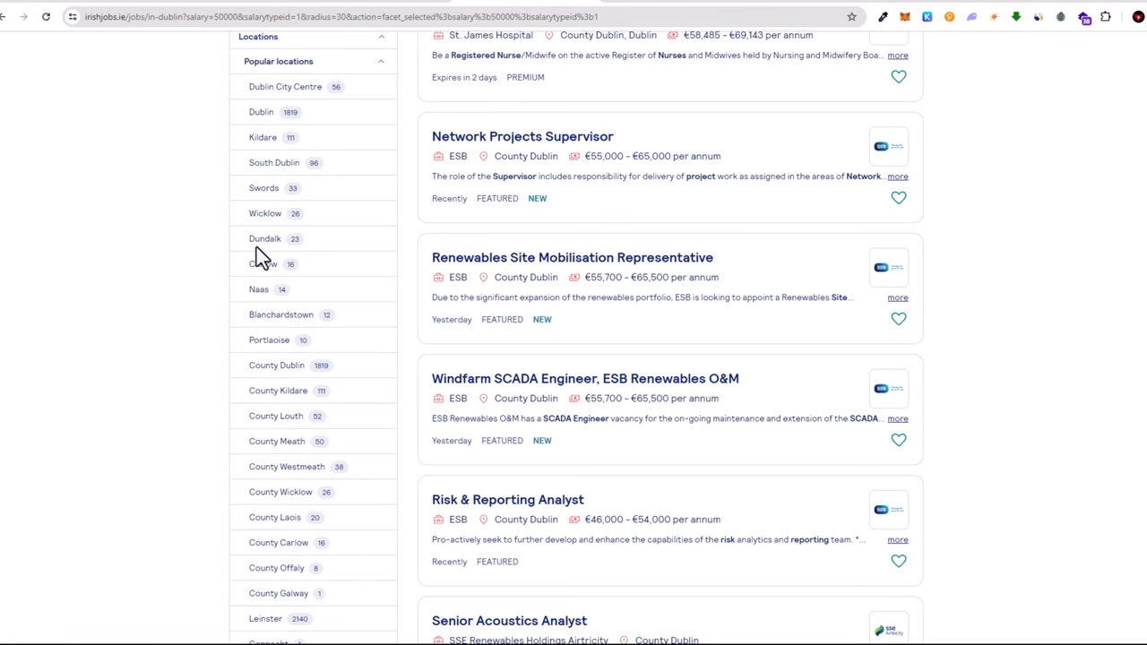
scroll("up", 3)
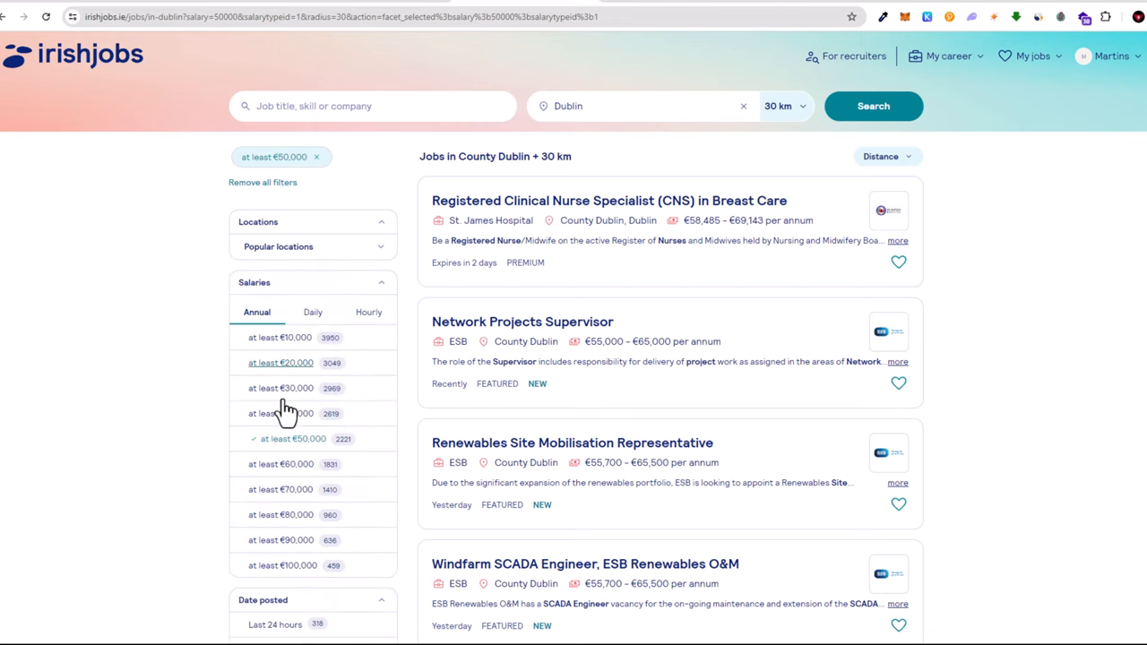
scroll("down", 3)
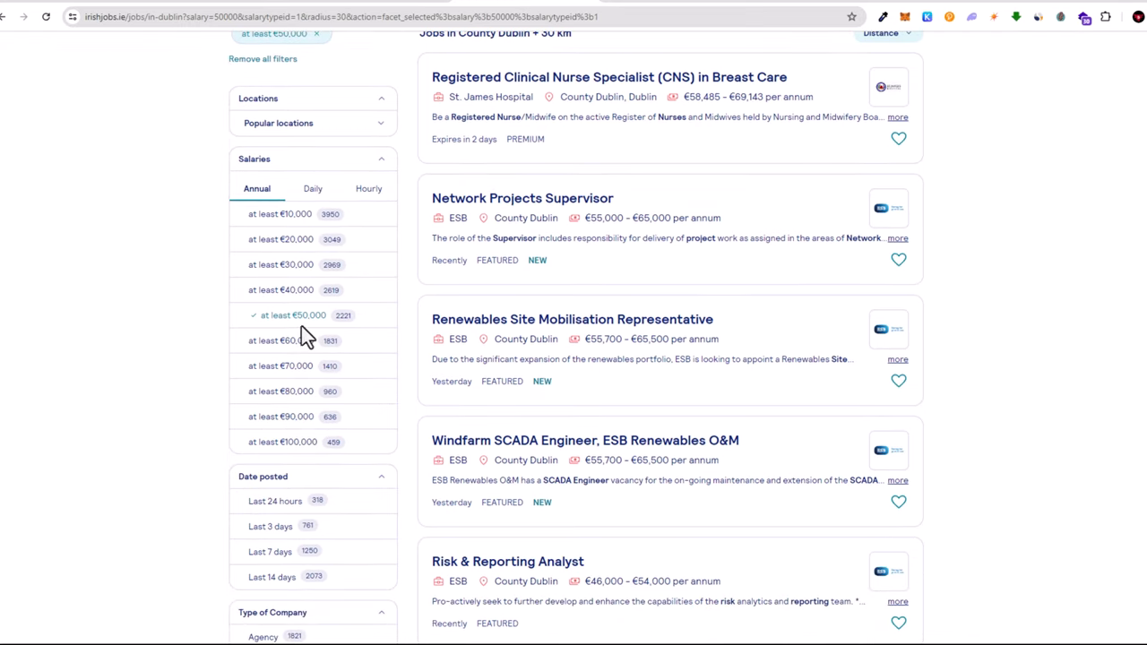
scroll("up", 3)
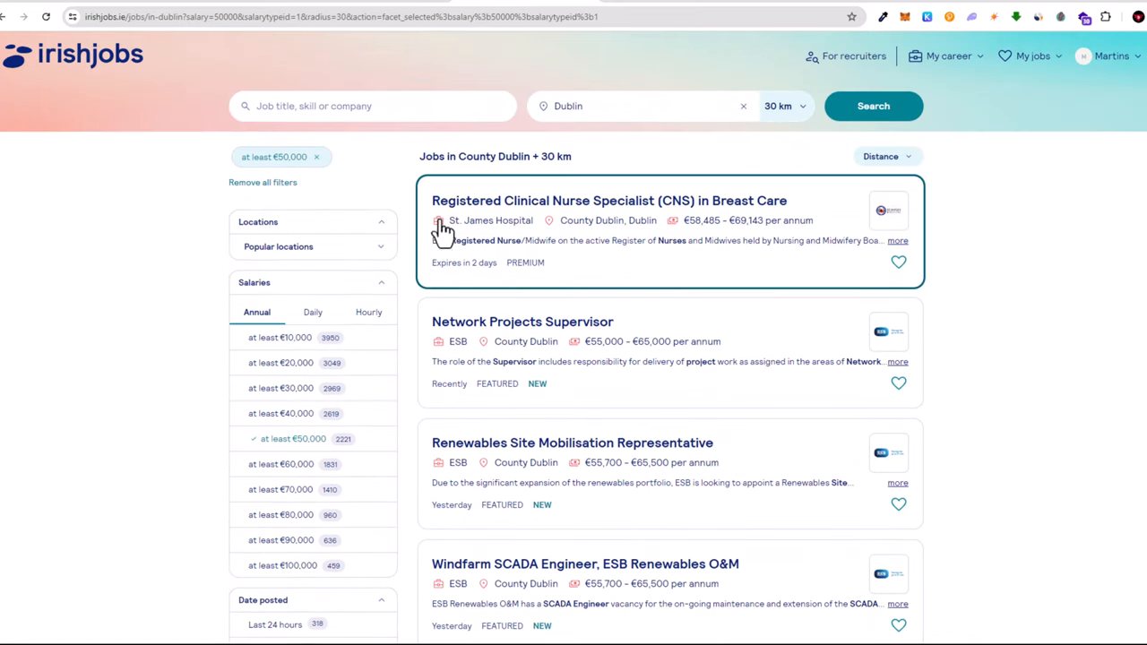
mouse_move(556, 201)
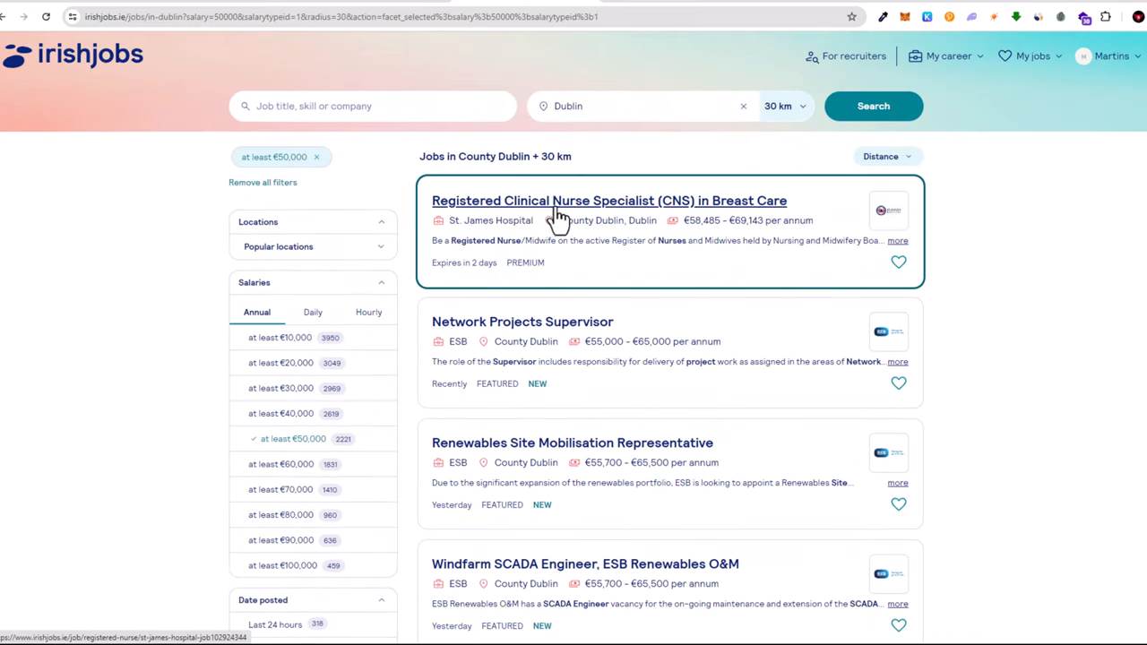
mouse_move(761, 223)
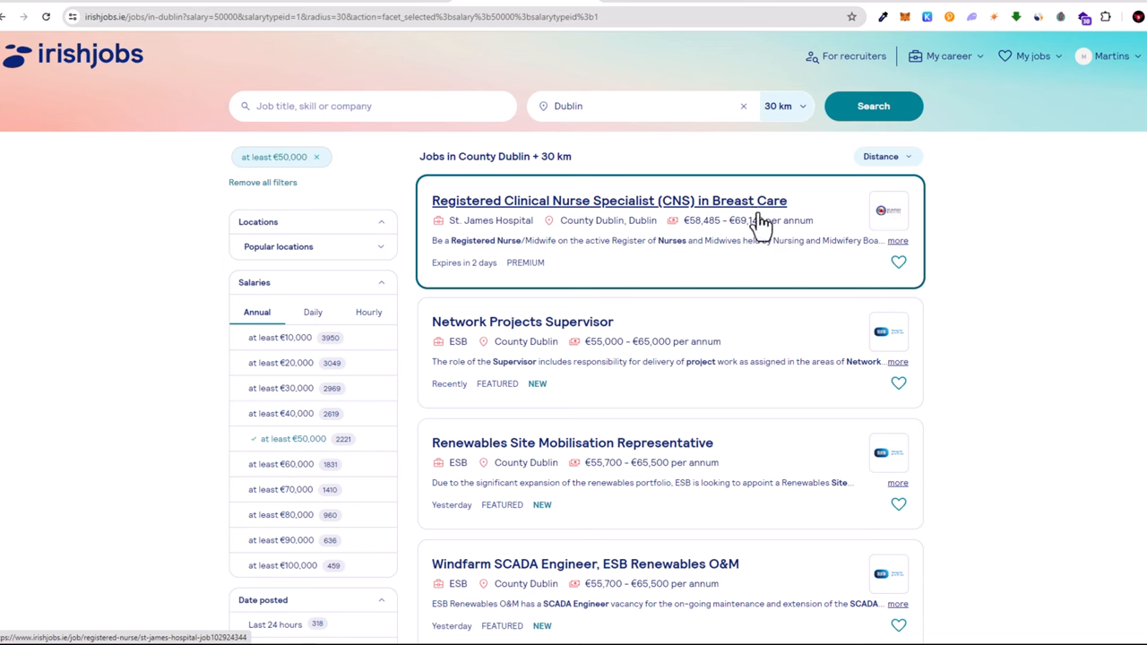
scroll("down", 3)
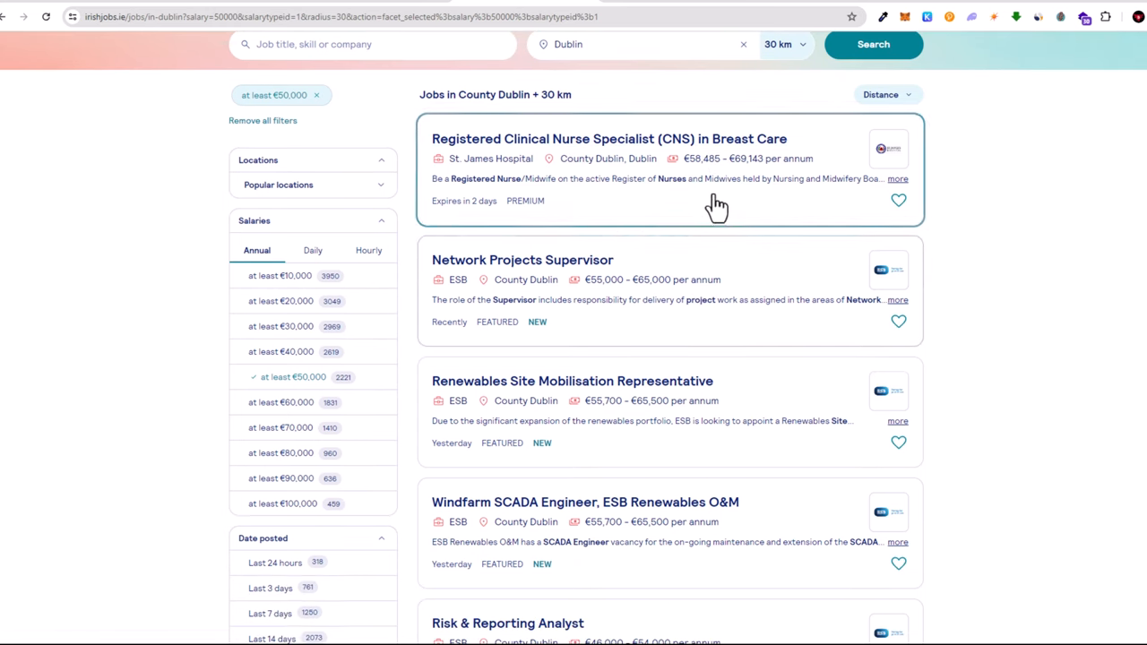
mouse_move(809, 175)
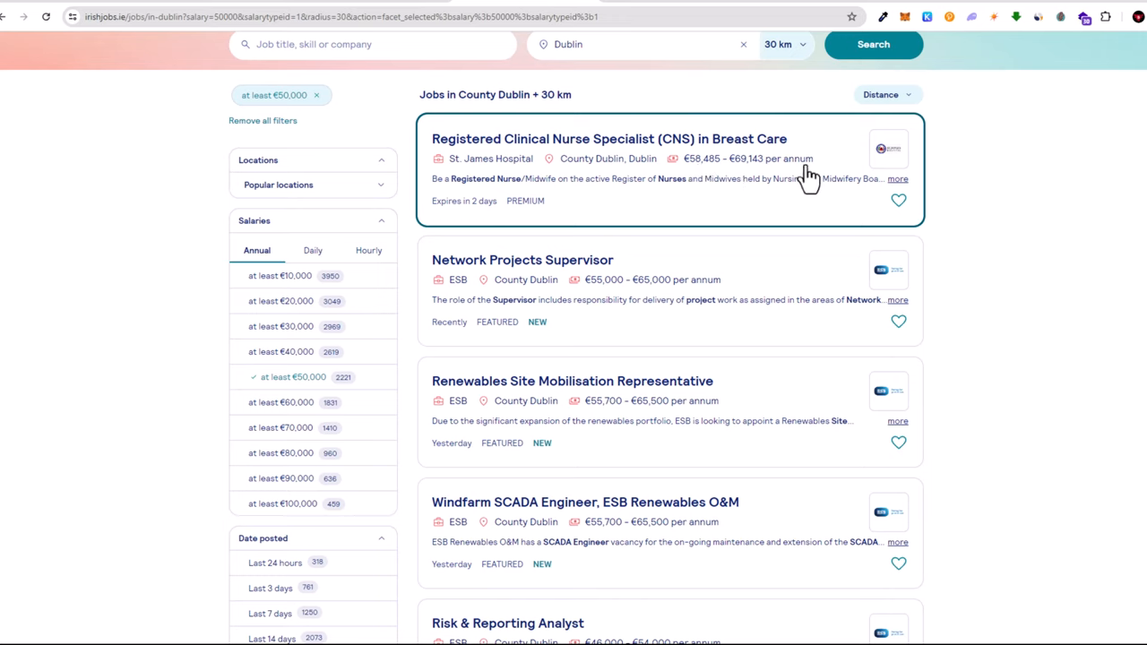
mouse_move(549, 279)
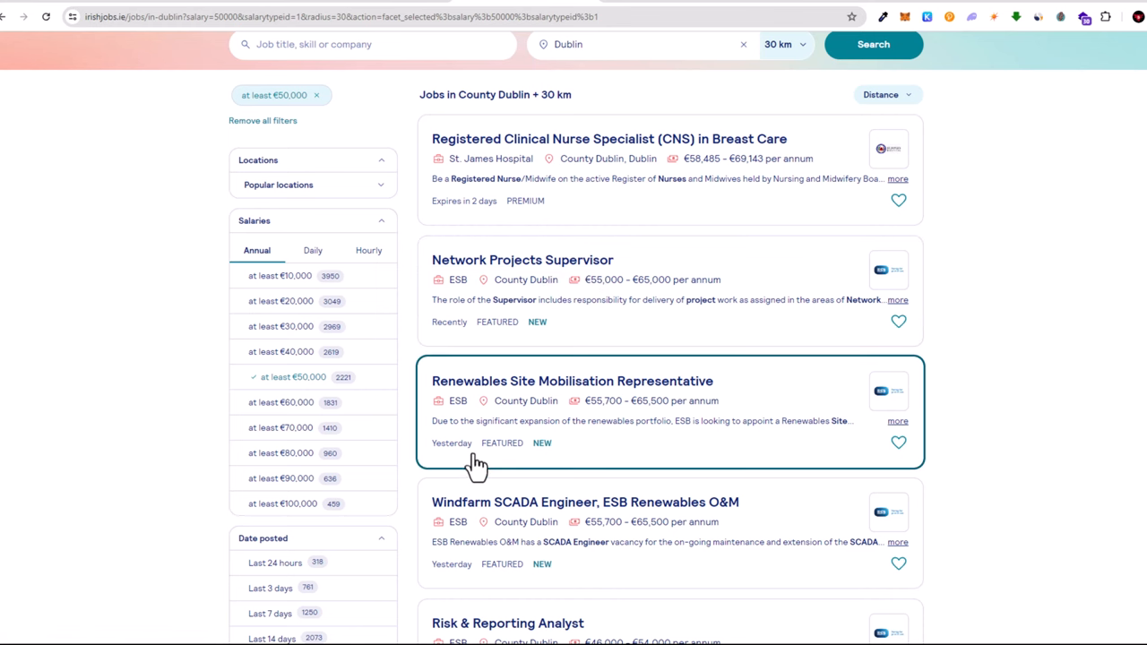
scroll("down", 3)
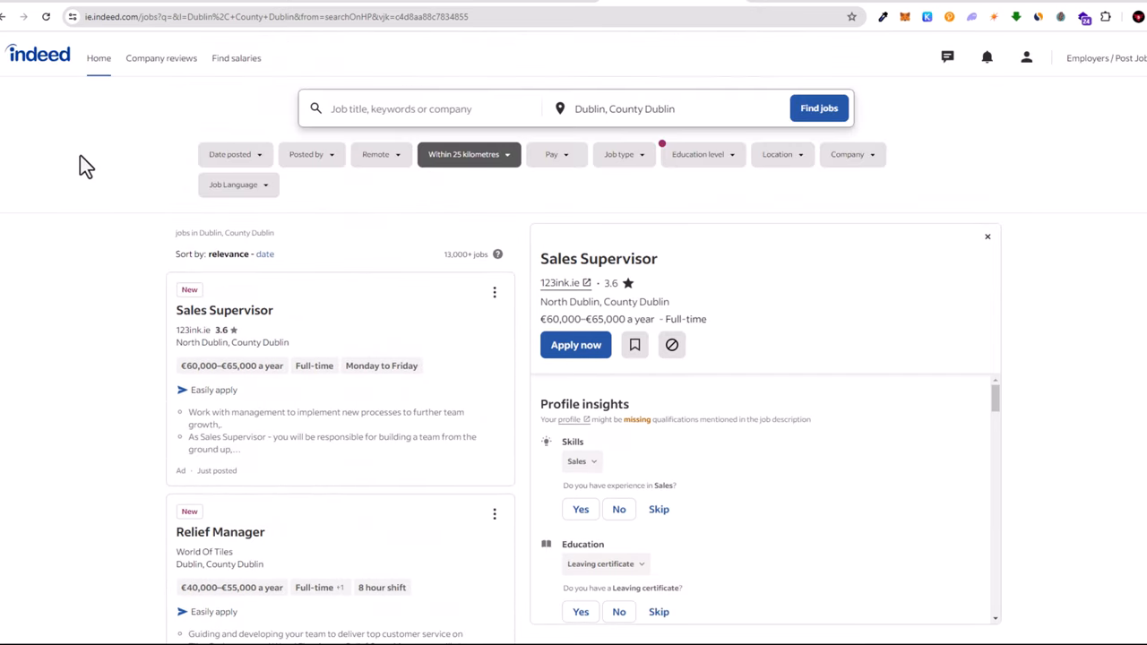
mouse_move(429, 346)
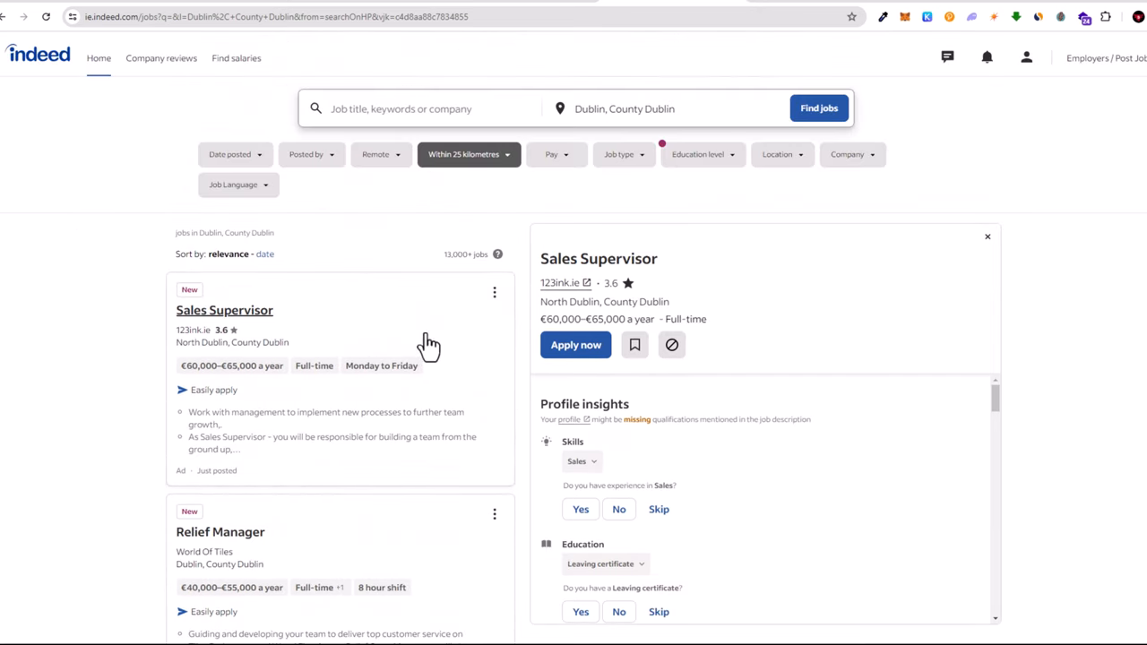
mouse_move(98, 58)
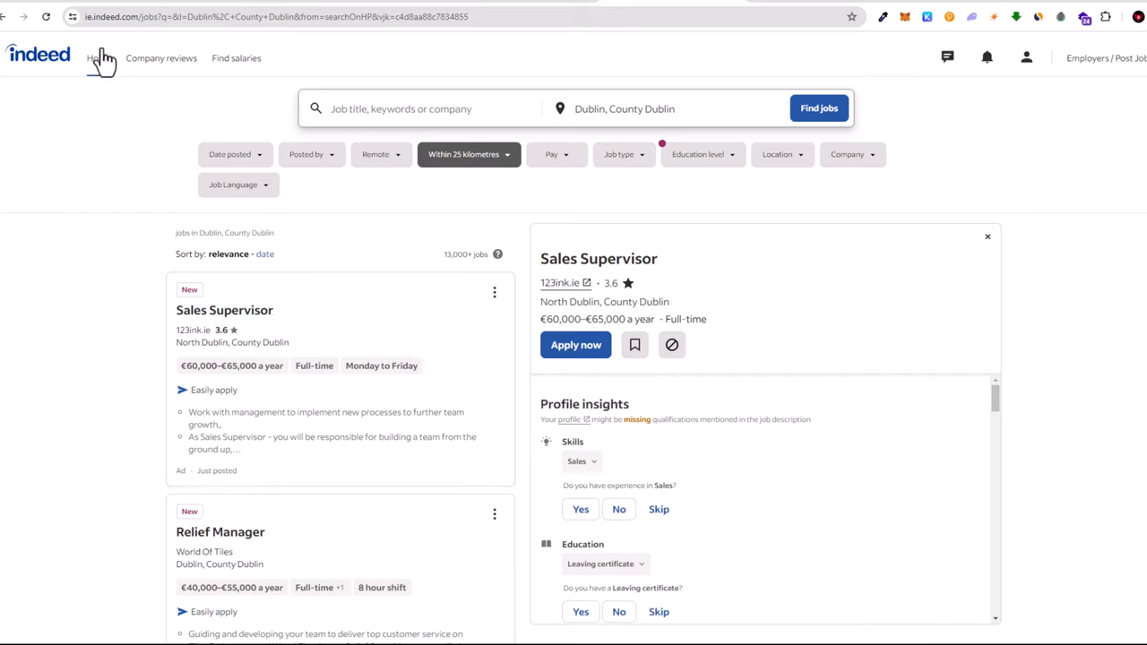
left_click(98, 57)
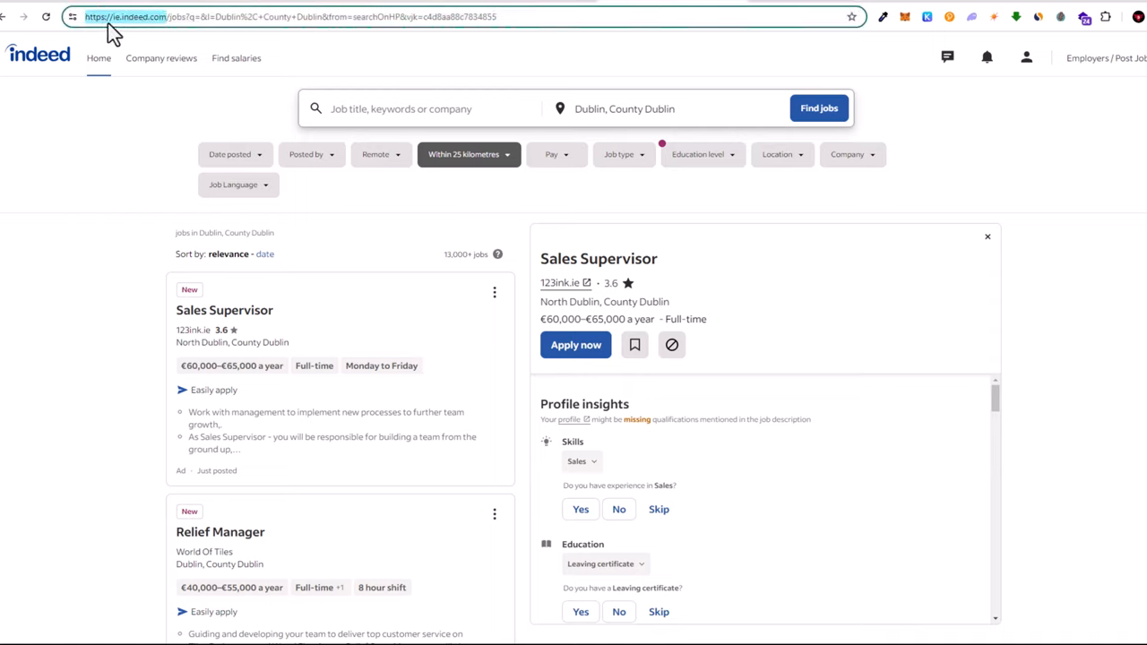
mouse_move(151, 40)
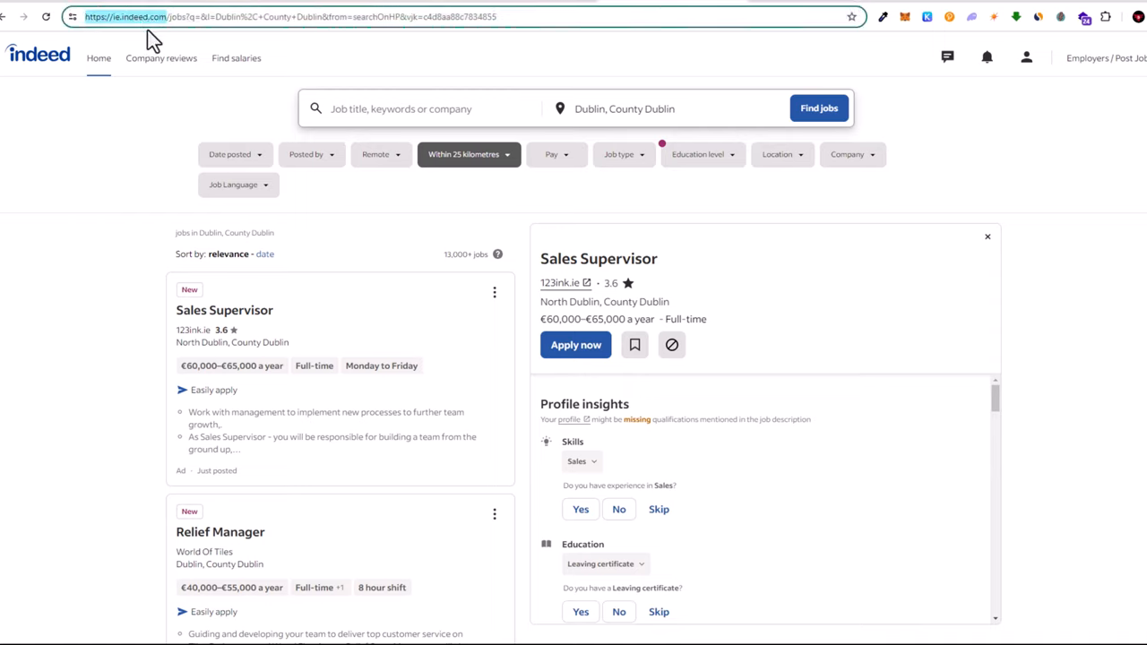
mouse_move(120, 267)
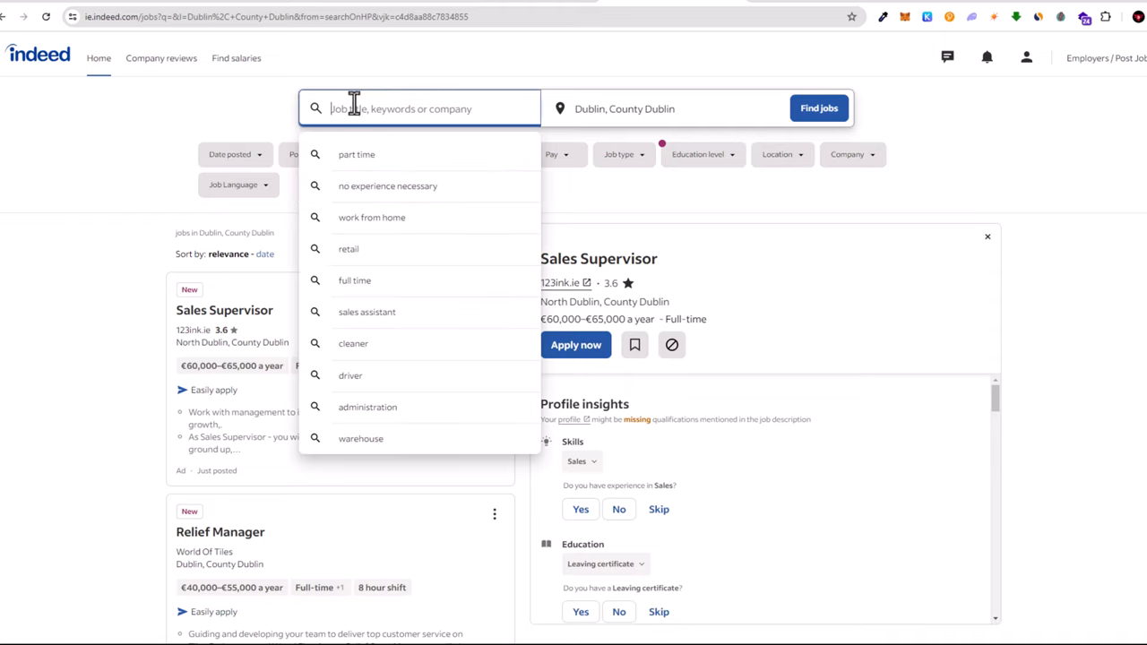
left_click(818, 210)
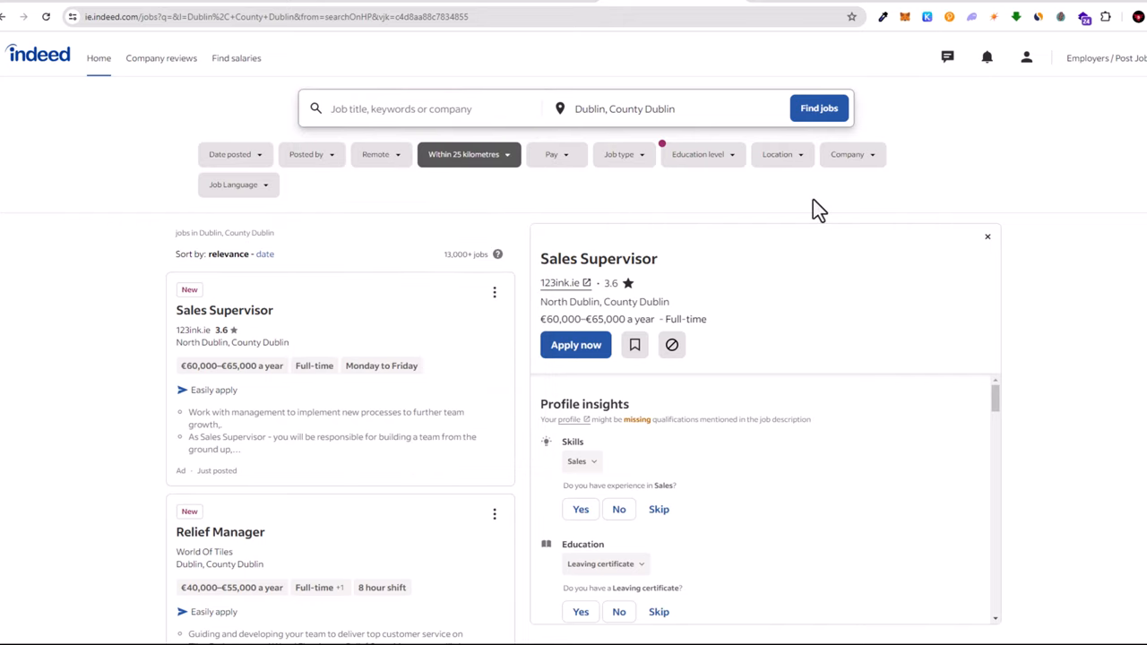
double_click(597, 319)
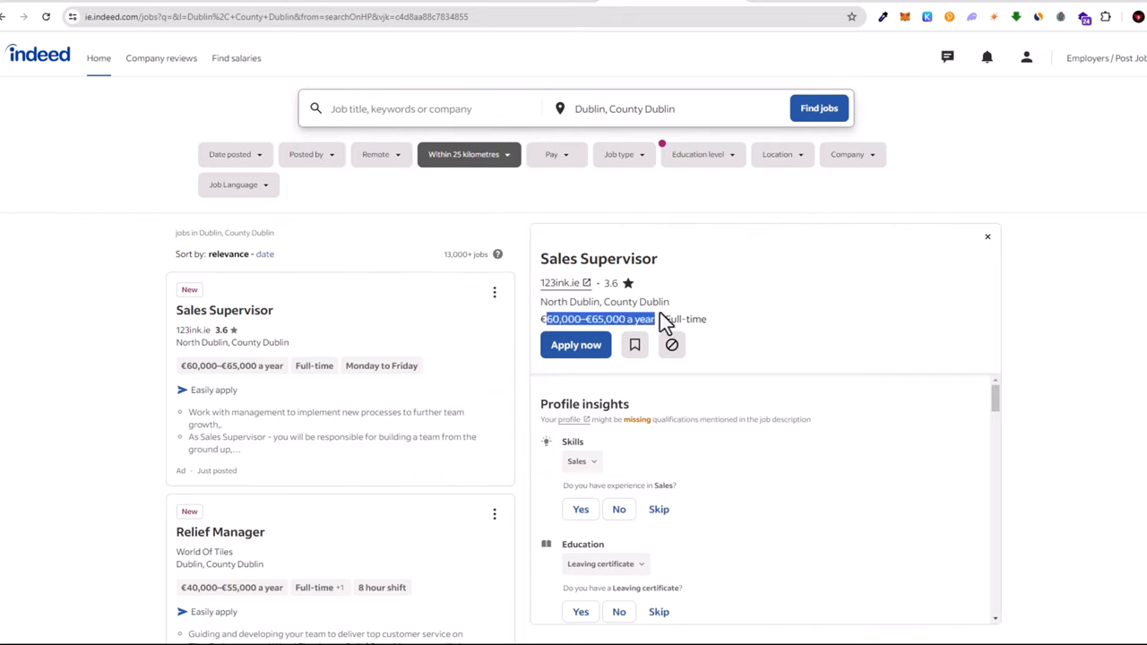
scroll("down", 3)
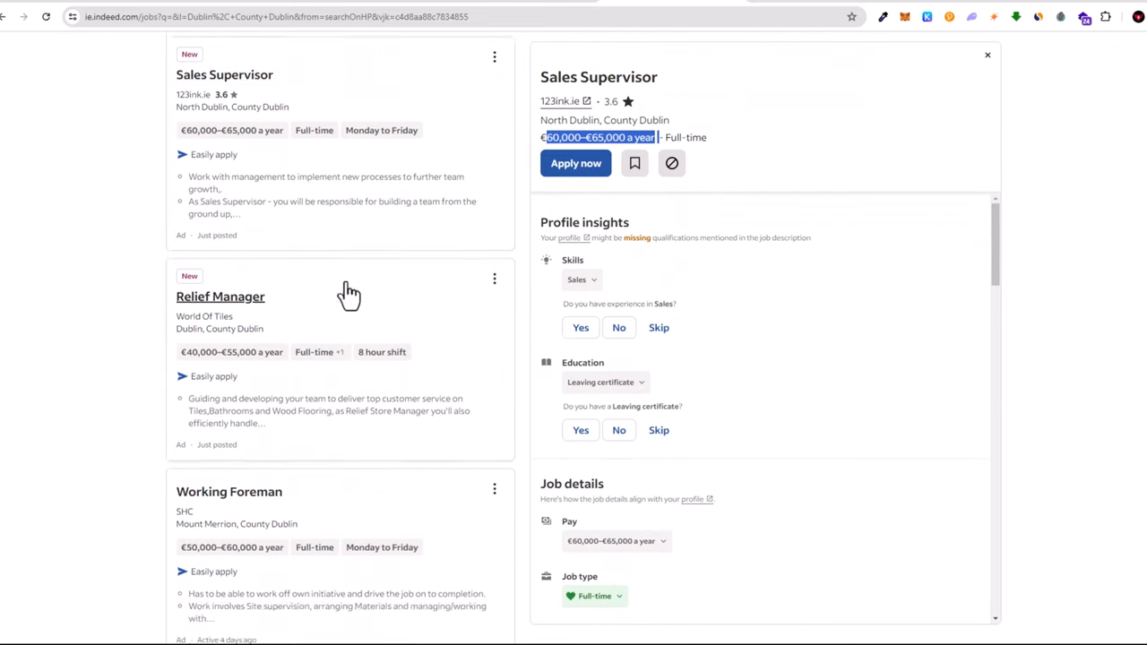
scroll("down", 3)
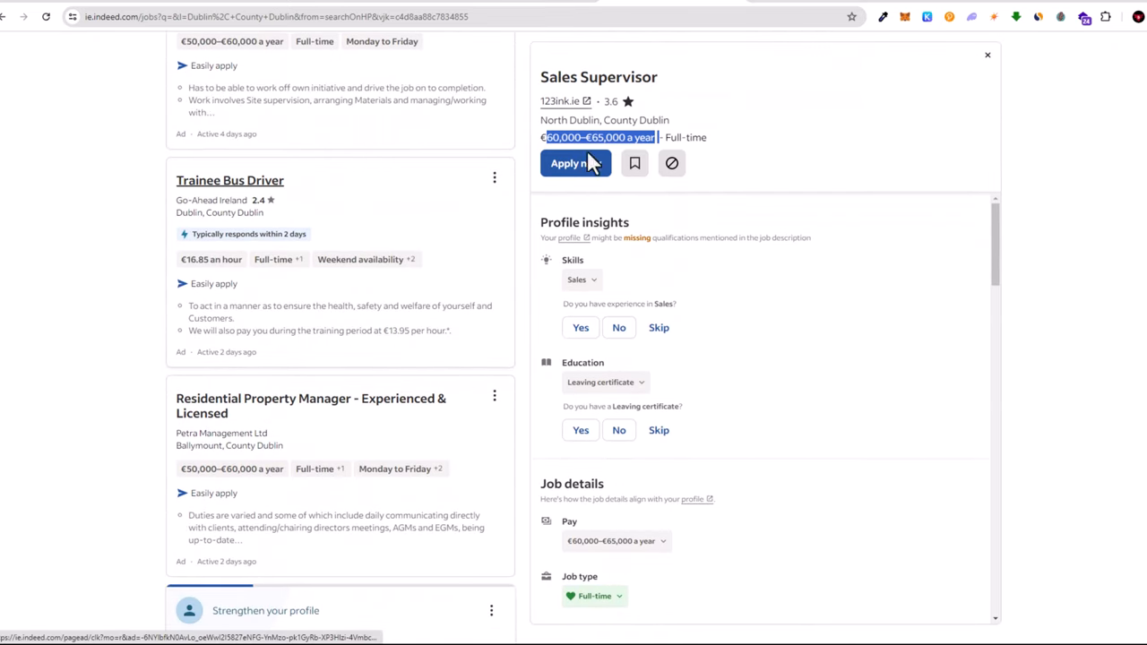
scroll("down", 3)
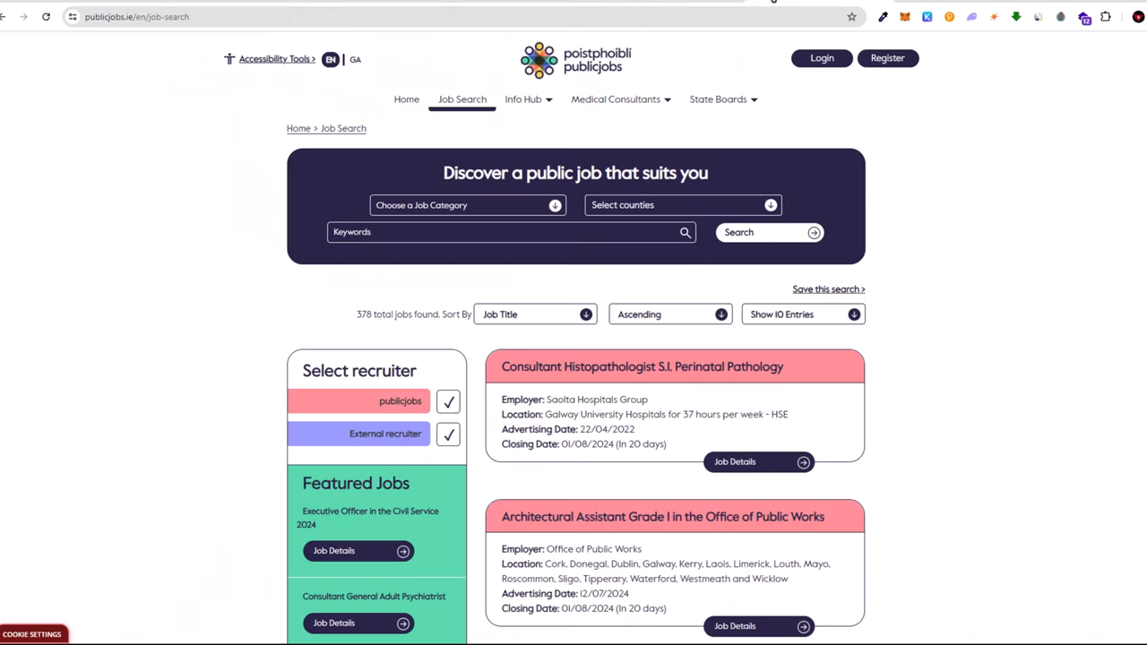
mouse_move(365, 195)
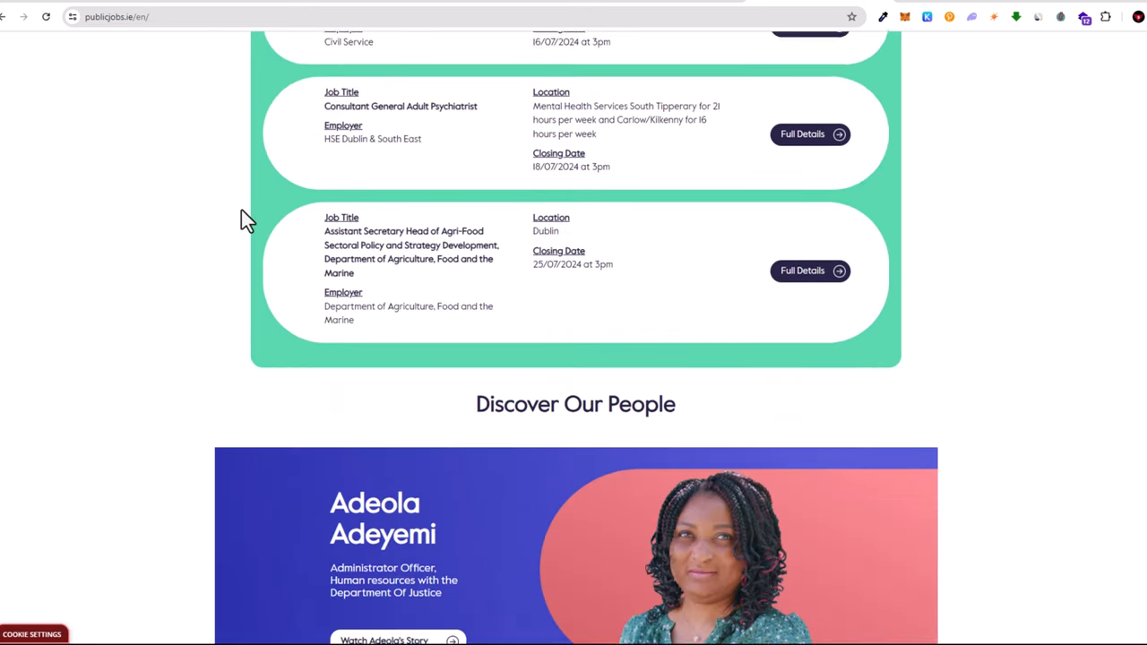
scroll("up", 3)
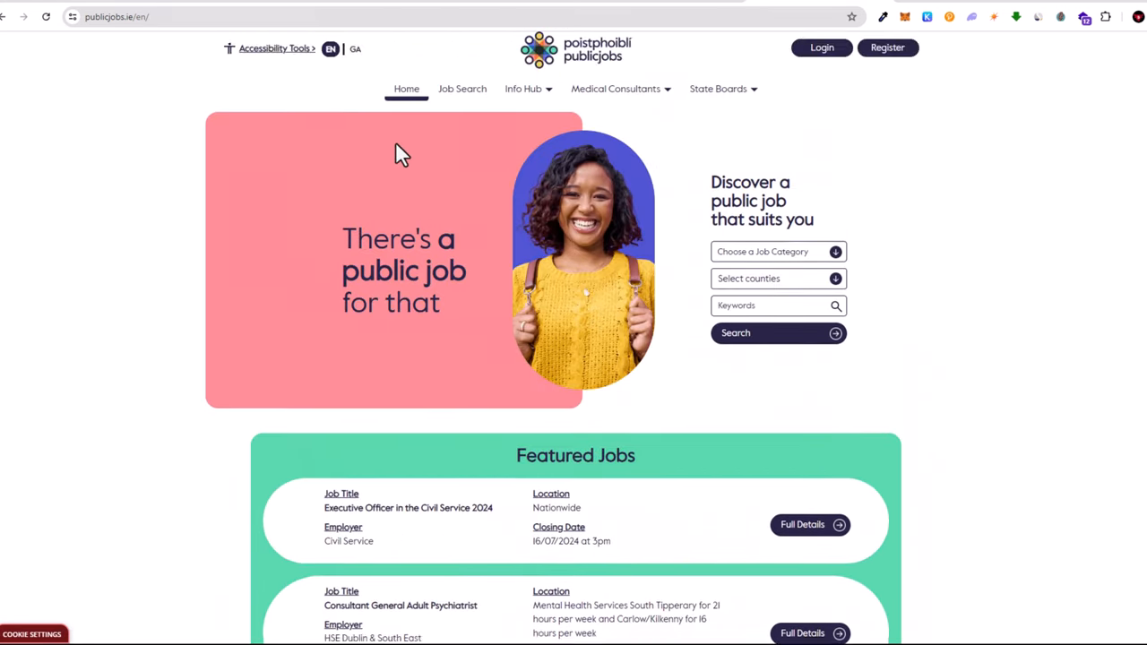
scroll("down", 3)
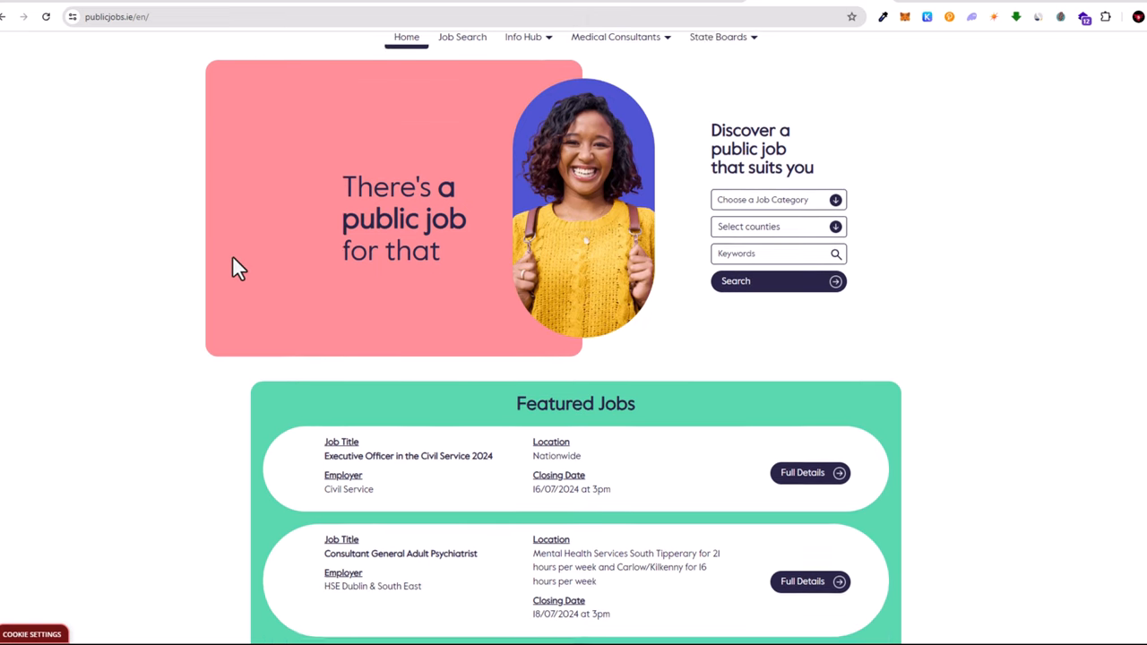
scroll("down", 3)
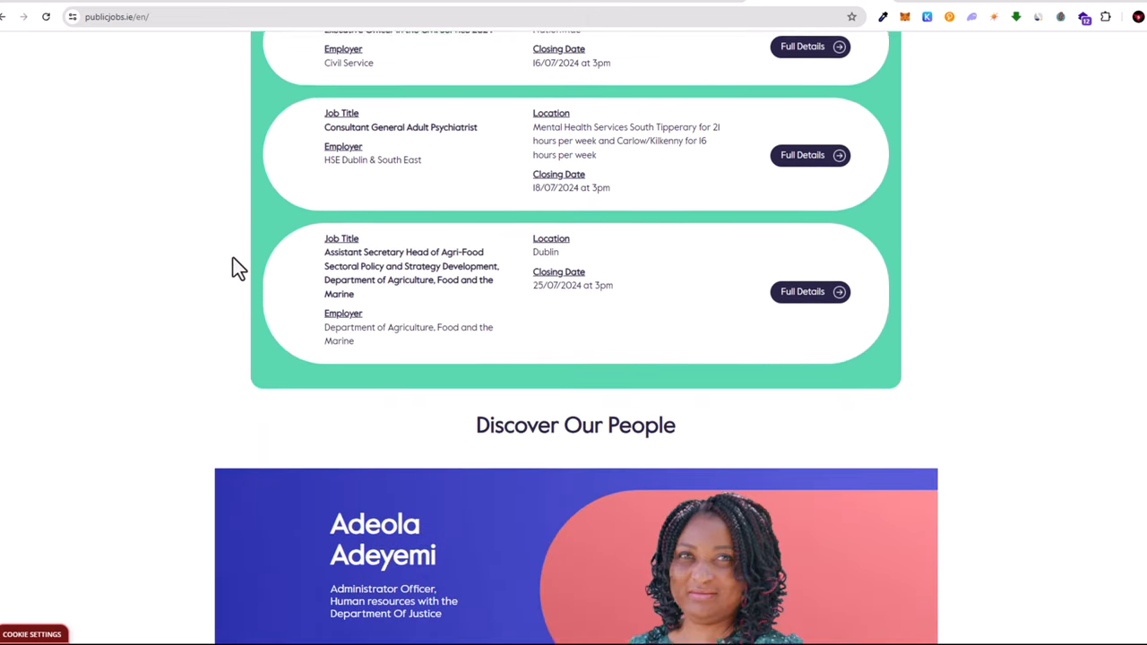
scroll("down", 3)
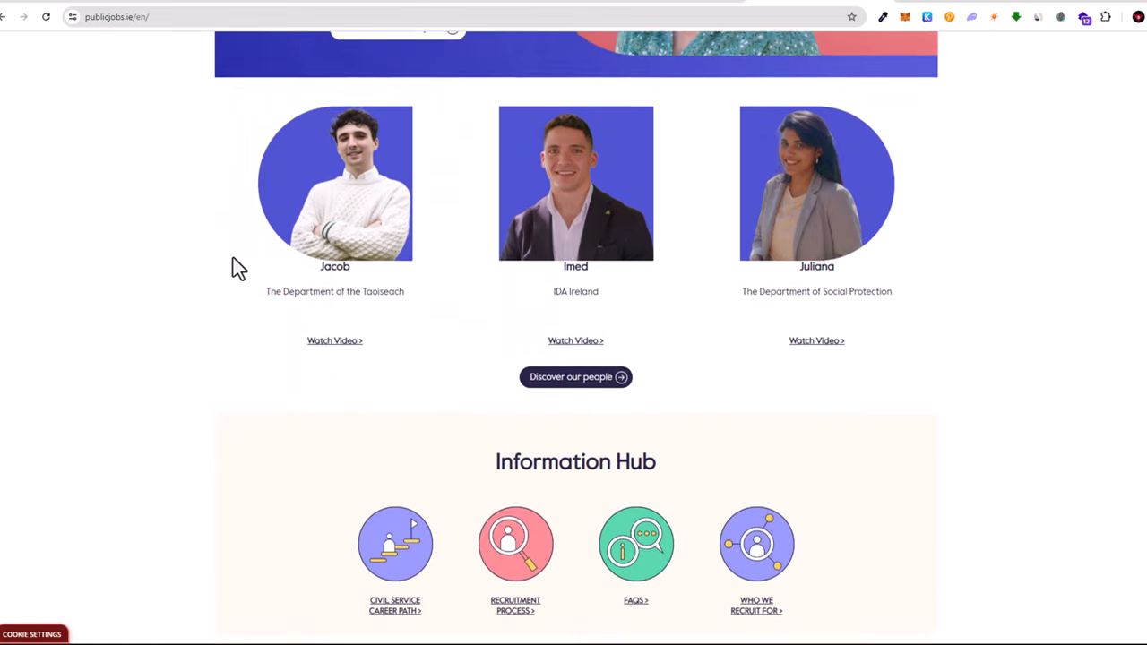
scroll("down", 3)
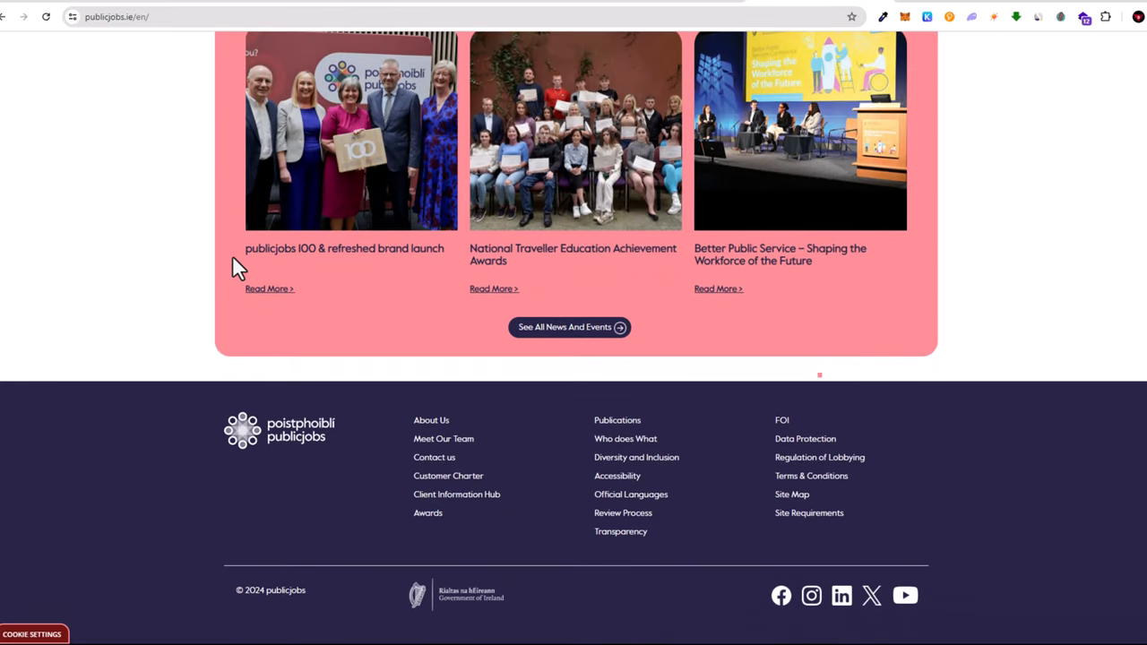
scroll("up", 3)
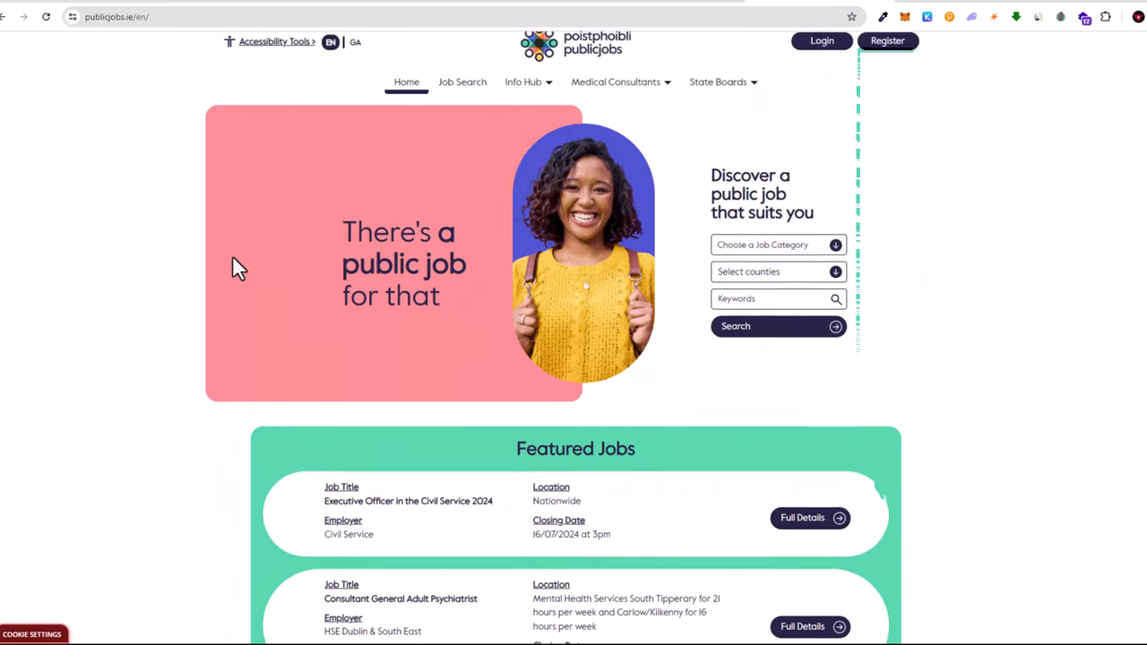
scroll("up", 3)
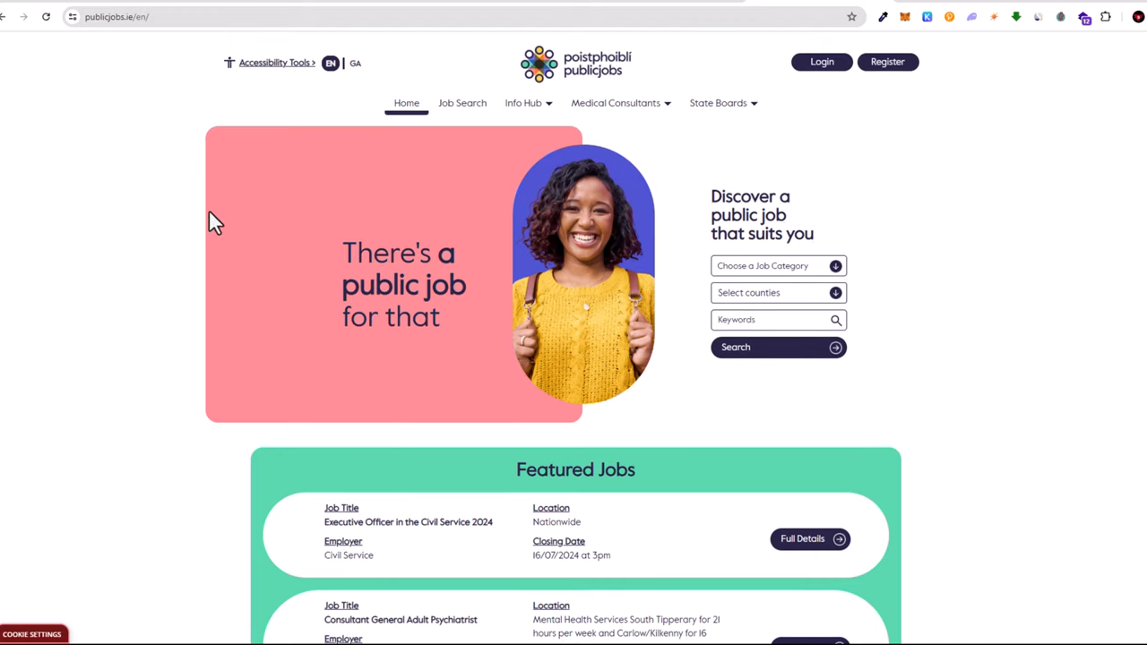
mouse_move(511, 237)
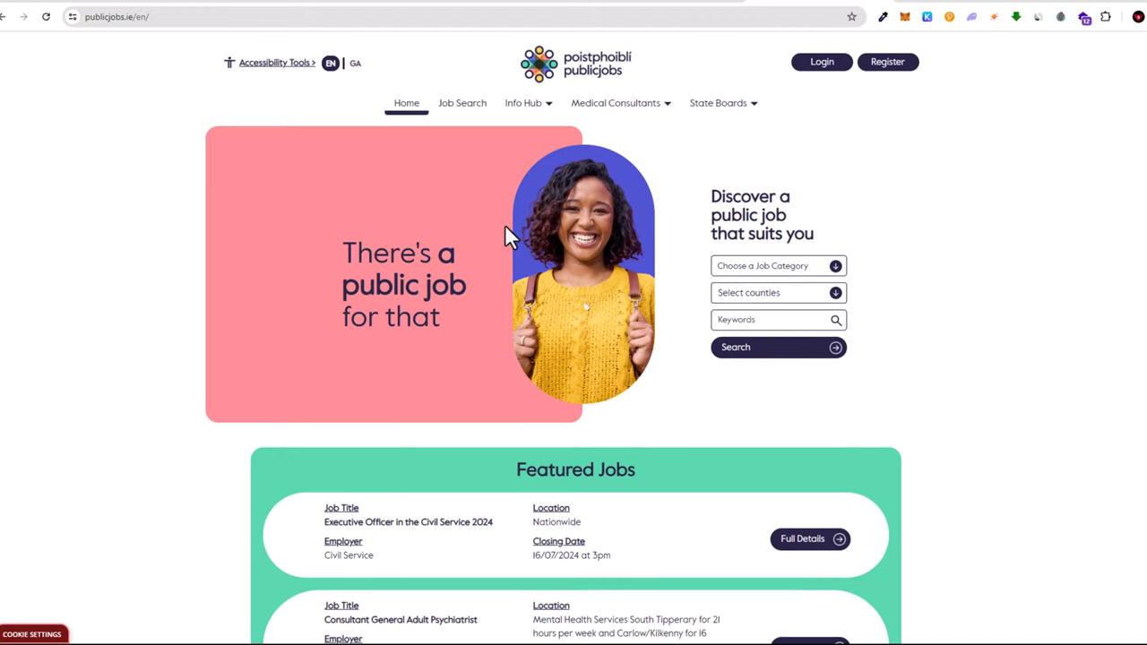
mouse_move(462, 108)
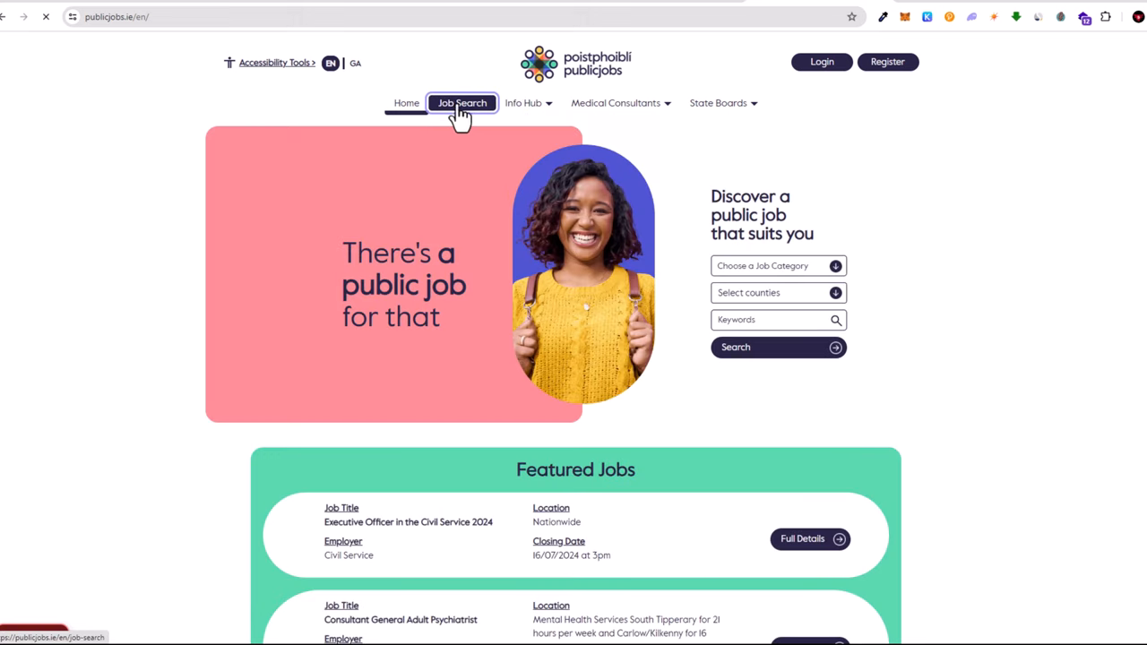
Go to publicjobs.ie Job Search listing all 378 jobs, glancing at Info Hub on the way
left_click(462, 102)
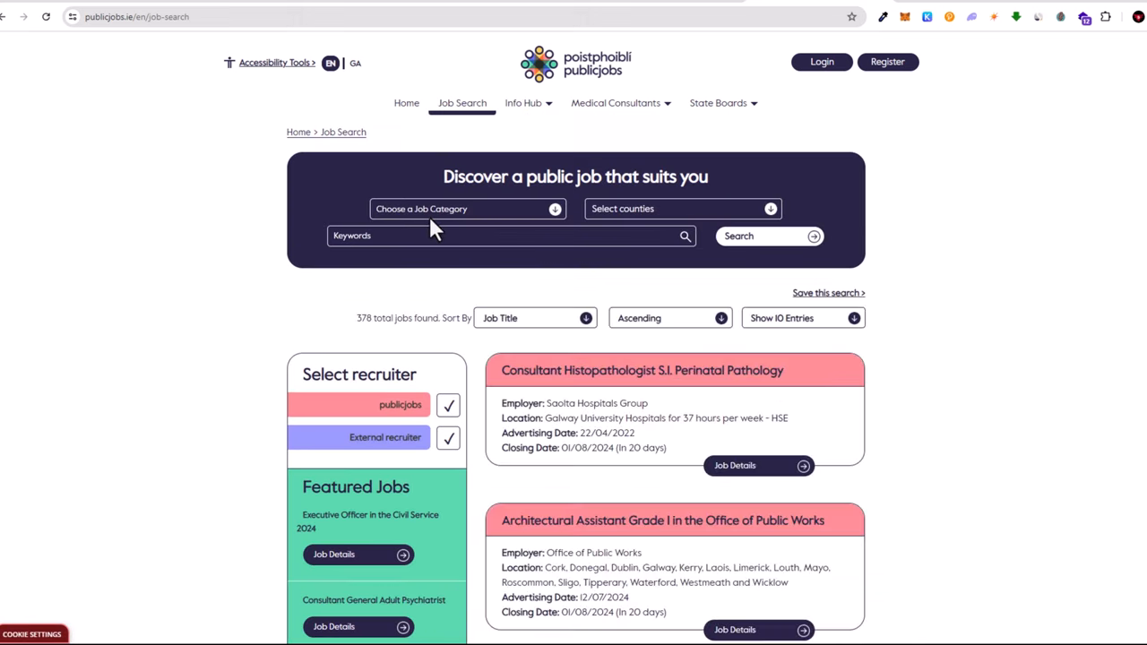
mouse_move(198, 292)
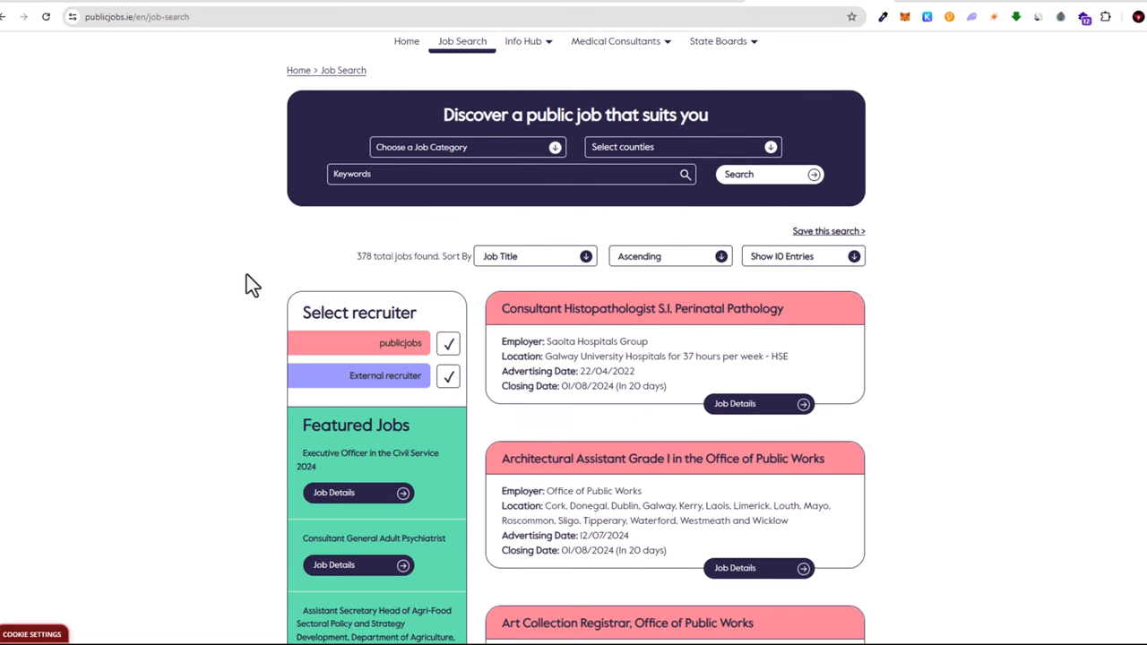
scroll("down", 3)
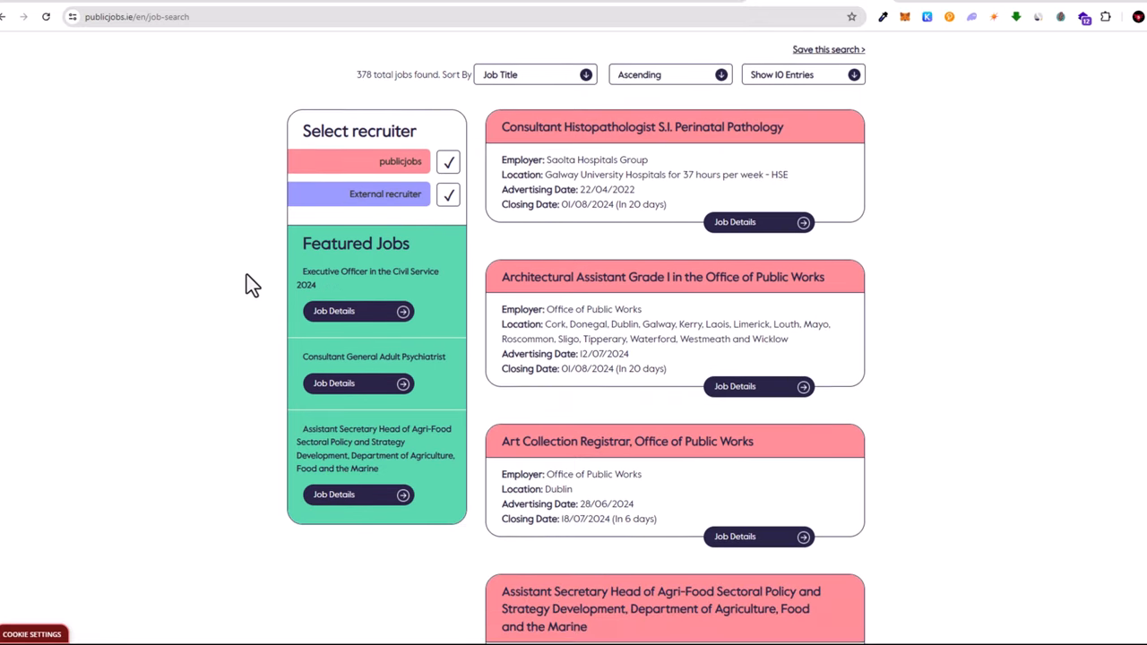
left_click(522, 102)
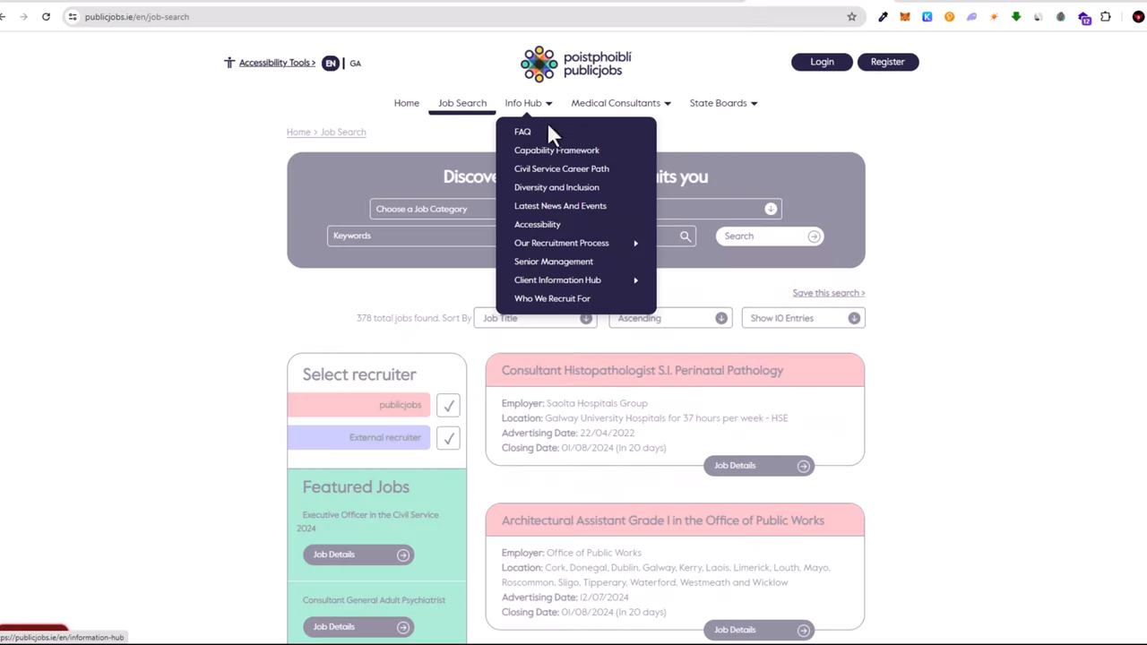
mouse_move(561, 168)
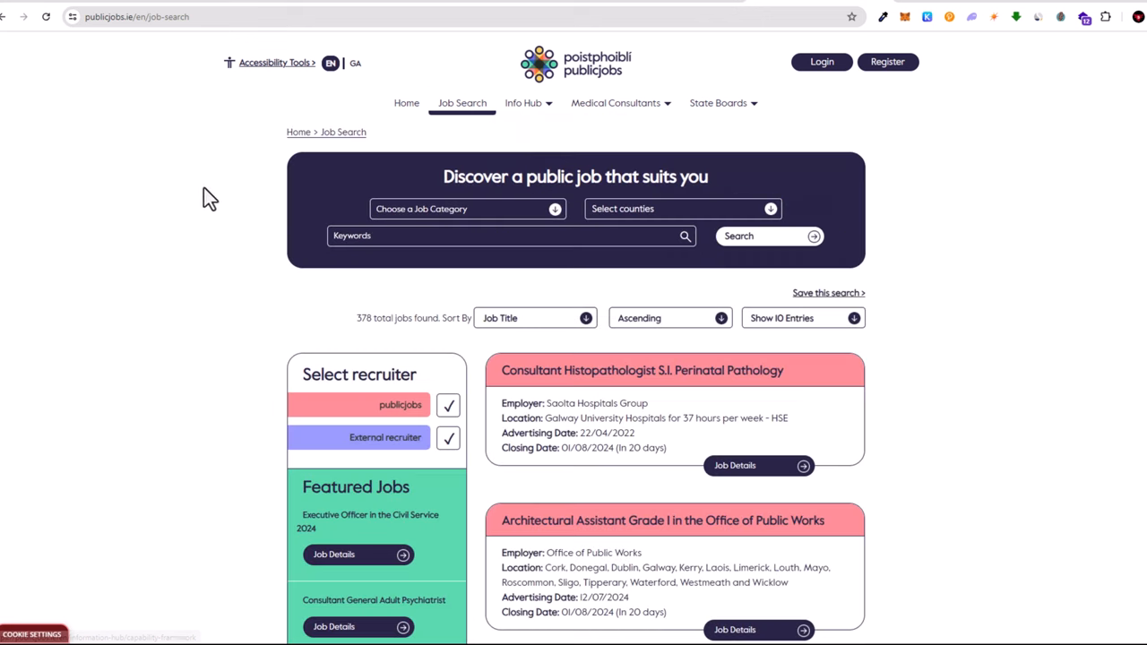
mouse_move(462, 108)
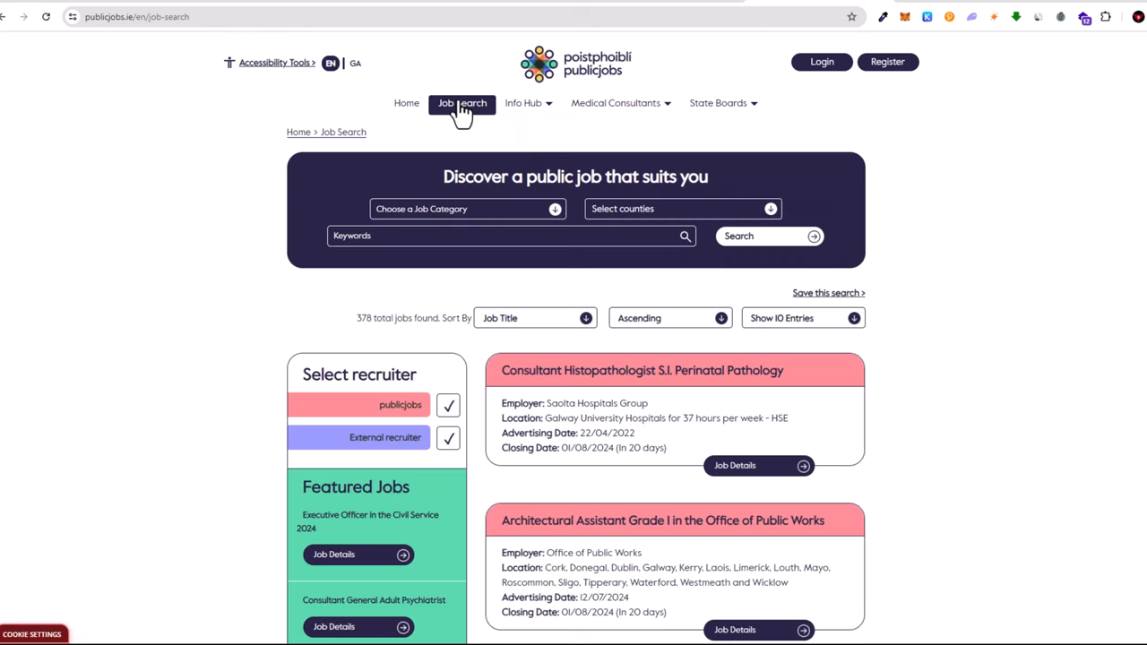
mouse_move(305, 291)
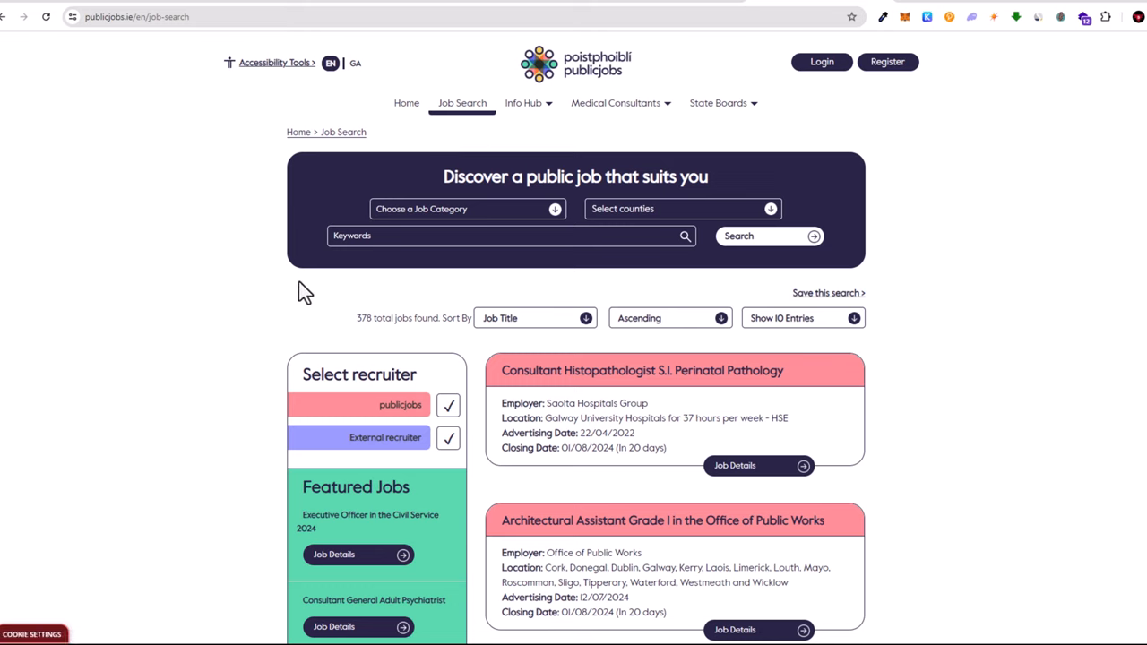
left_click(467, 208)
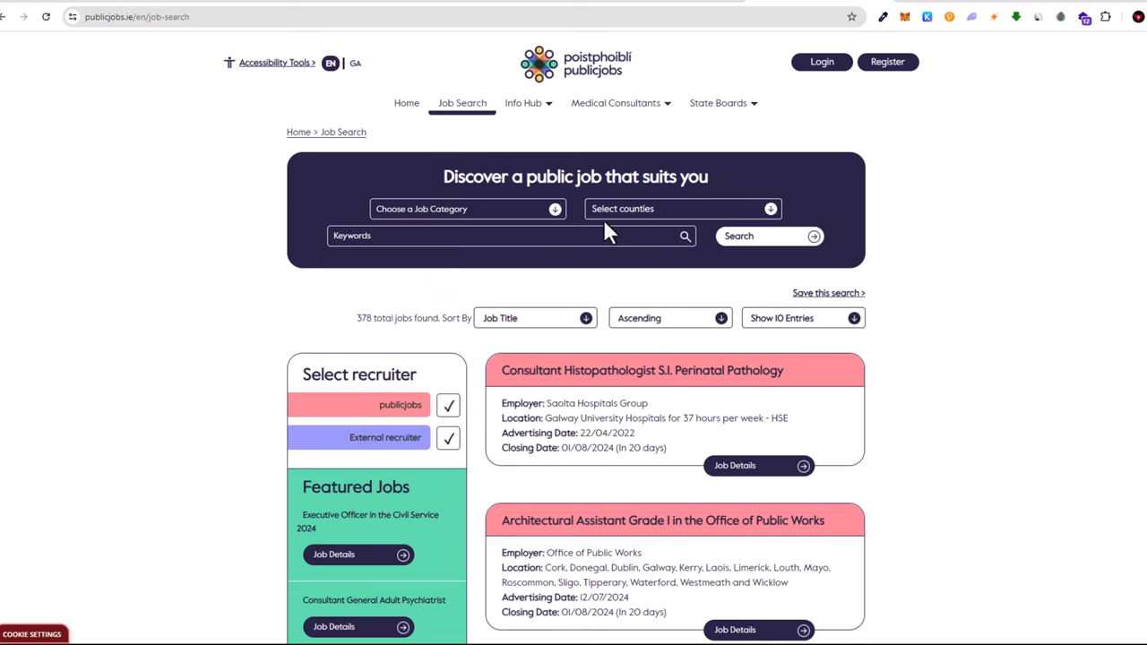
Tick Dublin in the Select counties dropdown of the job search form
left_click(681, 208)
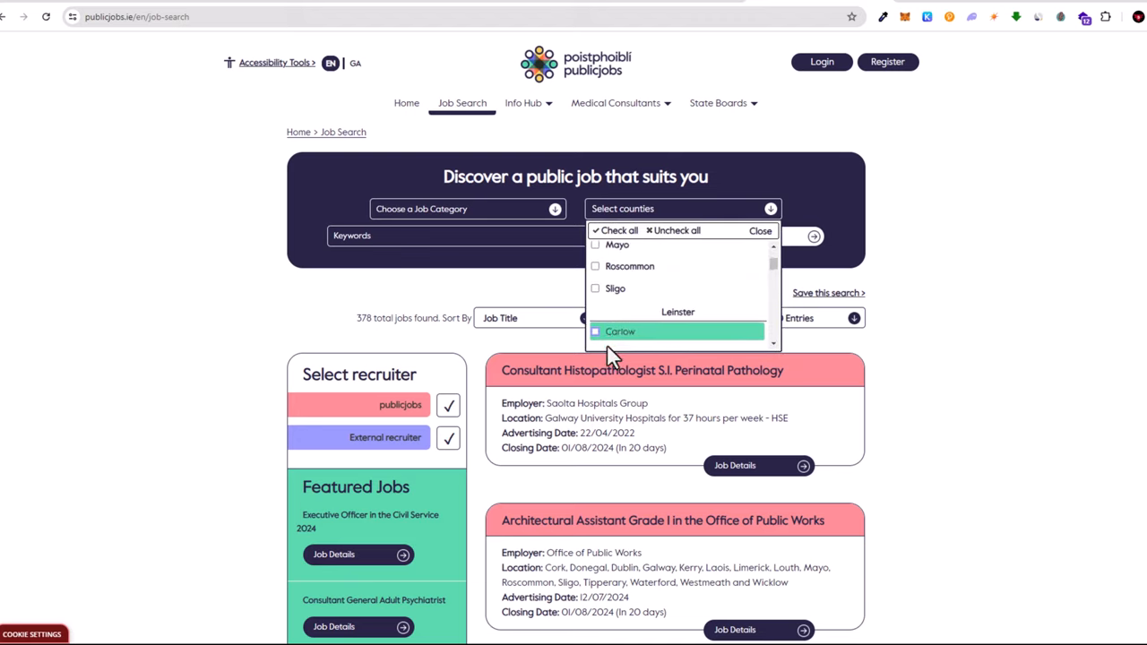
scroll("down", 3)
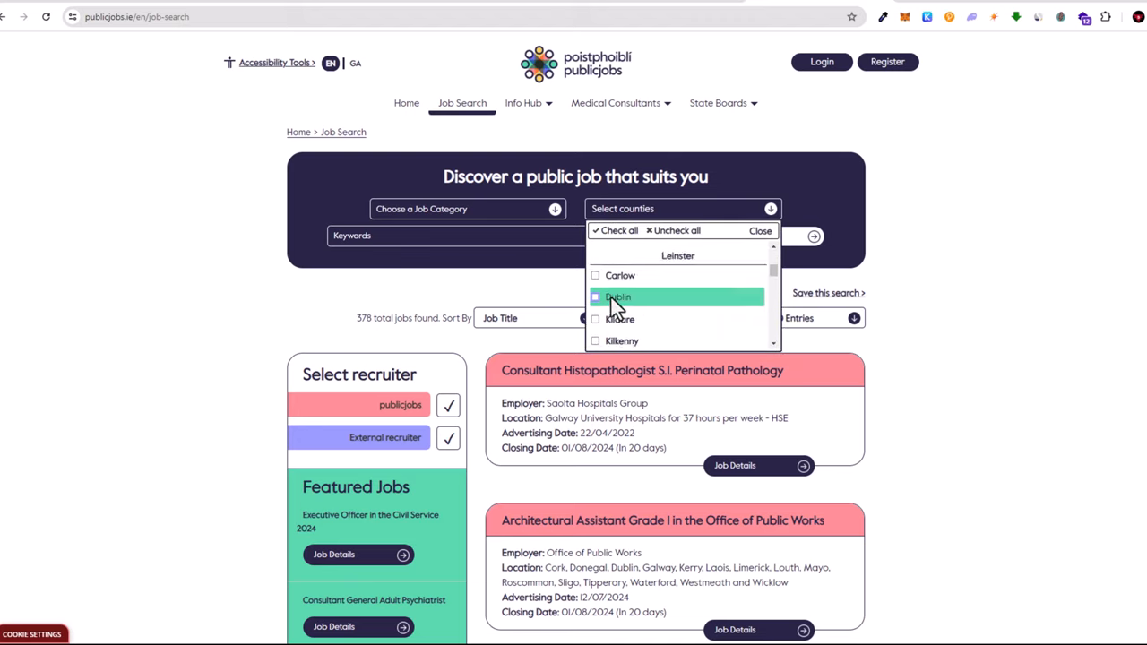
left_click(596, 297)
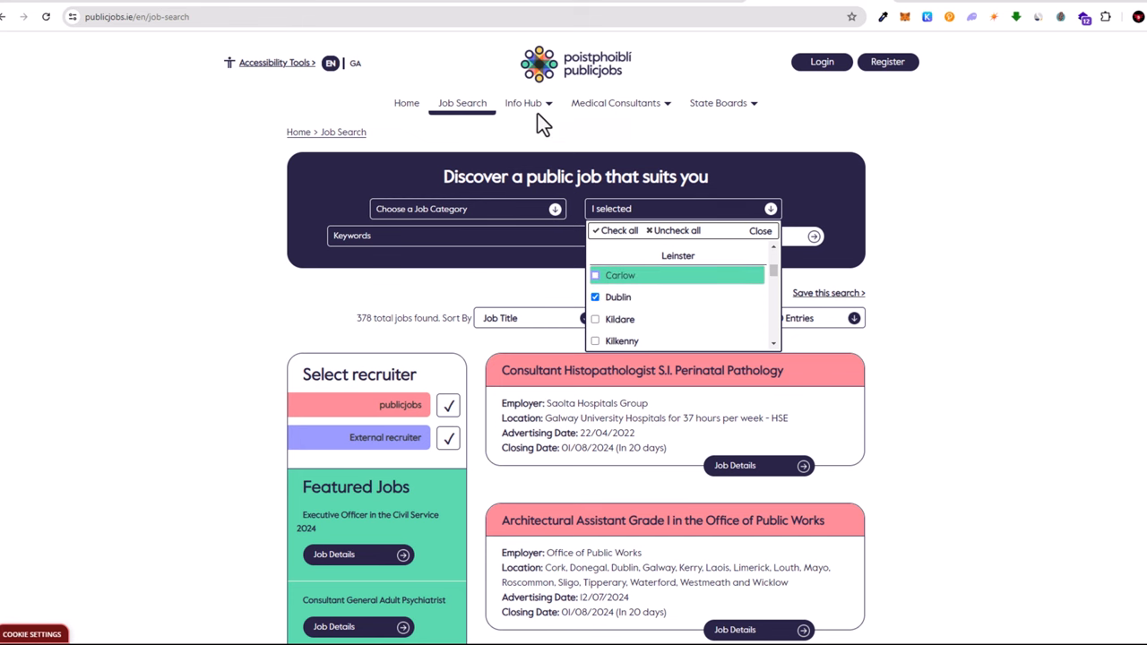
left_click(524, 102)
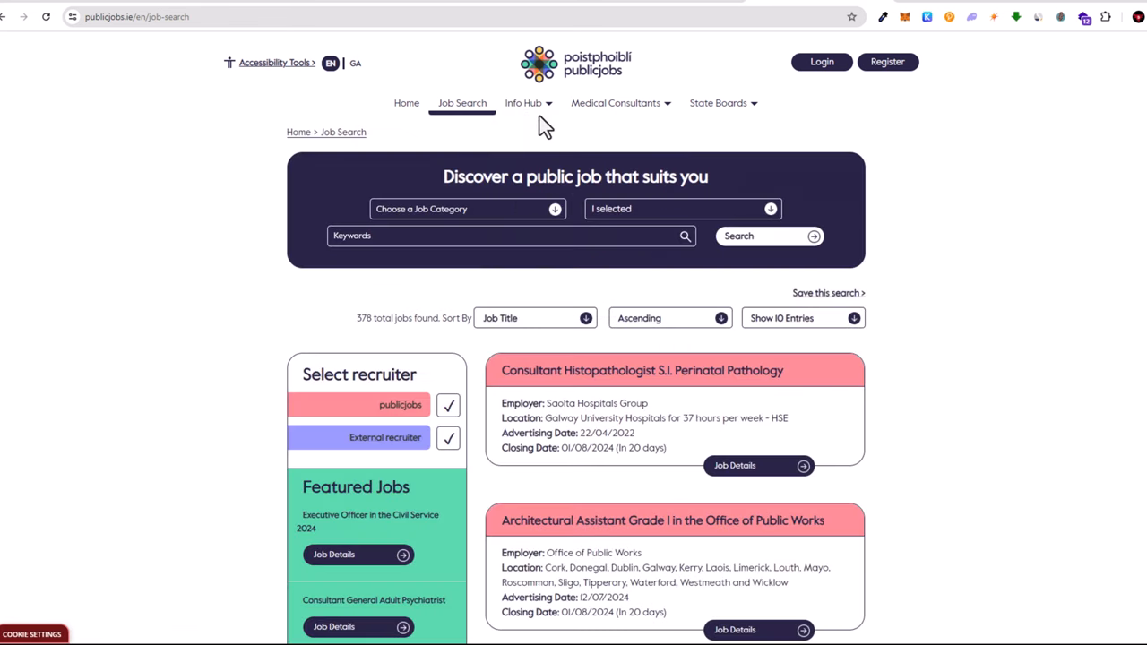
Hover the Info Hub menu and dismiss it, leaving the 378 results unsearched
left_click(523, 102)
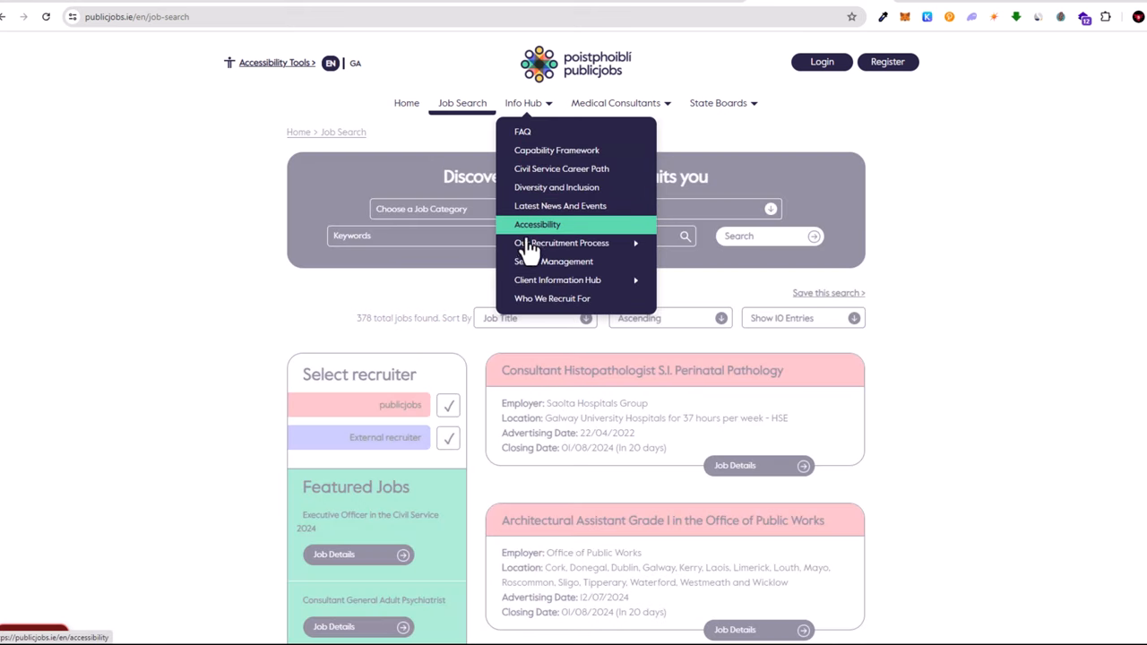
mouse_move(561, 243)
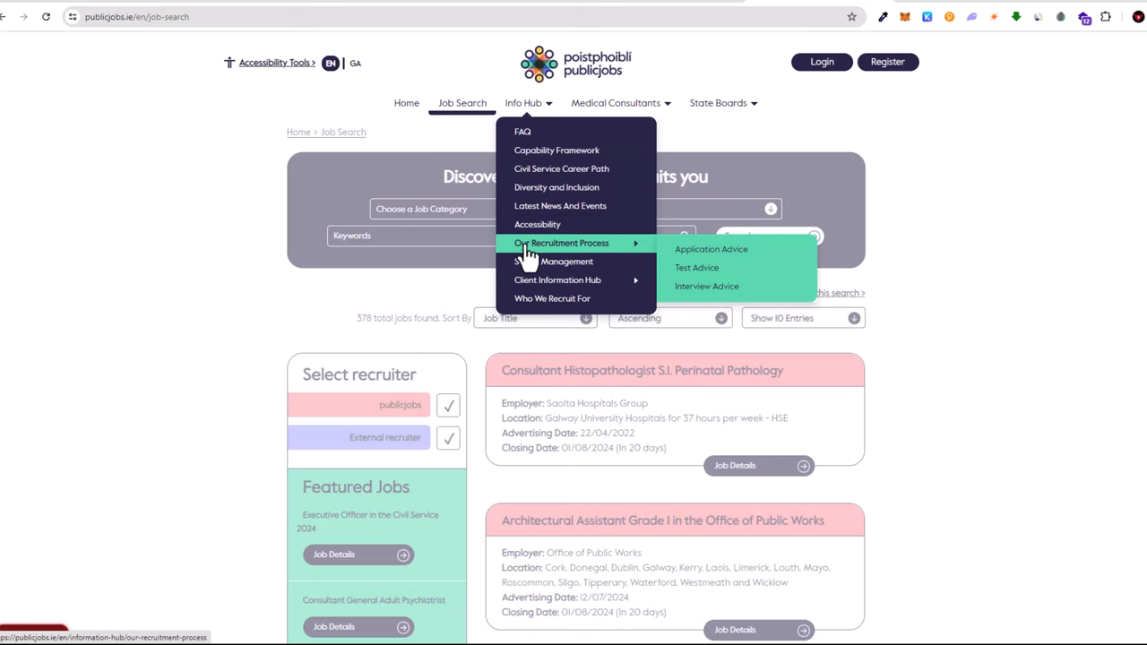
mouse_move(523, 131)
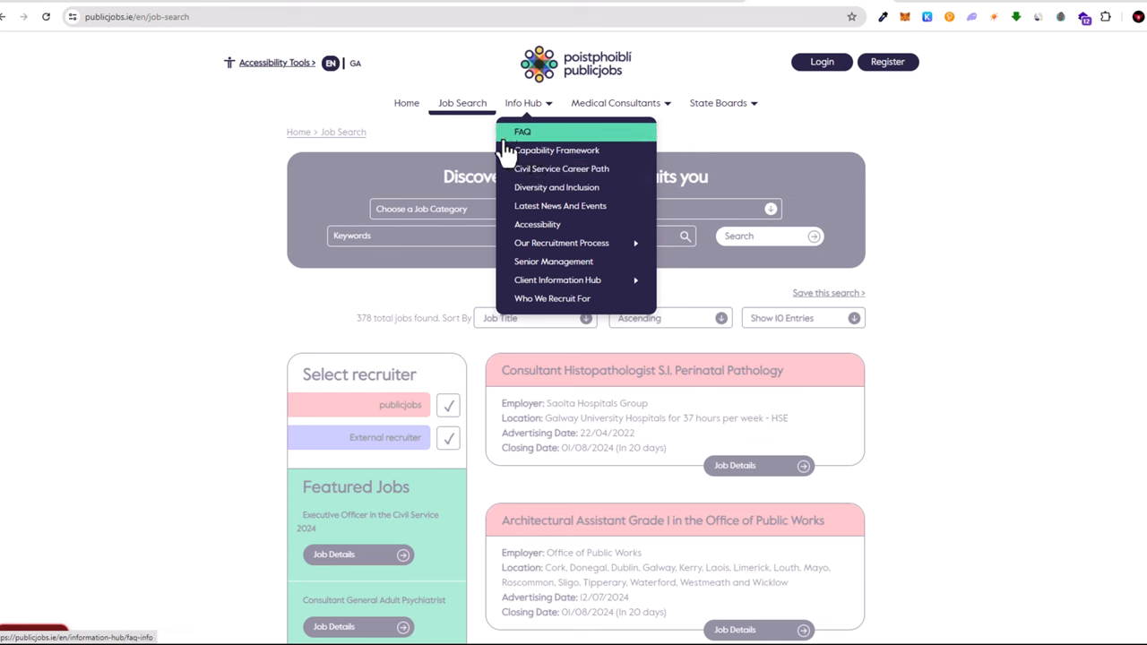
left_click(226, 189)
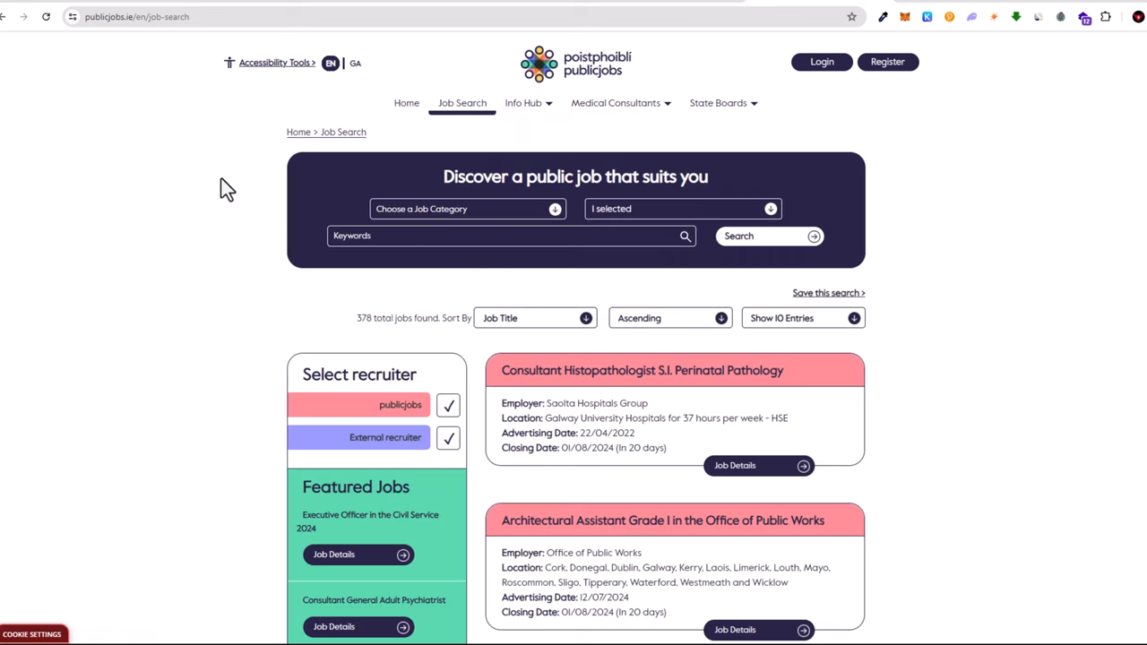